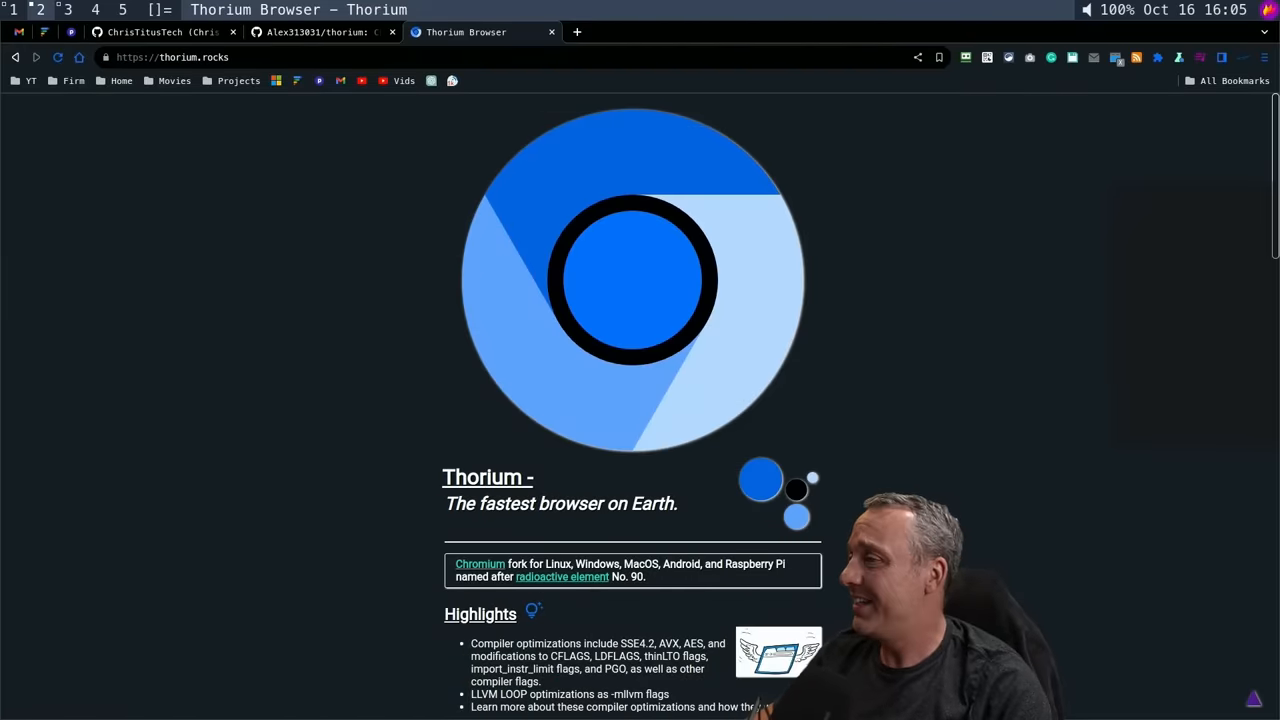
{"action": "mouse_move", "coordinate": [977, 504]}
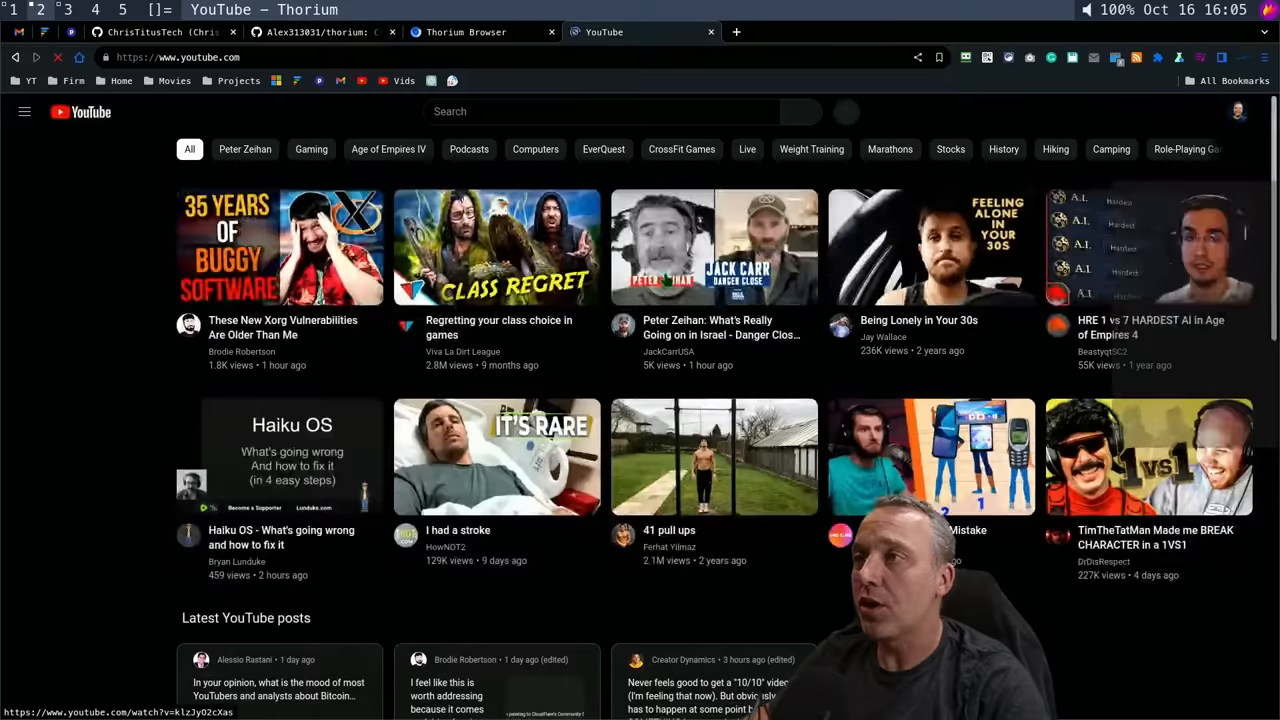
Open the Windows 7 and Linux release links from thorium.rocks in new tabs, then view the Releases tab
{"action": "left_click", "coordinate": [57, 57]}
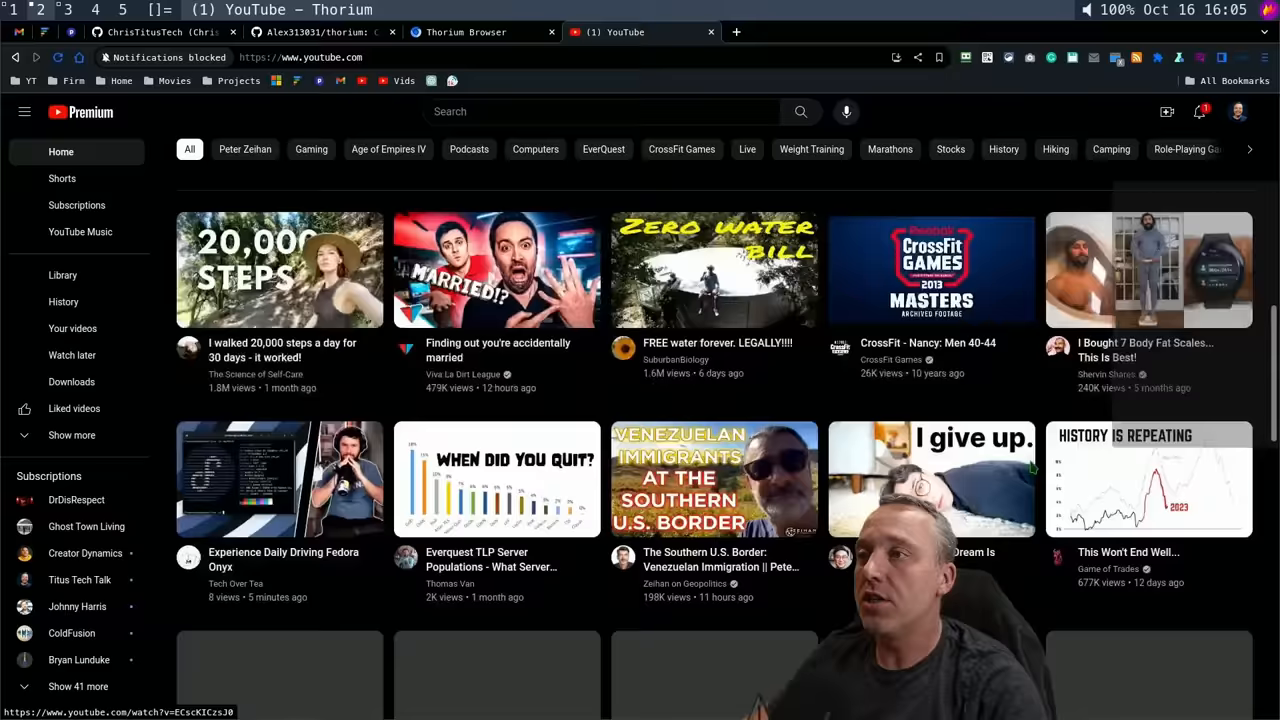
{"action": "scroll", "scroll_direction": "down", "scroll_amount": 3}
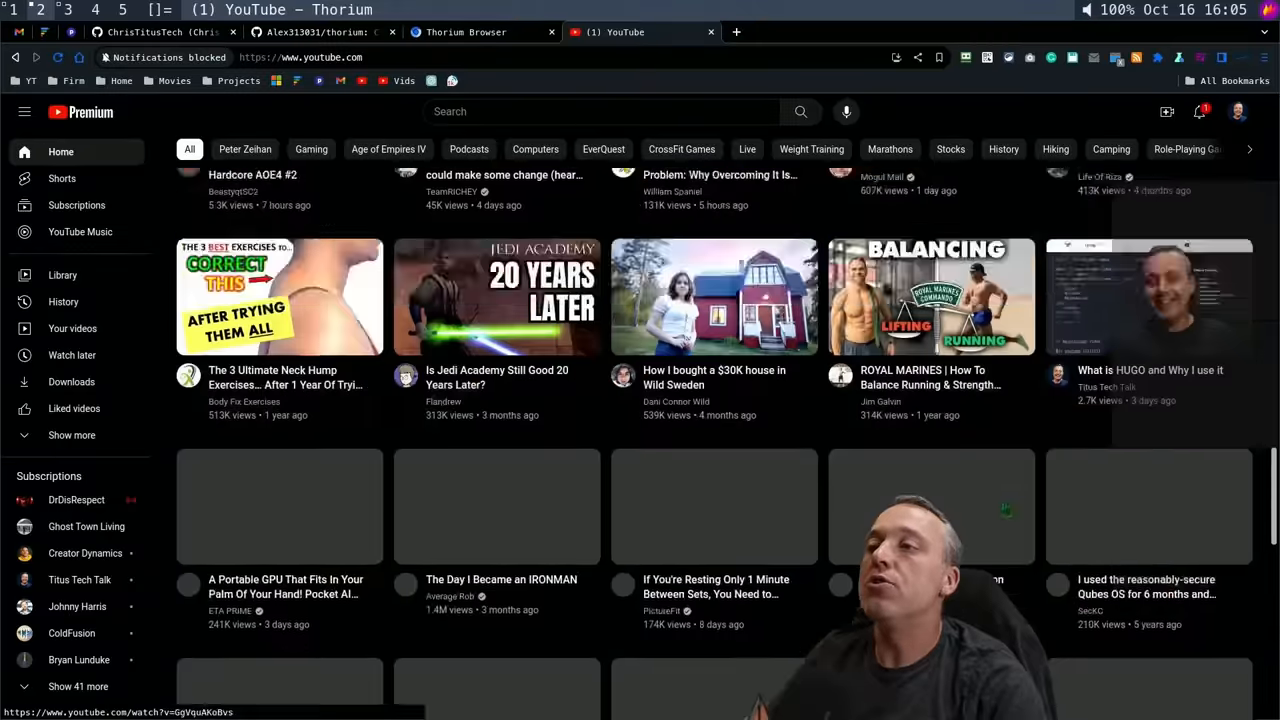
{"action": "scroll", "scroll_direction": "up", "scroll_amount": 3}
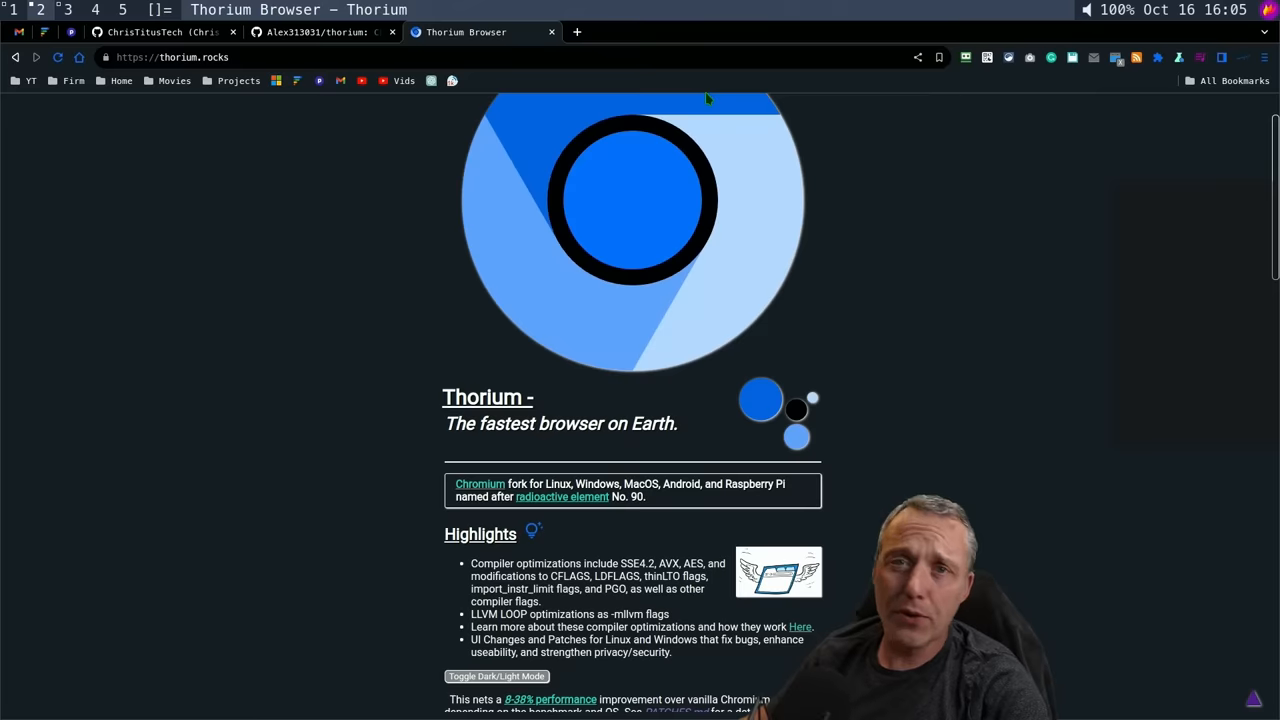
{"action": "mouse_move", "coordinate": [712, 105]}
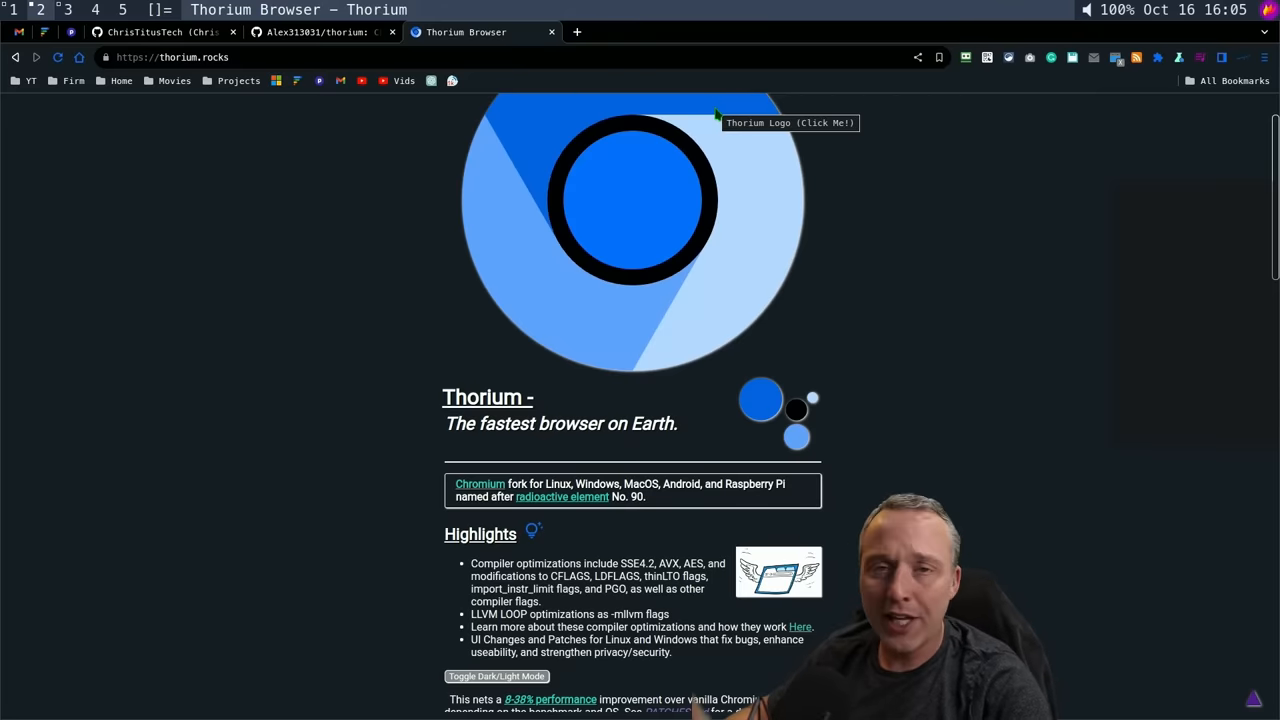
{"action": "mouse_move", "coordinate": [835, 475]}
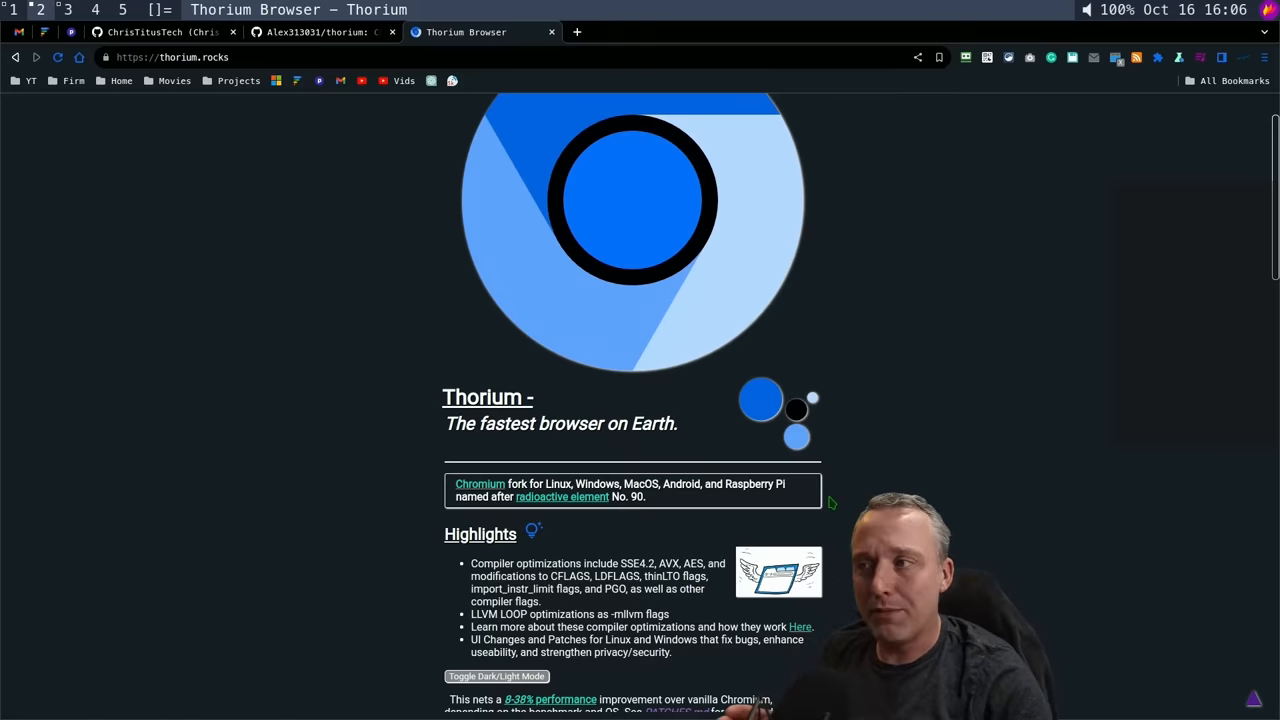
{"action": "mouse_move", "coordinate": [276, 197]}
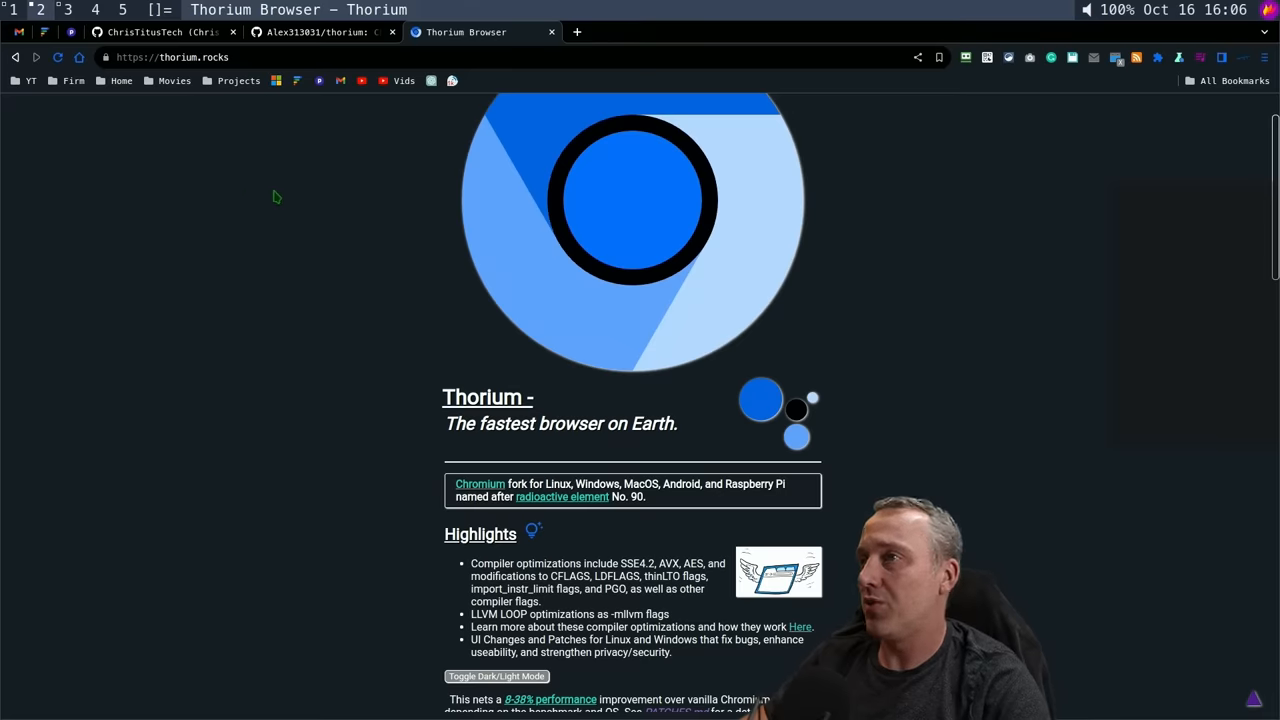
{"action": "mouse_move", "coordinate": [754, 291]}
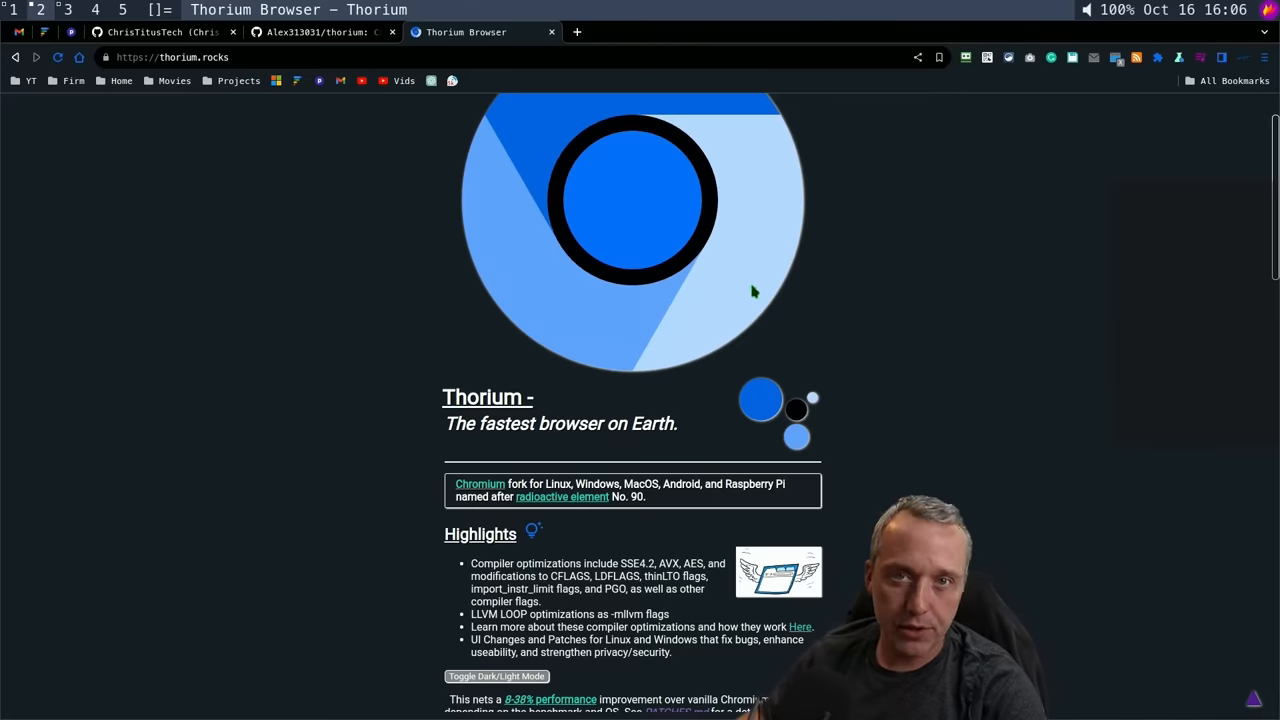
{"action": "mouse_move", "coordinate": [845, 302]}
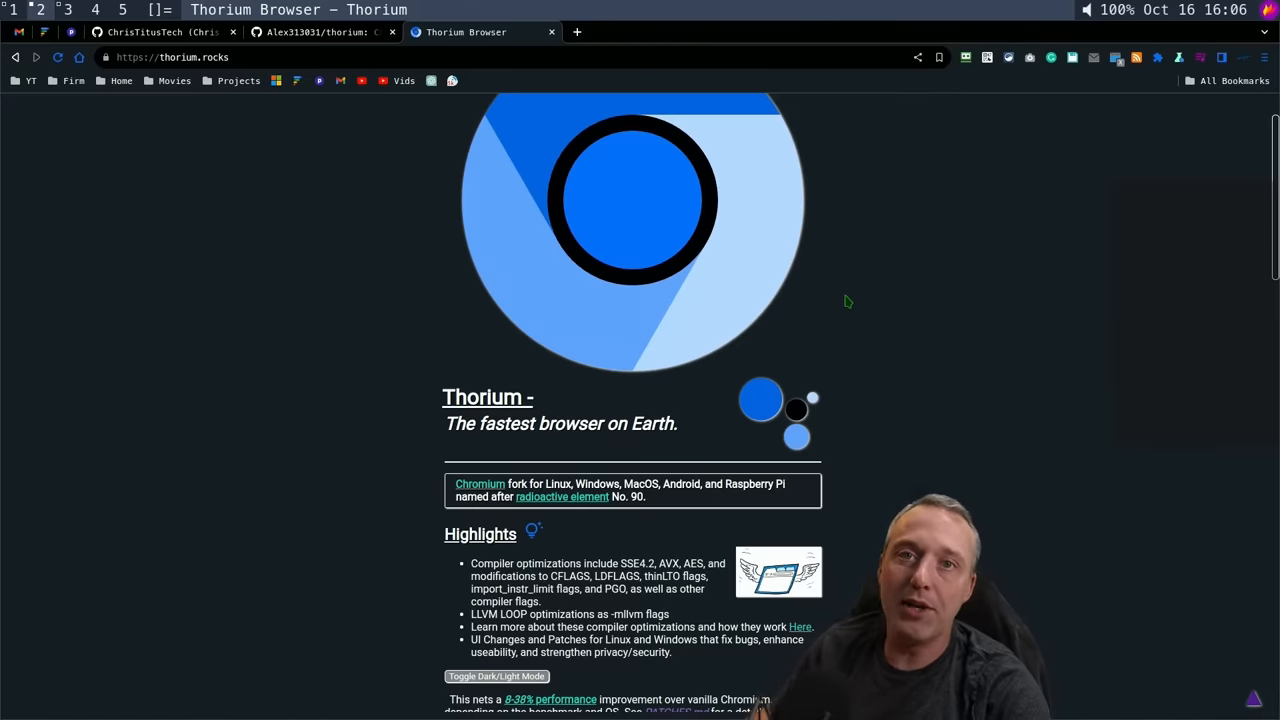
{"action": "mouse_move", "coordinate": [855, 322]}
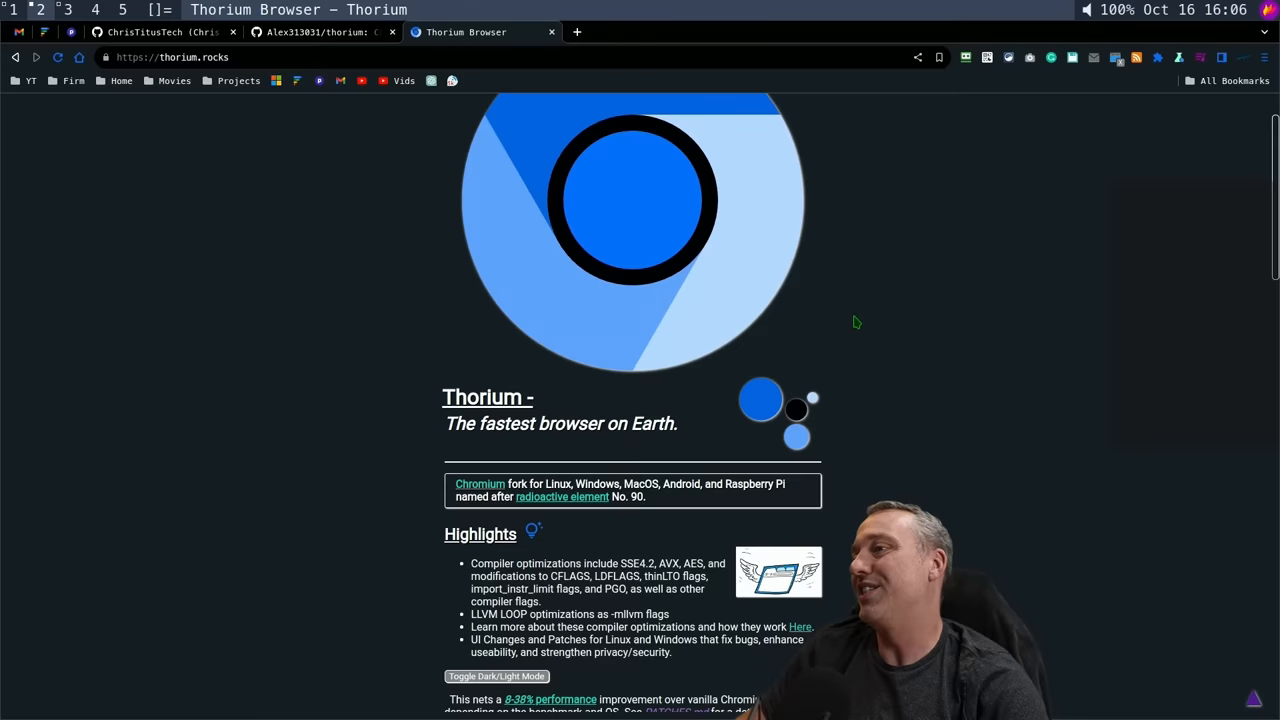
{"action": "mouse_move", "coordinate": [840, 307]}
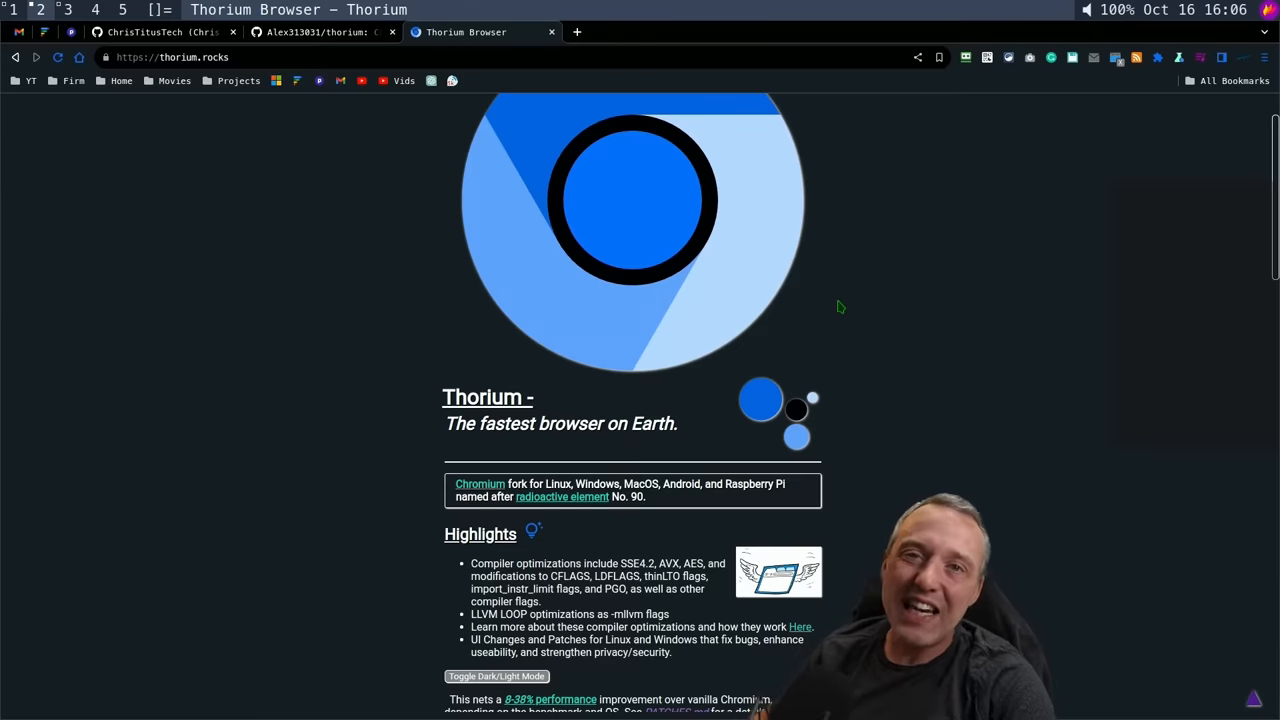
{"action": "mouse_move", "coordinate": [874, 241]}
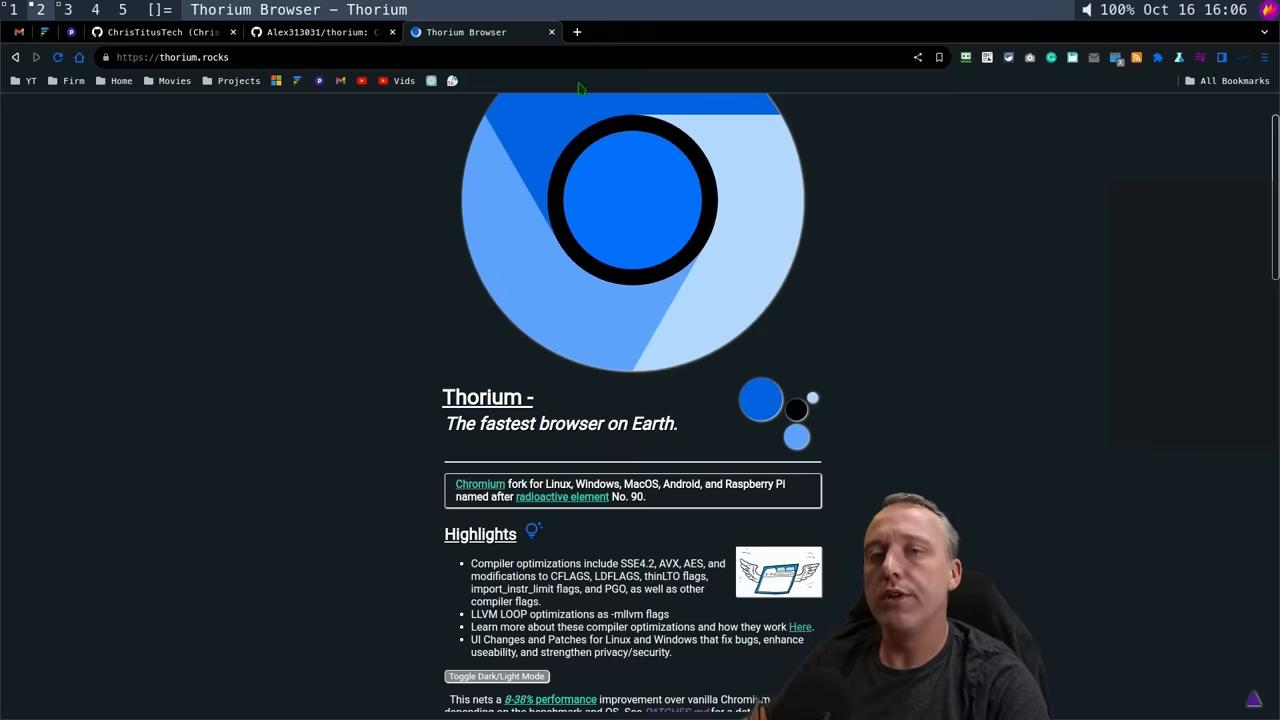
{"action": "scroll", "scroll_direction": "up", "scroll_amount": 3}
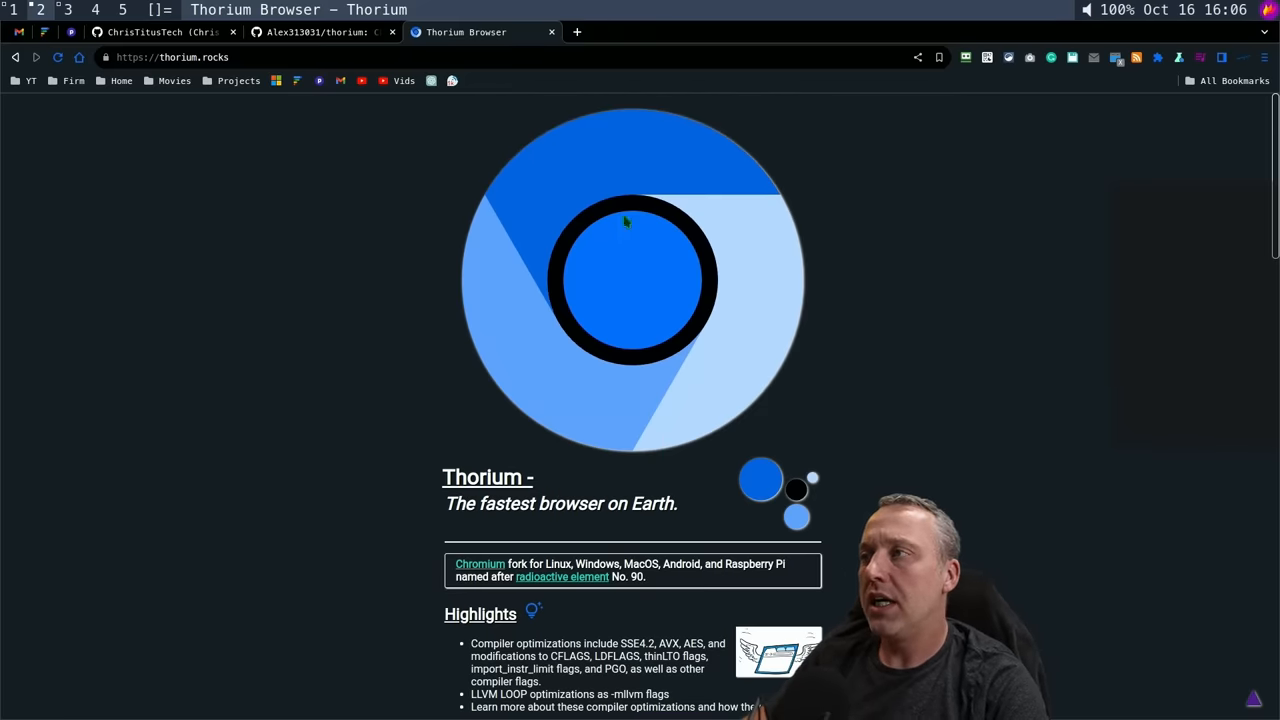
{"action": "mouse_move", "coordinate": [695, 422]}
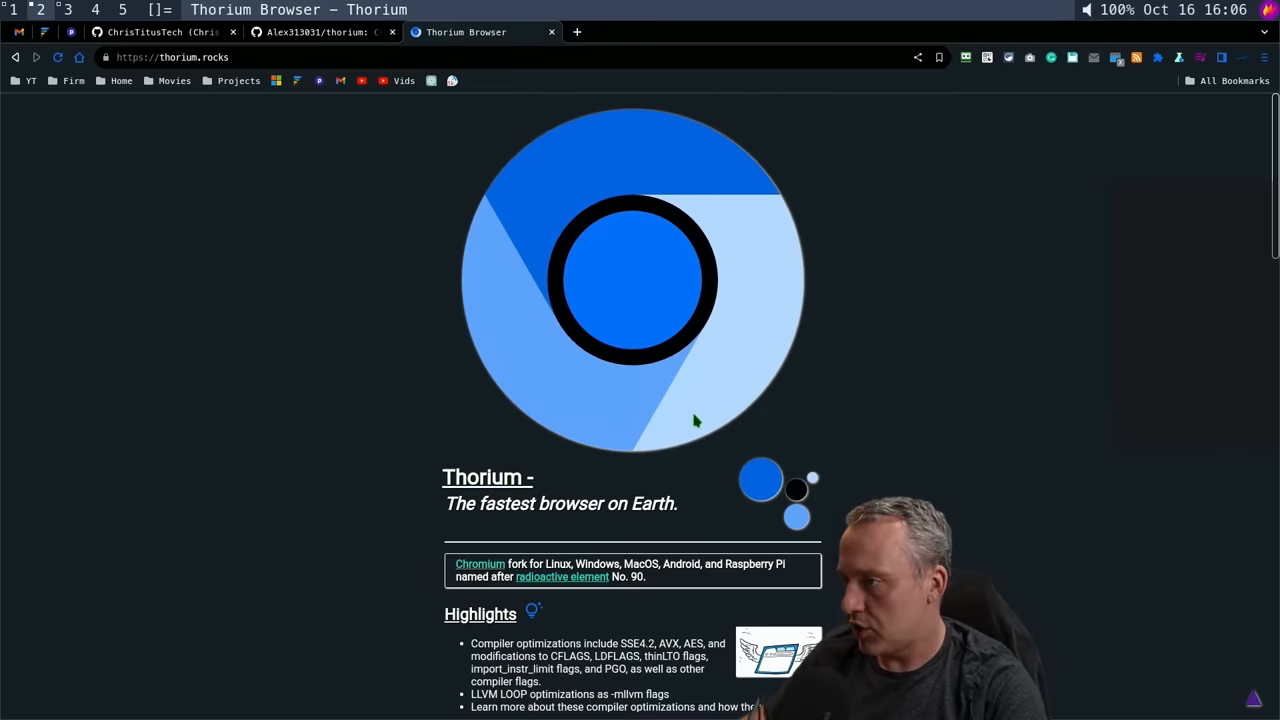
{"action": "scroll", "scroll_direction": "down", "scroll_amount": 3}
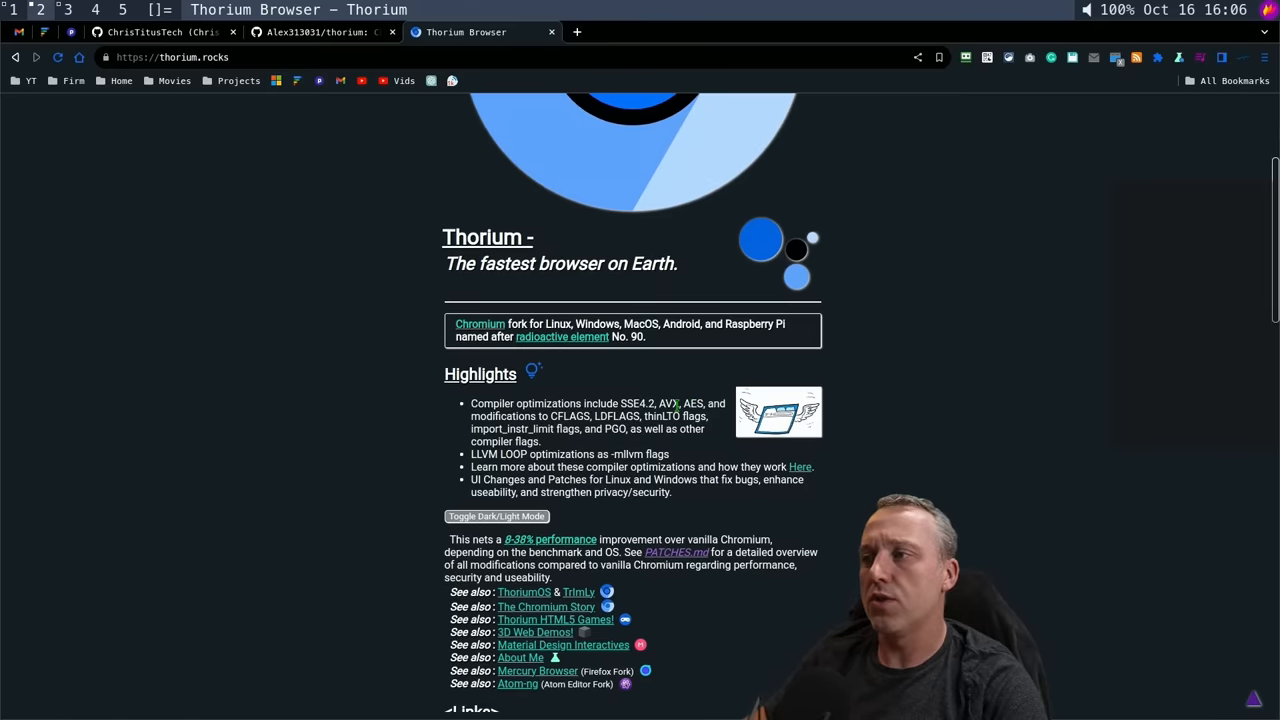
{"action": "mouse_move", "coordinate": [665, 395]}
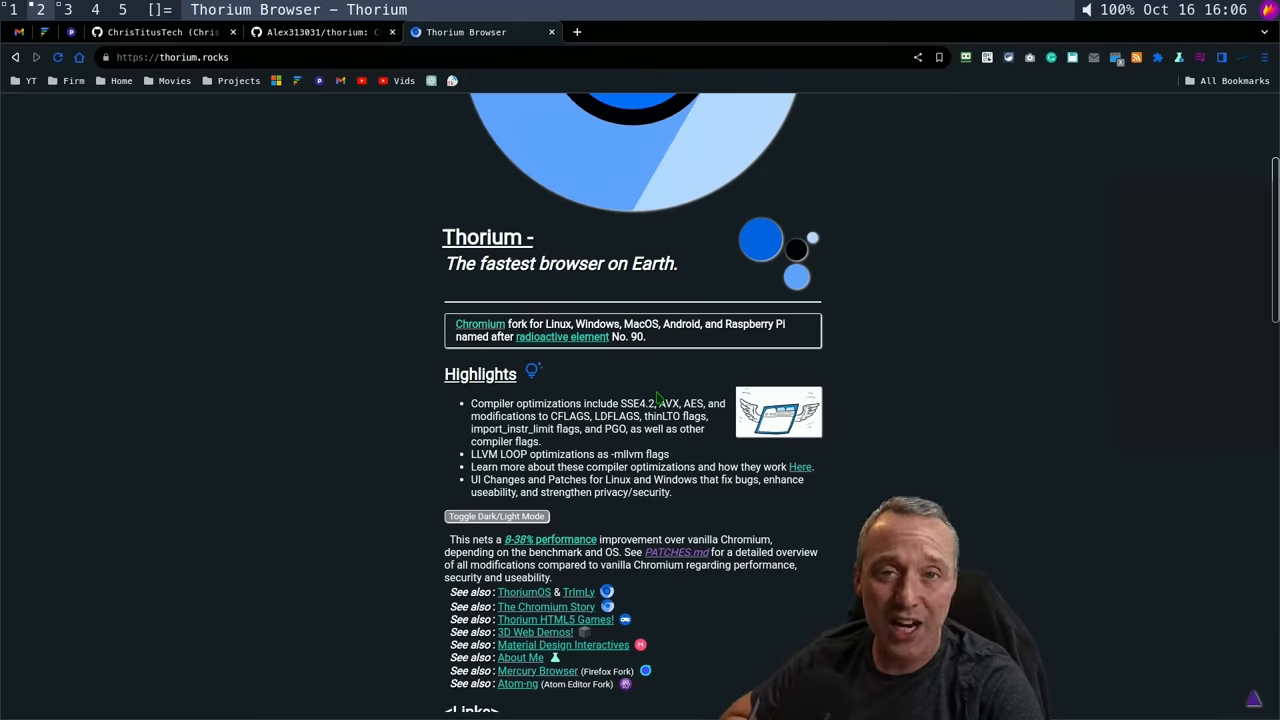
{"action": "mouse_move", "coordinate": [634, 520]}
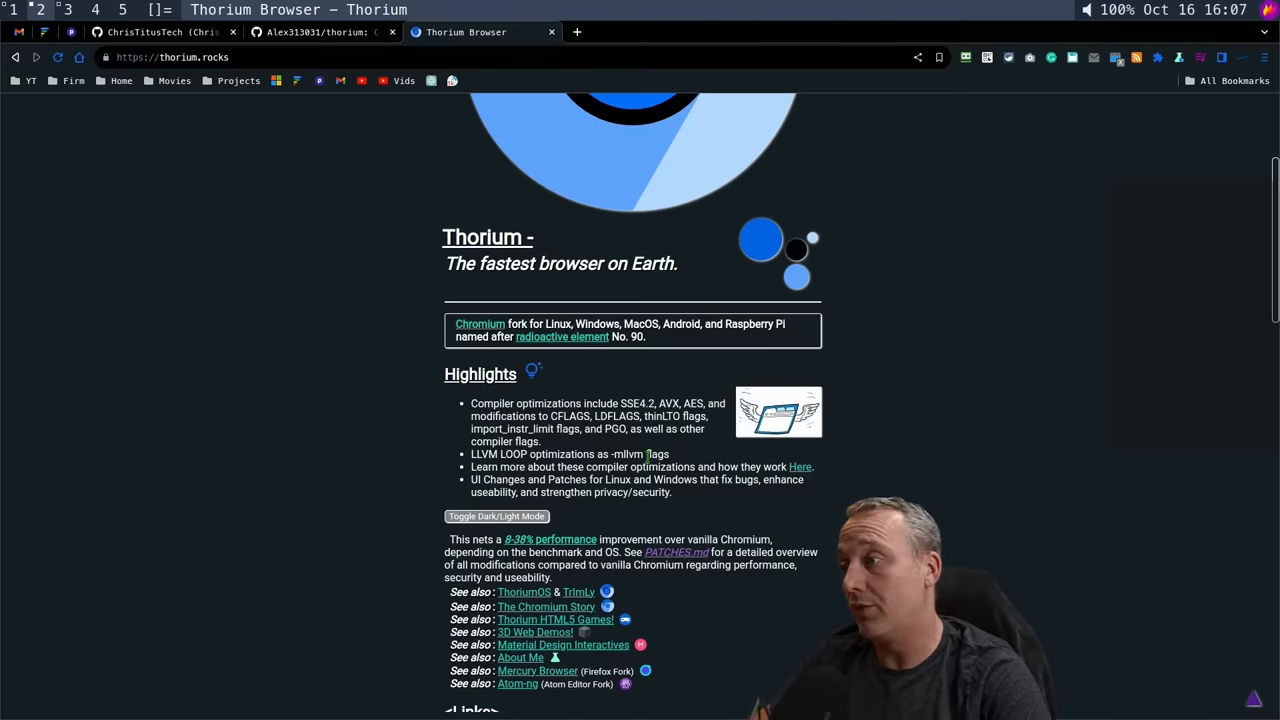
{"action": "scroll", "scroll_direction": "down", "scroll_amount": 3}
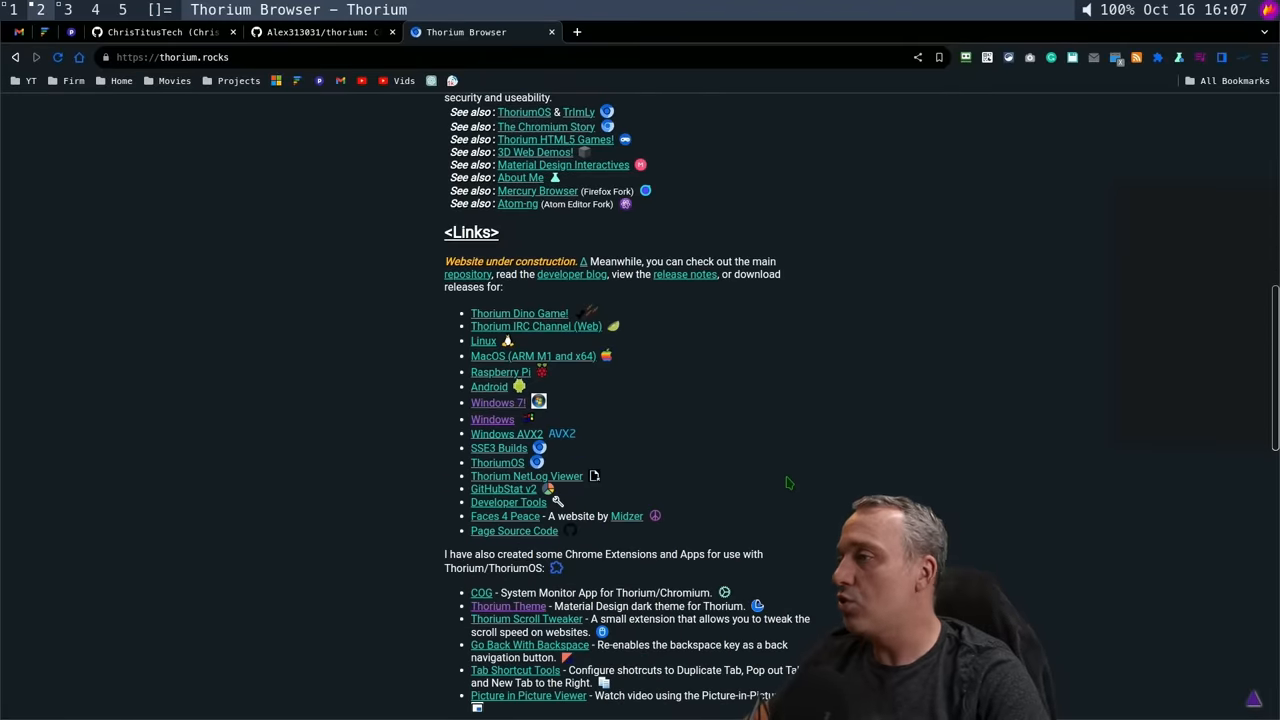
{"action": "mouse_move", "coordinate": [768, 366]}
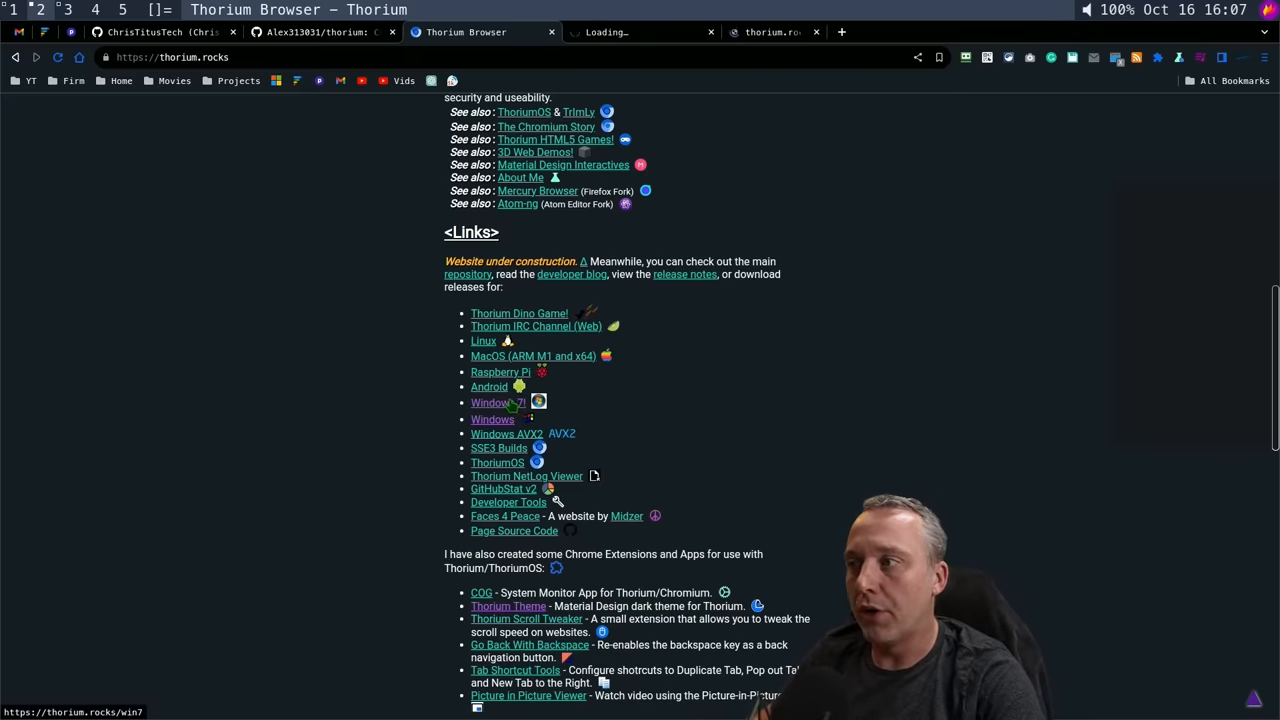
{"action": "left_click", "coordinate": [497, 402]}
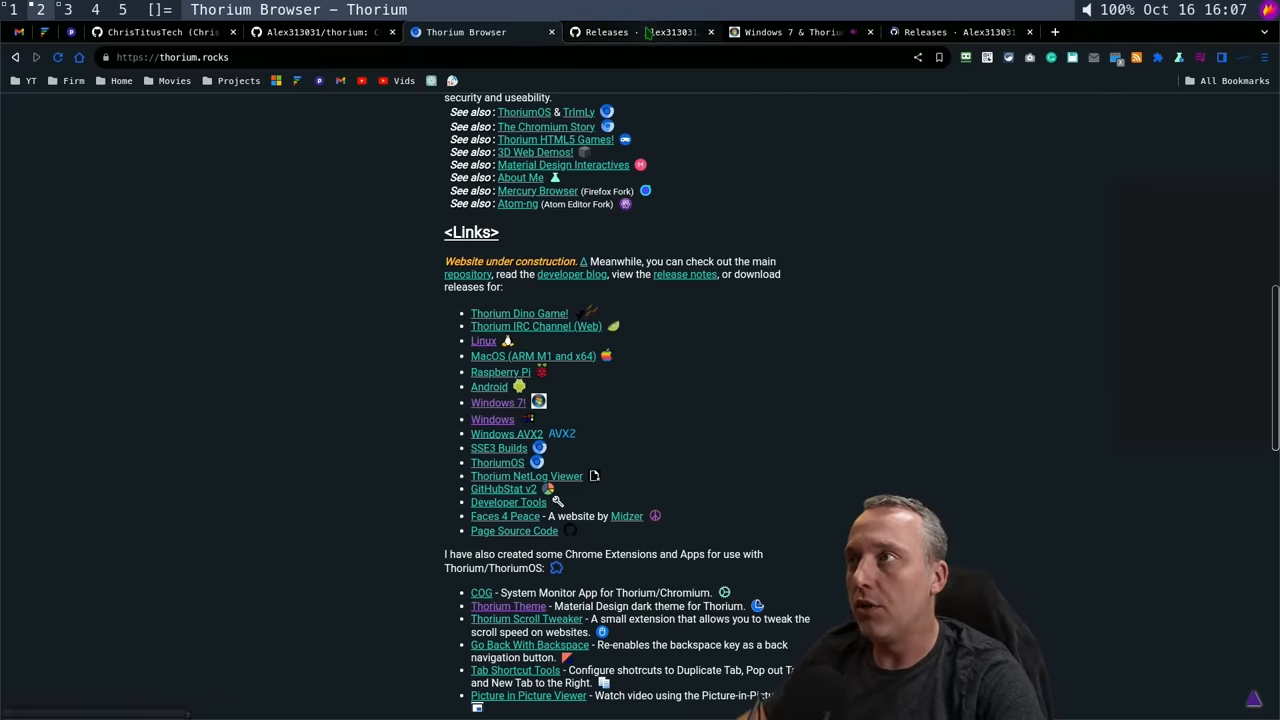
{"action": "left_click", "coordinate": [795, 32]}
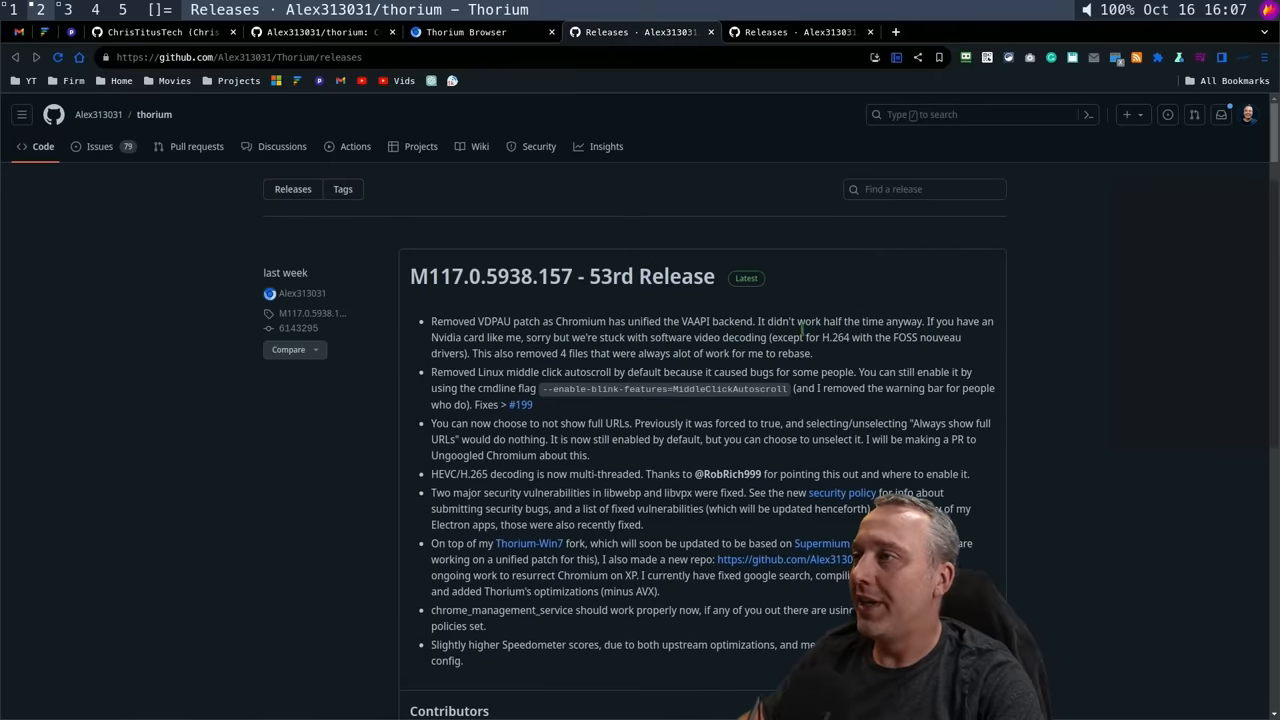
Scroll the Thorium-Win M117 release notes down to the Assets list of downloadable files
{"action": "scroll", "scroll_direction": "down", "scroll_amount": 3}
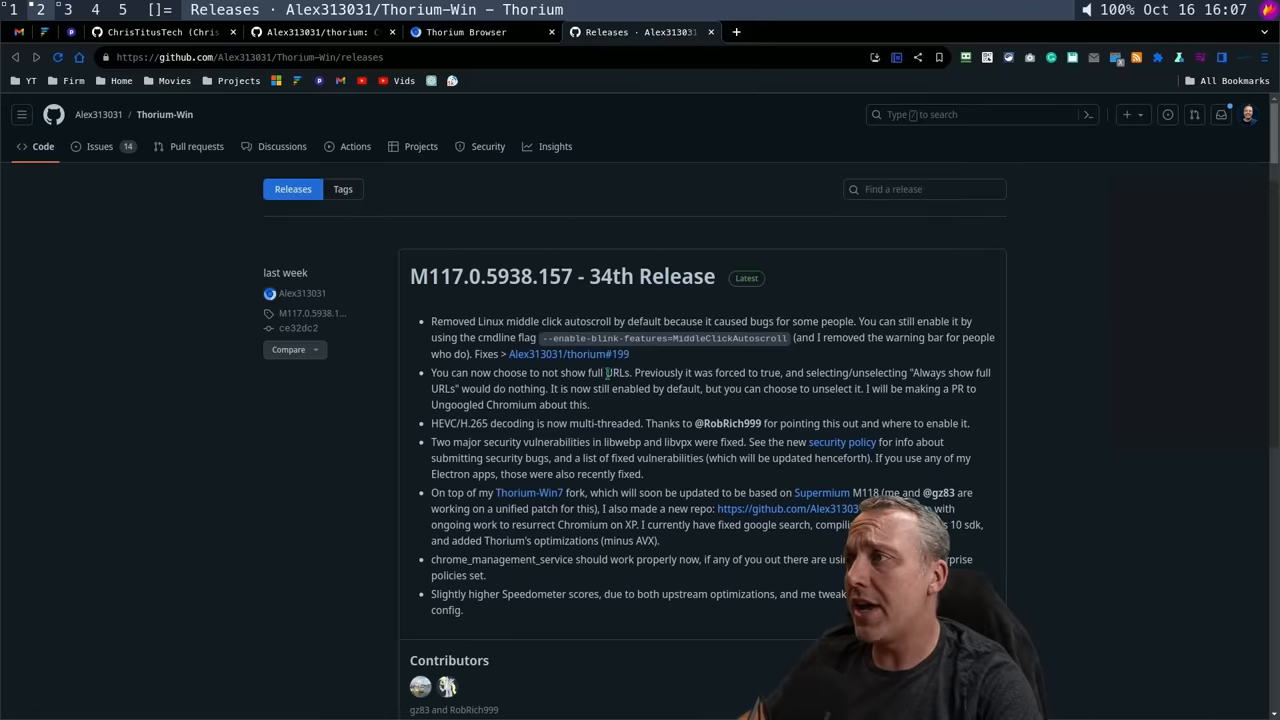
{"action": "scroll", "scroll_direction": "down", "scroll_amount": 3}
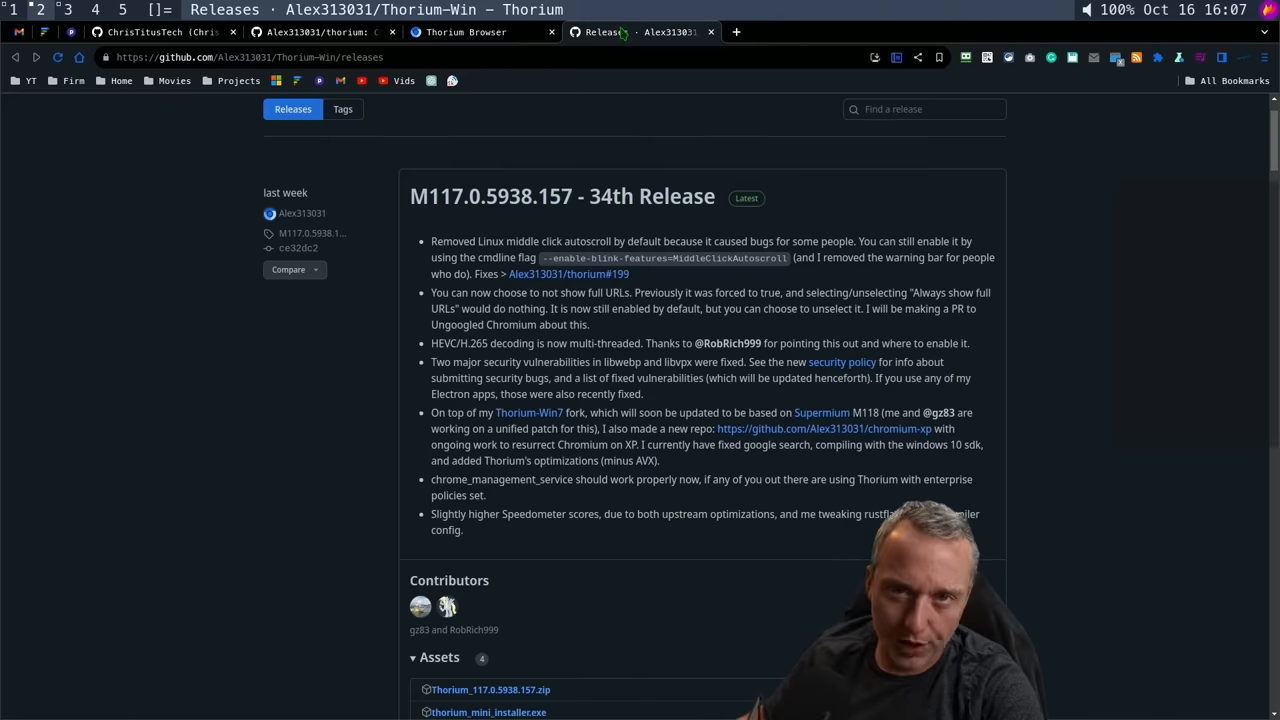
{"action": "scroll", "scroll_direction": "down", "scroll_amount": 3}
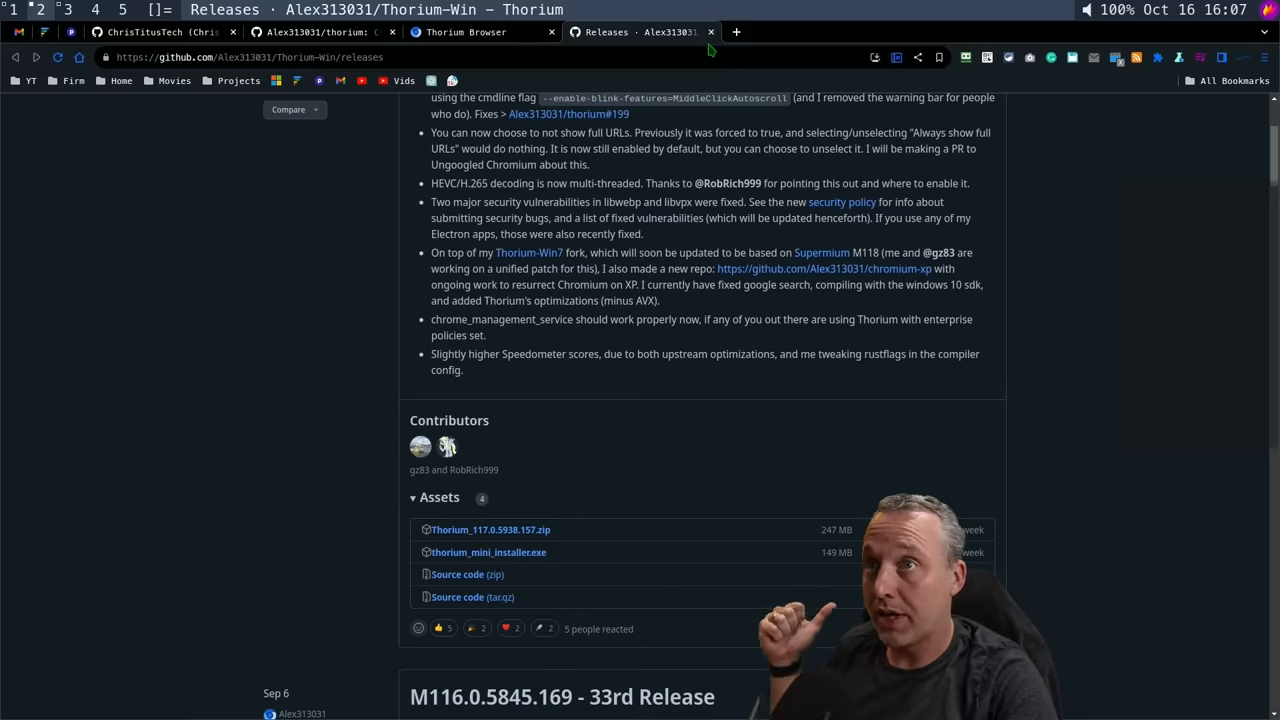
{"action": "mouse_move", "coordinate": [1064, 156]}
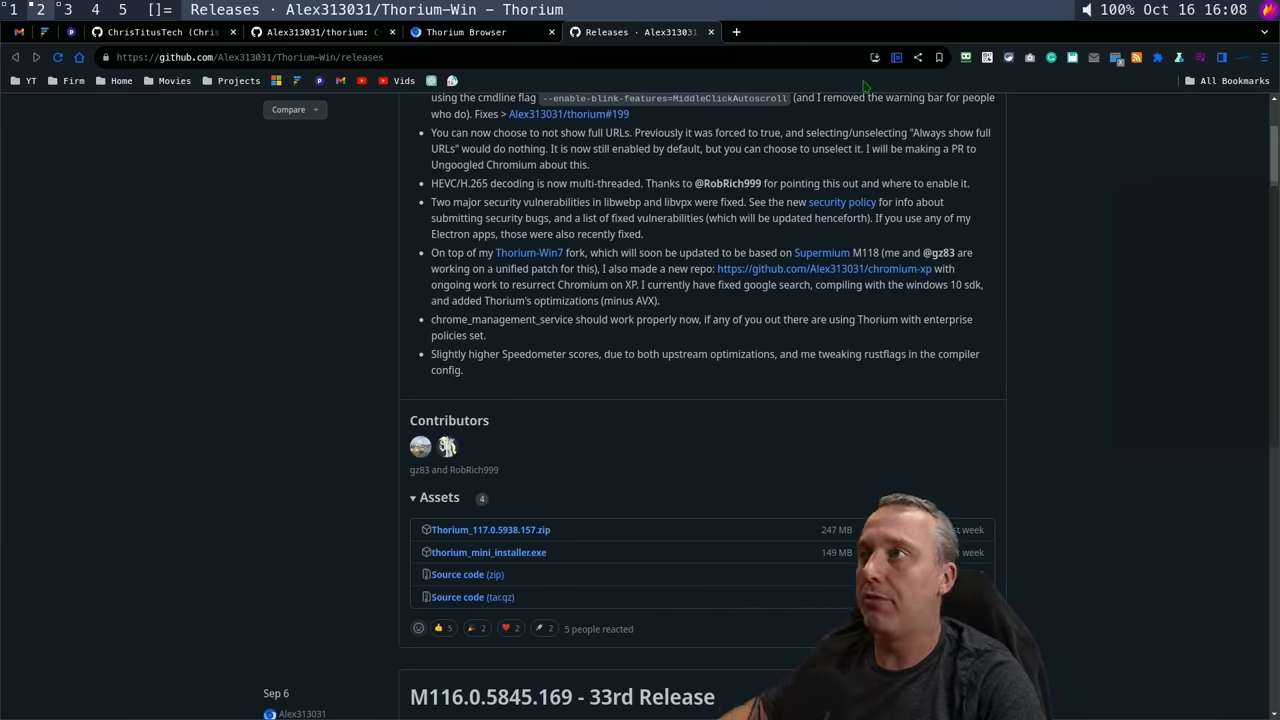
{"action": "mouse_move", "coordinate": [650, 31]}
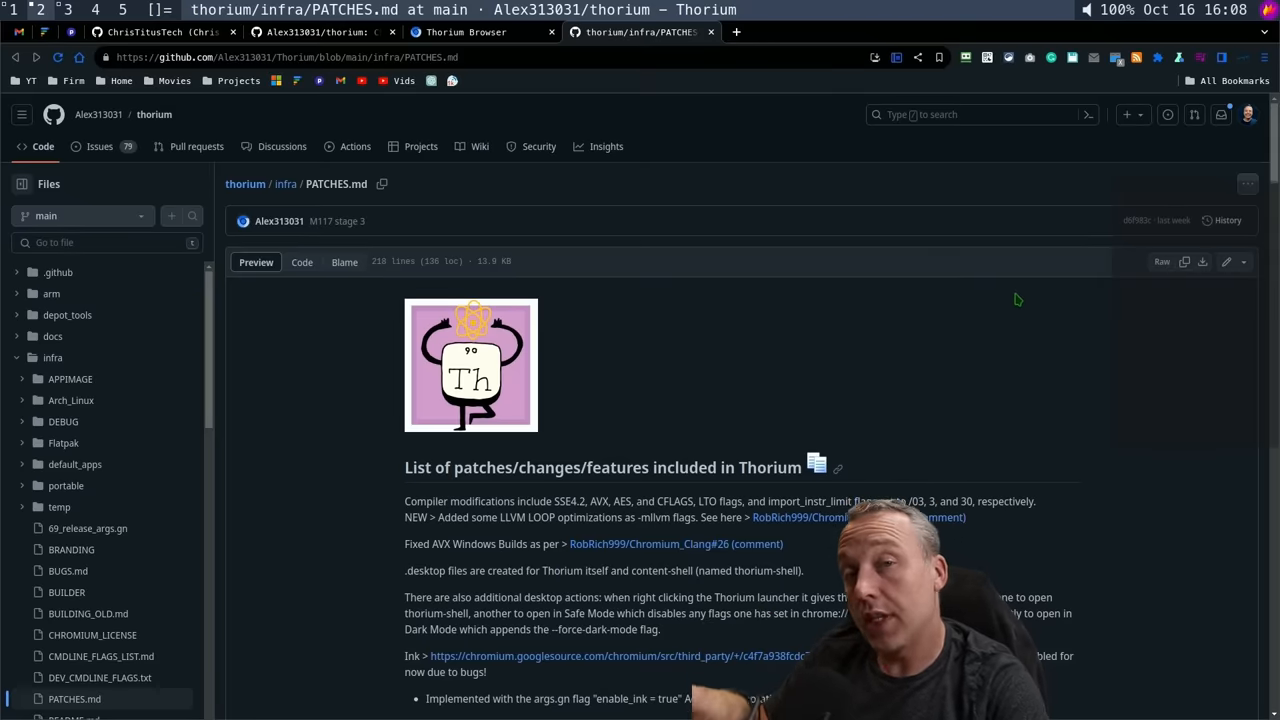
{"action": "mouse_move", "coordinate": [1017, 312]}
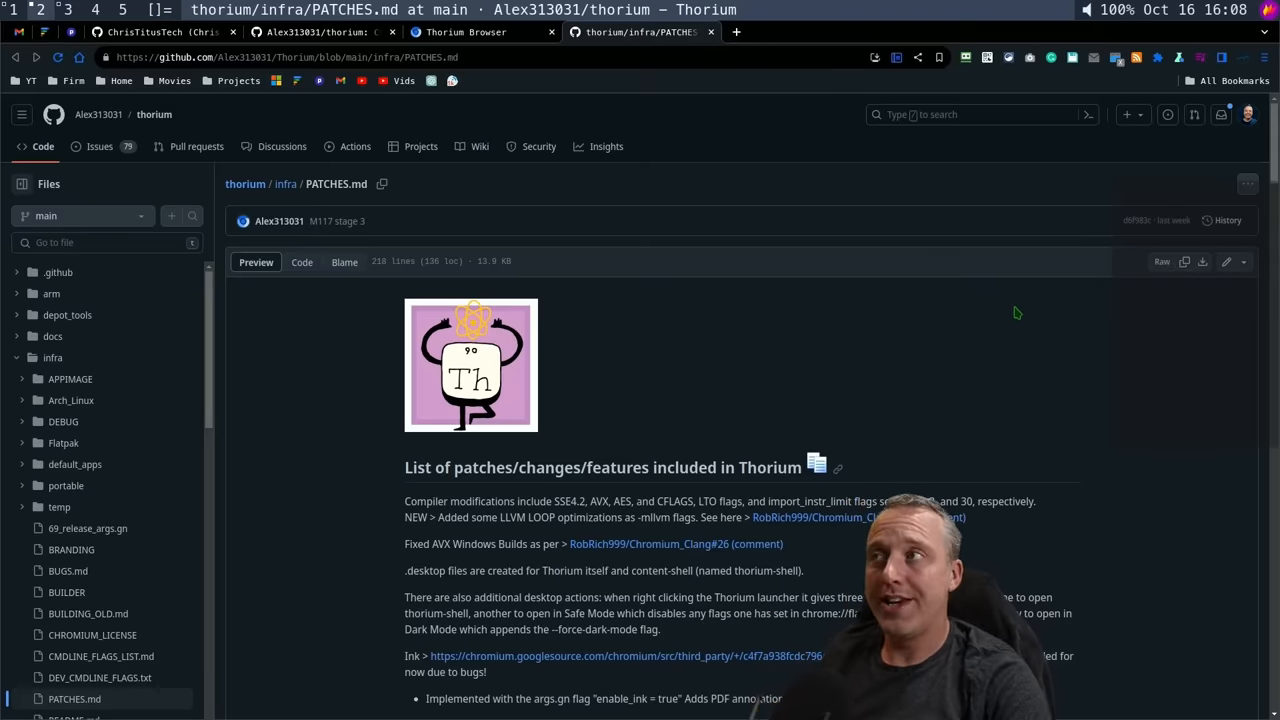
Scroll PATCHES.md past the JPEG XL and VAAPI entries to the notification, title bar and DoH patches
{"action": "scroll", "scroll_direction": "down", "scroll_amount": 3}
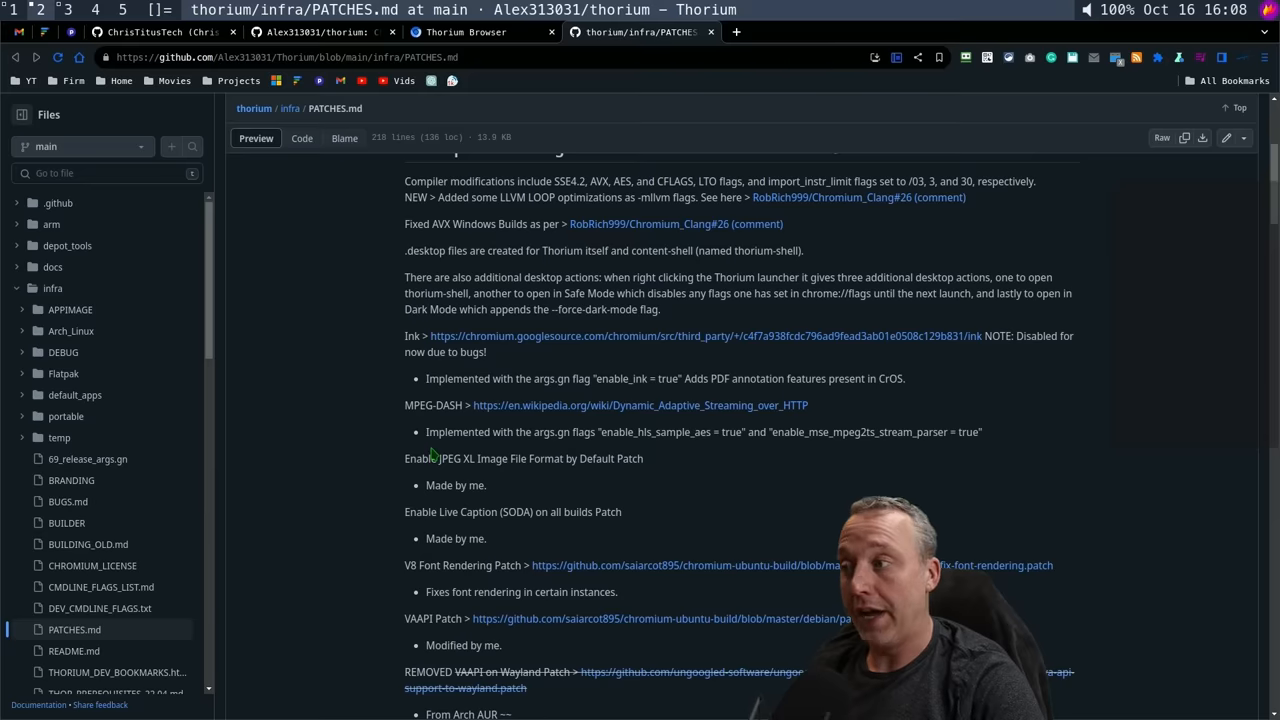
{"action": "mouse_move", "coordinate": [452, 512]}
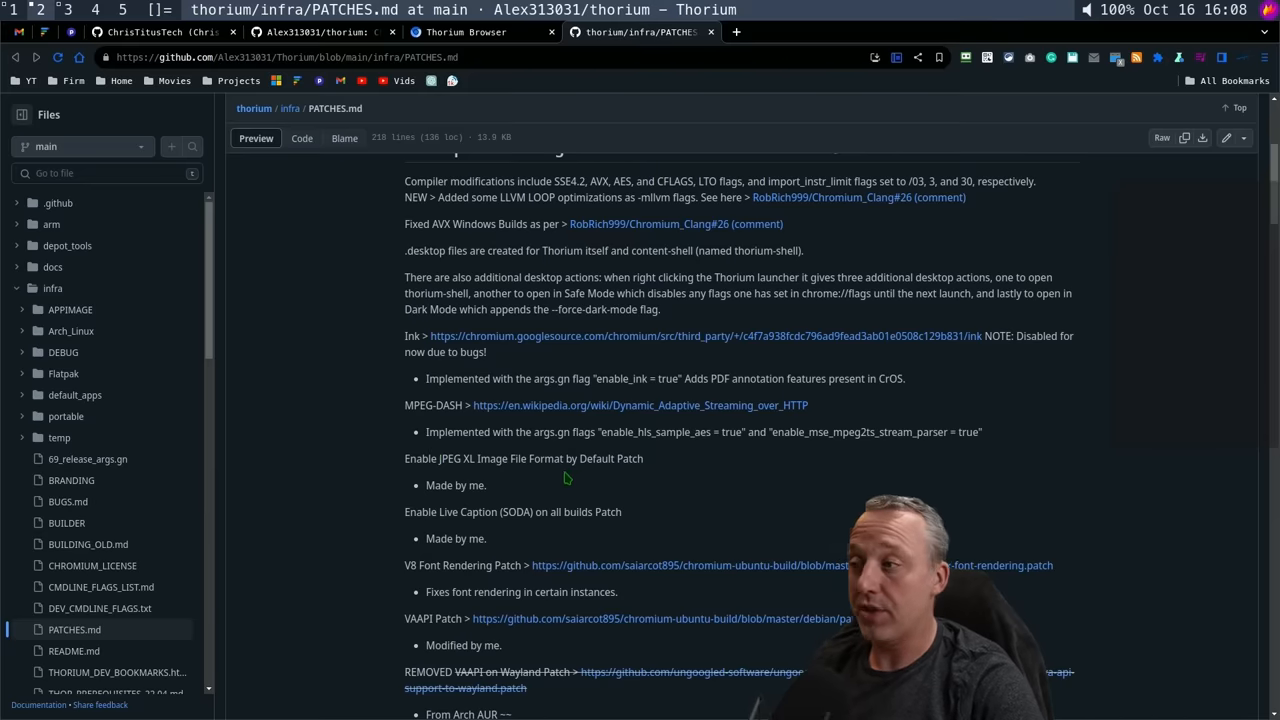
{"action": "mouse_move", "coordinate": [450, 490]}
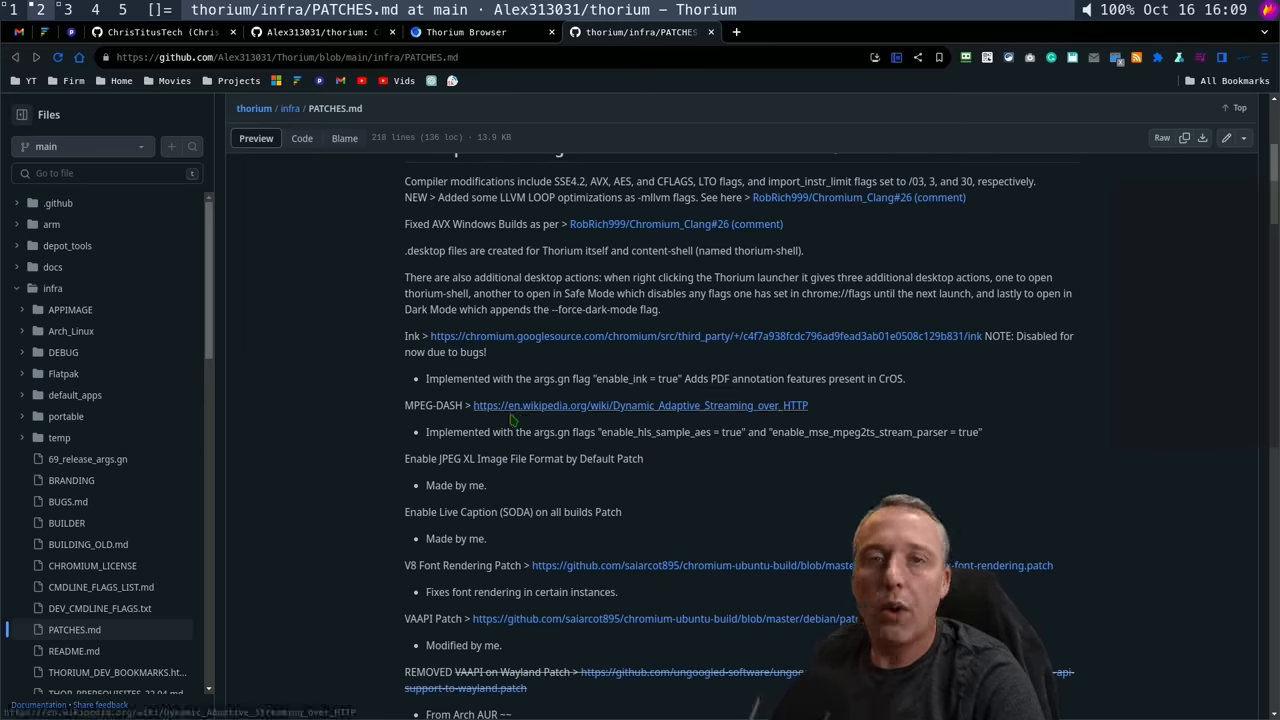
{"action": "mouse_move", "coordinate": [510, 405]}
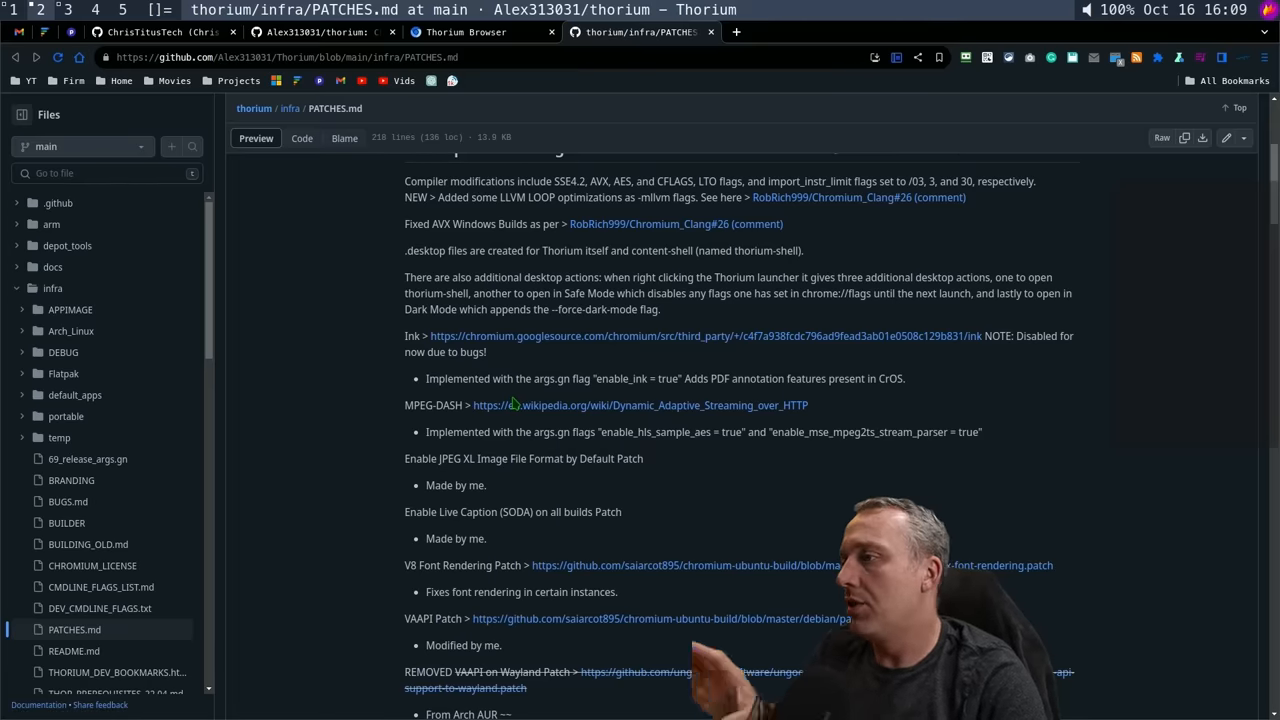
{"action": "scroll", "scroll_direction": "down", "scroll_amount": 3}
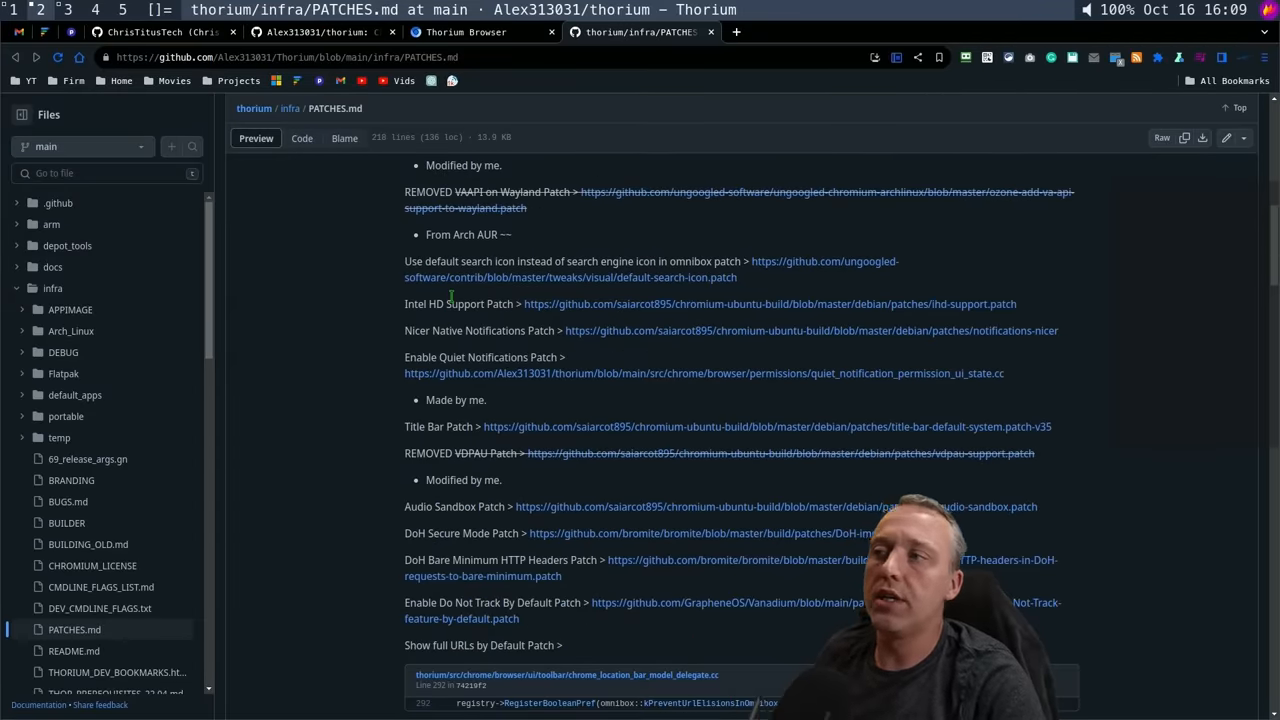
Scroll PATCHES.md down to the V8 SEGV, Widevine and Enable UI Features entries
{"action": "scroll", "scroll_direction": "down", "scroll_amount": 3}
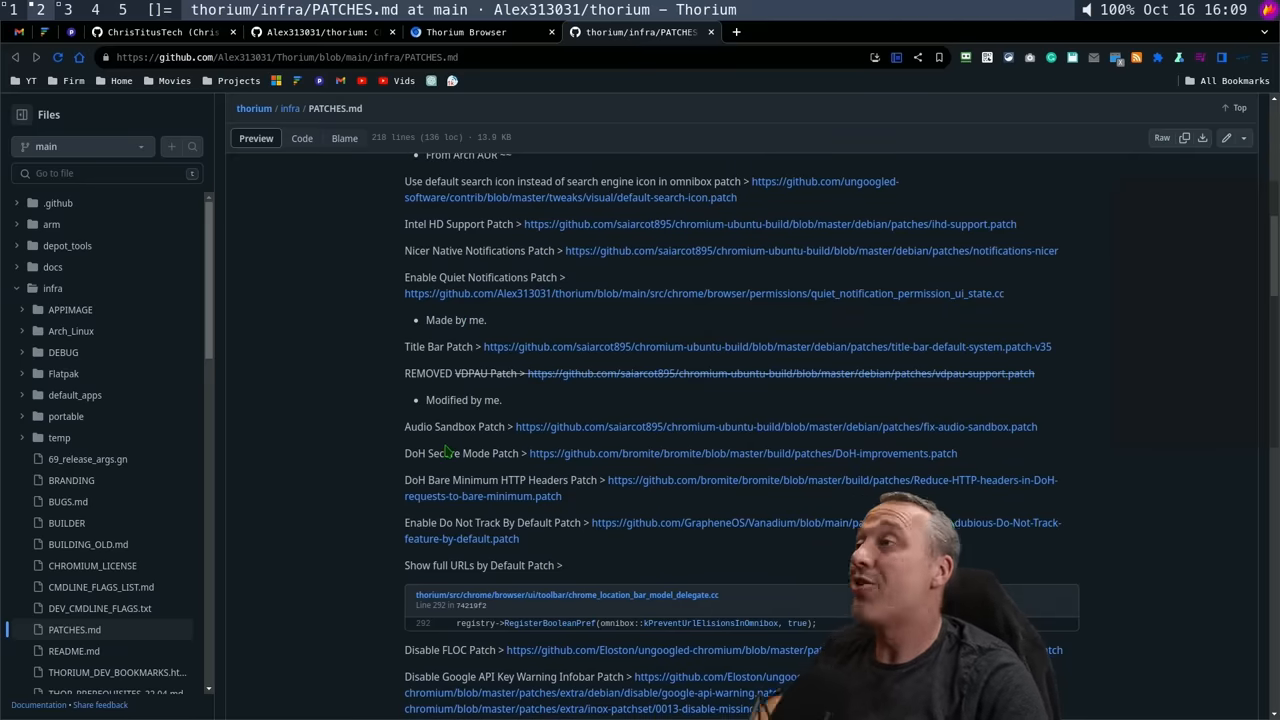
{"action": "mouse_move", "coordinate": [472, 395]}
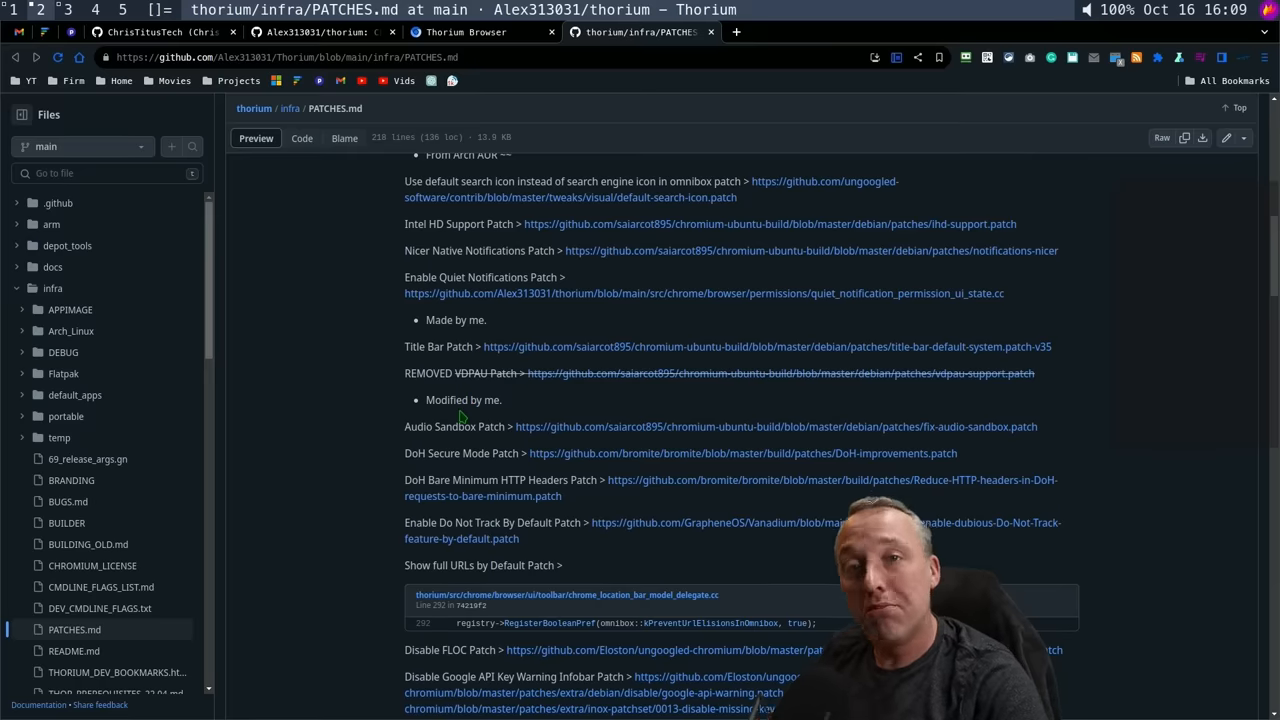
{"action": "scroll", "scroll_direction": "down", "scroll_amount": 3}
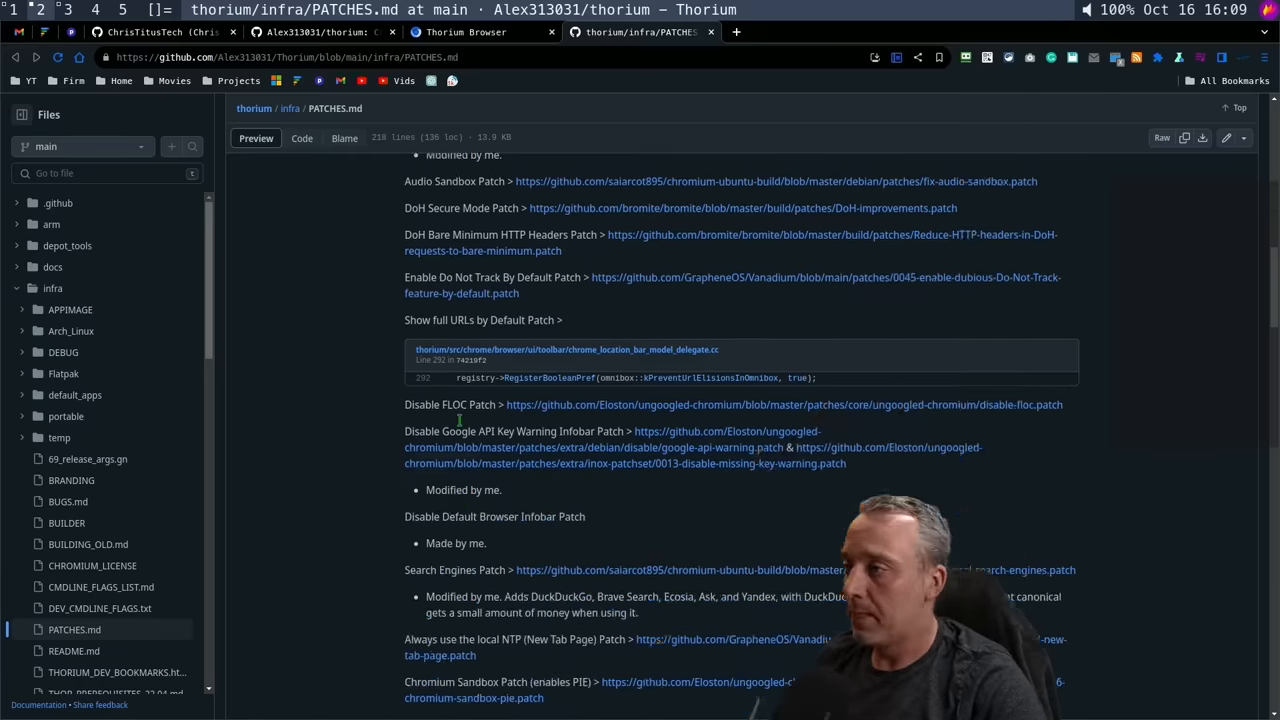
{"action": "scroll", "scroll_direction": "down", "scroll_amount": 3}
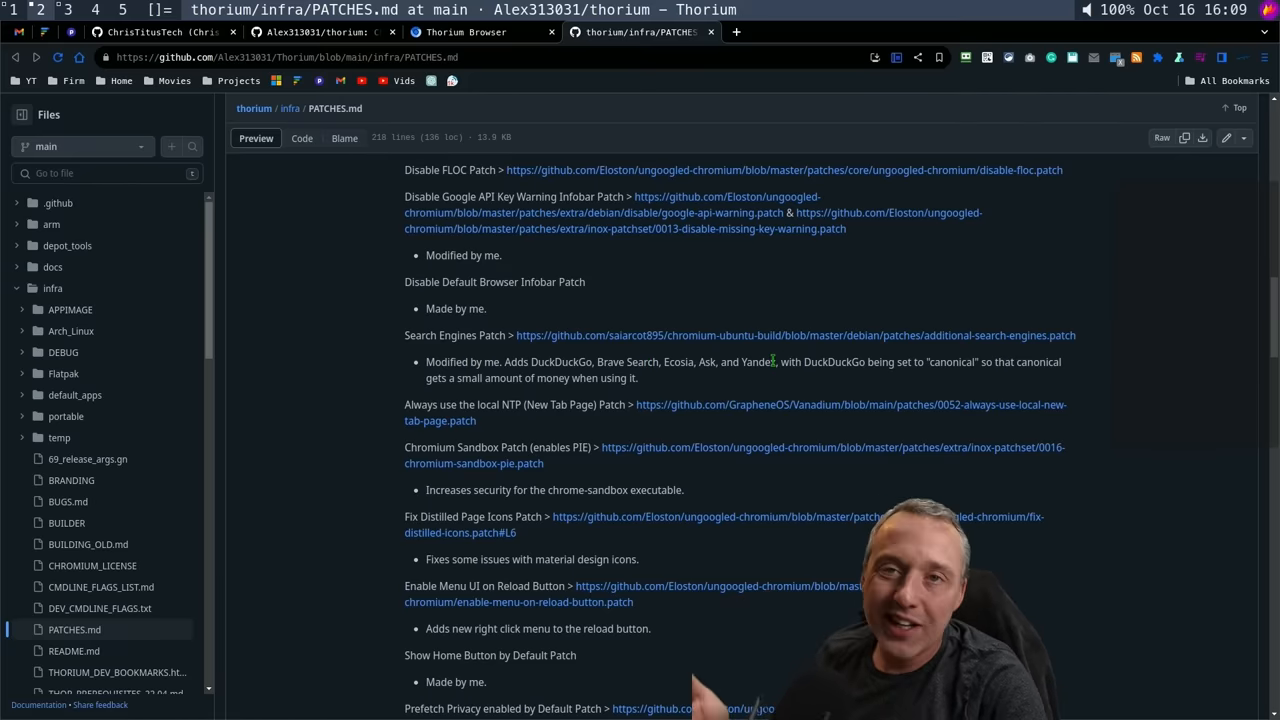
{"action": "mouse_move", "coordinate": [768, 360]}
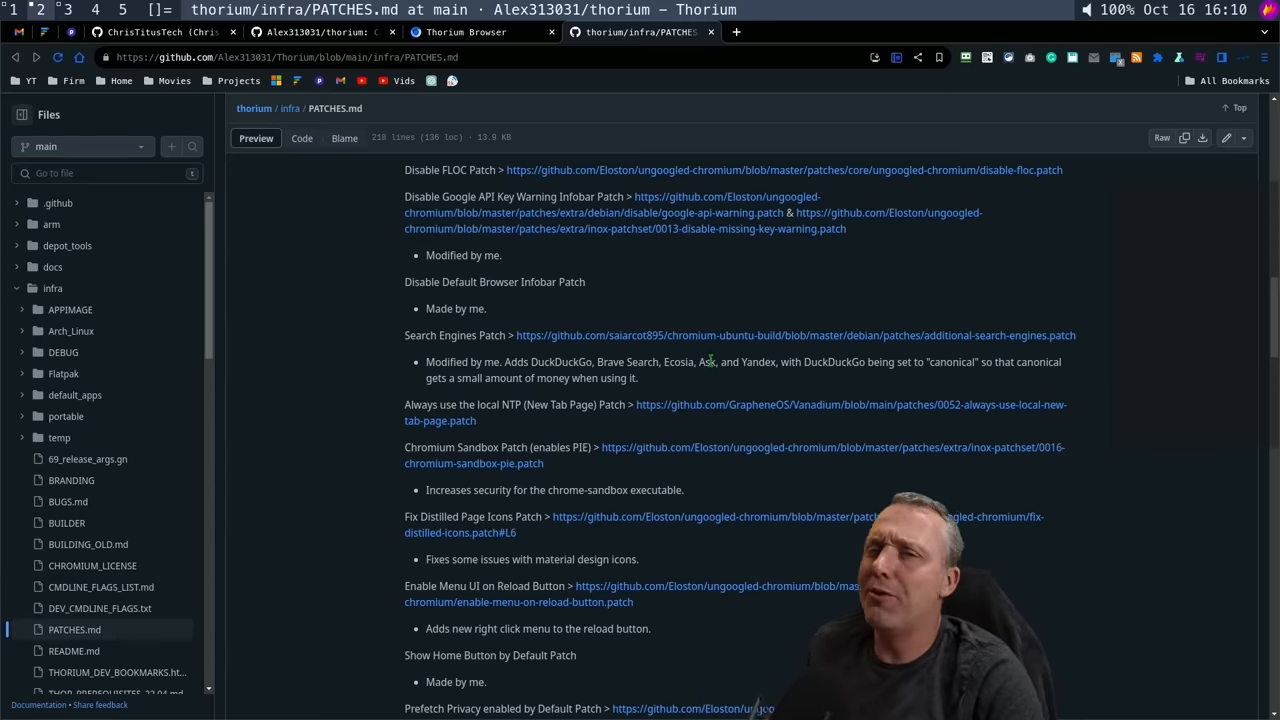
{"action": "scroll", "scroll_direction": "down", "scroll_amount": 3}
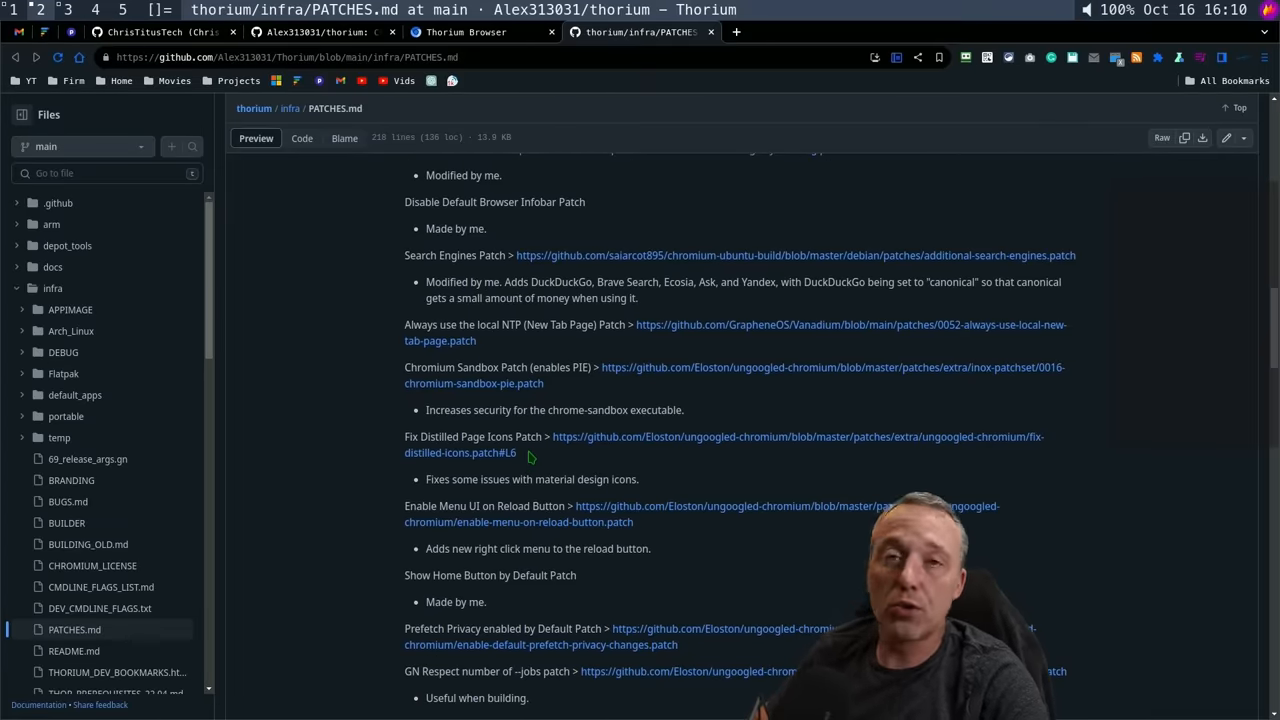
{"action": "scroll", "scroll_direction": "down", "scroll_amount": 3}
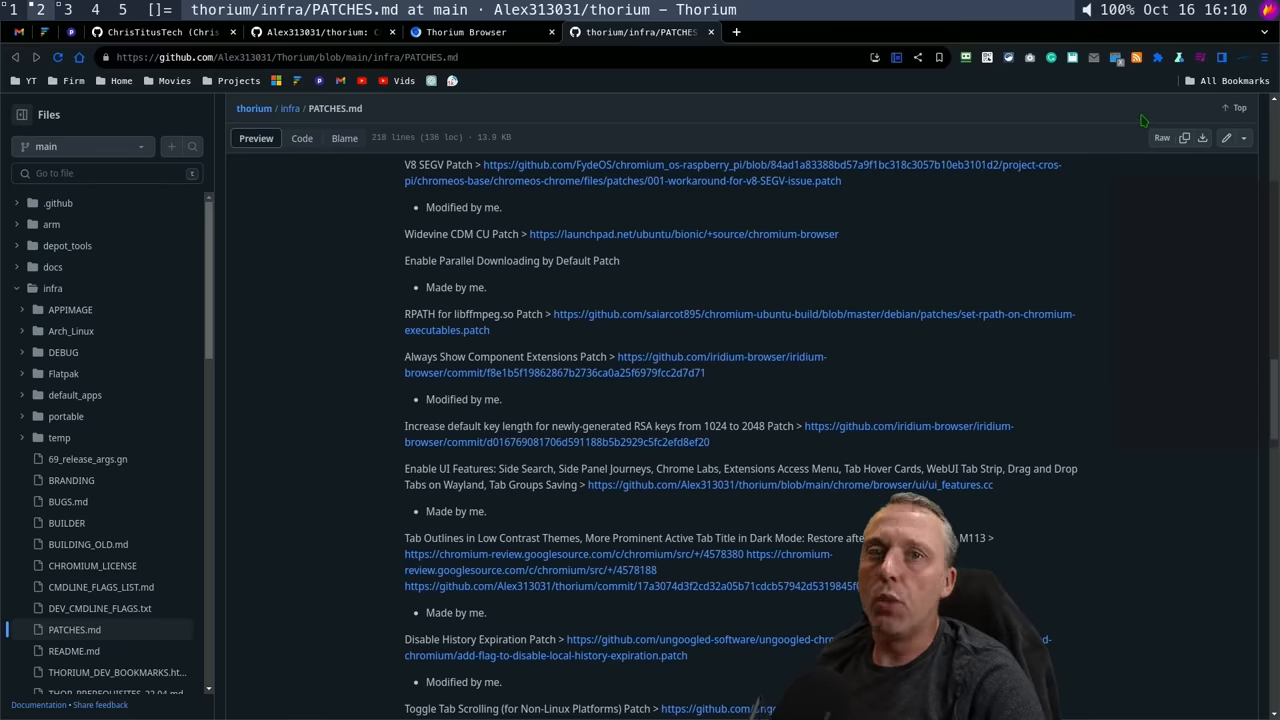
{"action": "mouse_move", "coordinate": [1028, 135]}
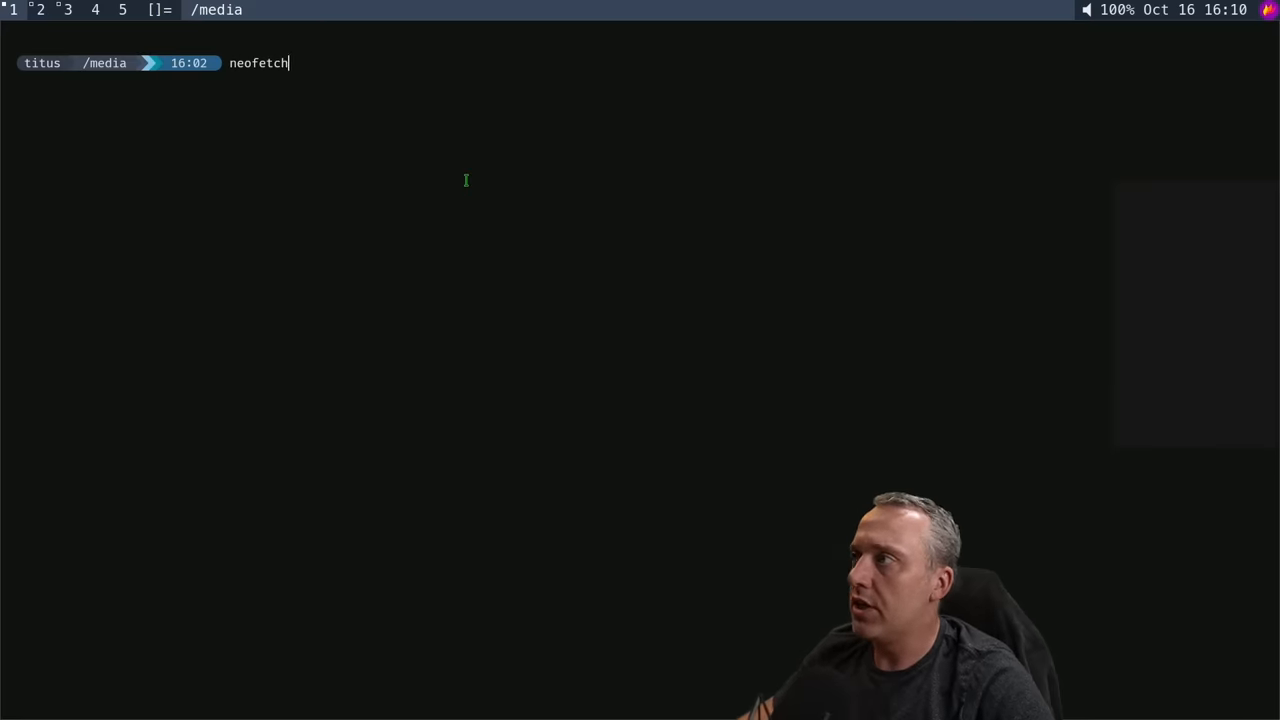
{"action": "key", "text": "Return"}
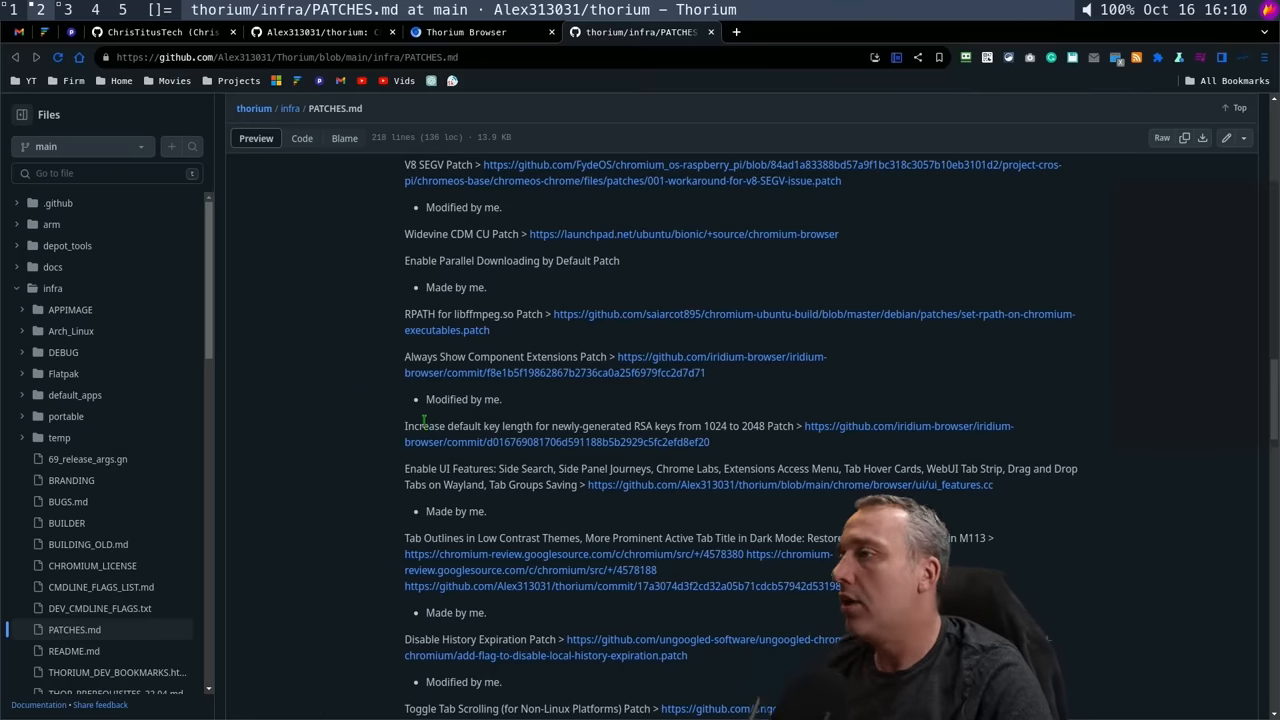
{"action": "mouse_move", "coordinate": [410, 415]}
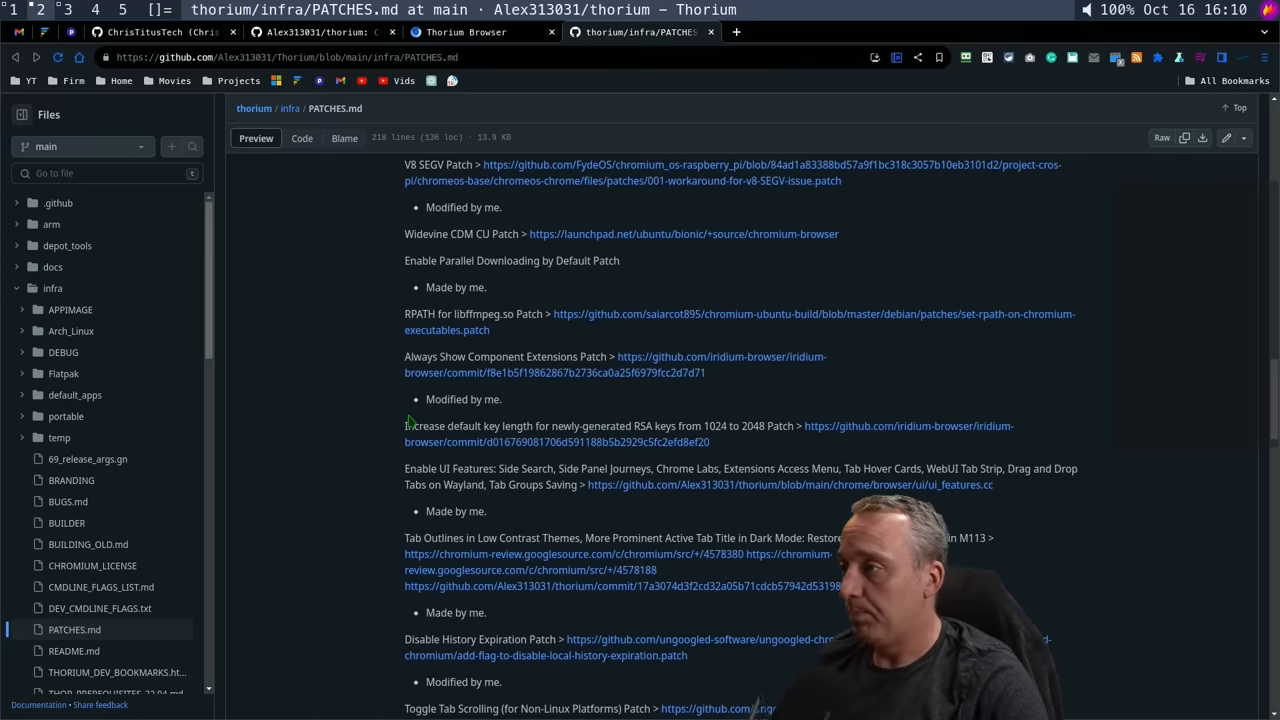
Scroll PATCHES.md to the Dark Mode entries, then switch back to the thorium.rocks tab
{"action": "scroll", "scroll_direction": "down", "scroll_amount": 3}
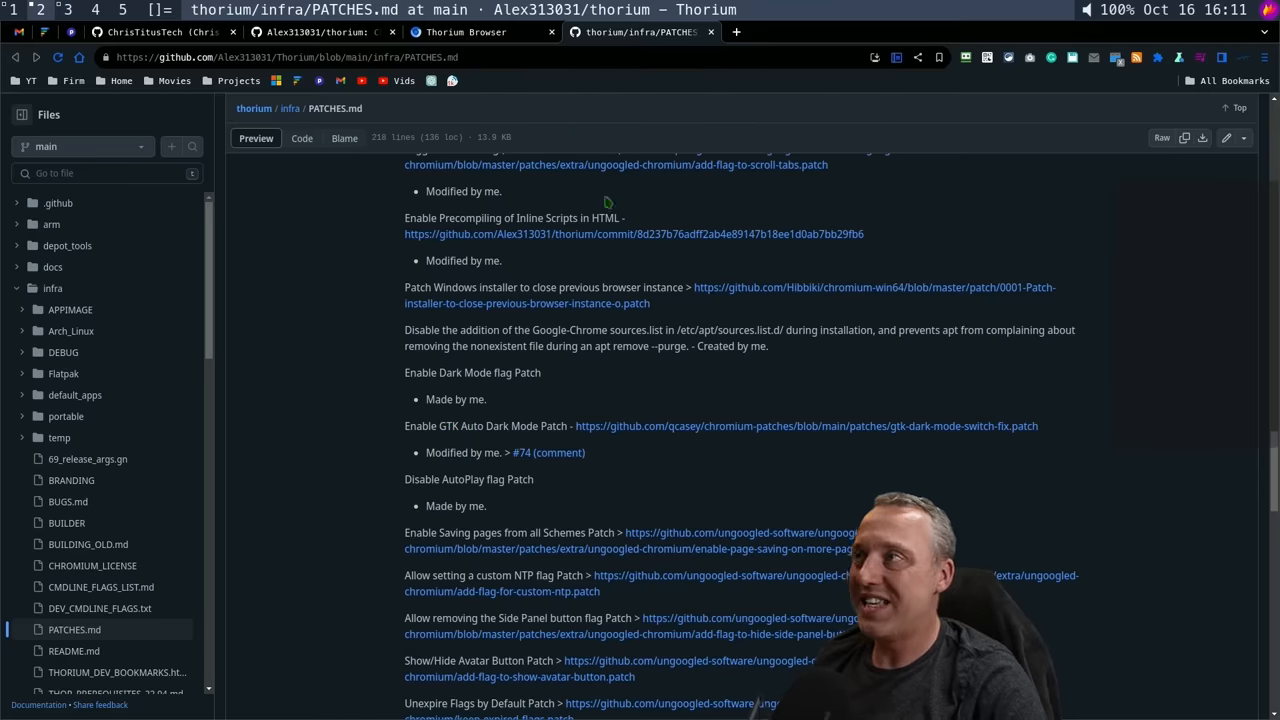
{"action": "left_click", "coordinate": [465, 32]}
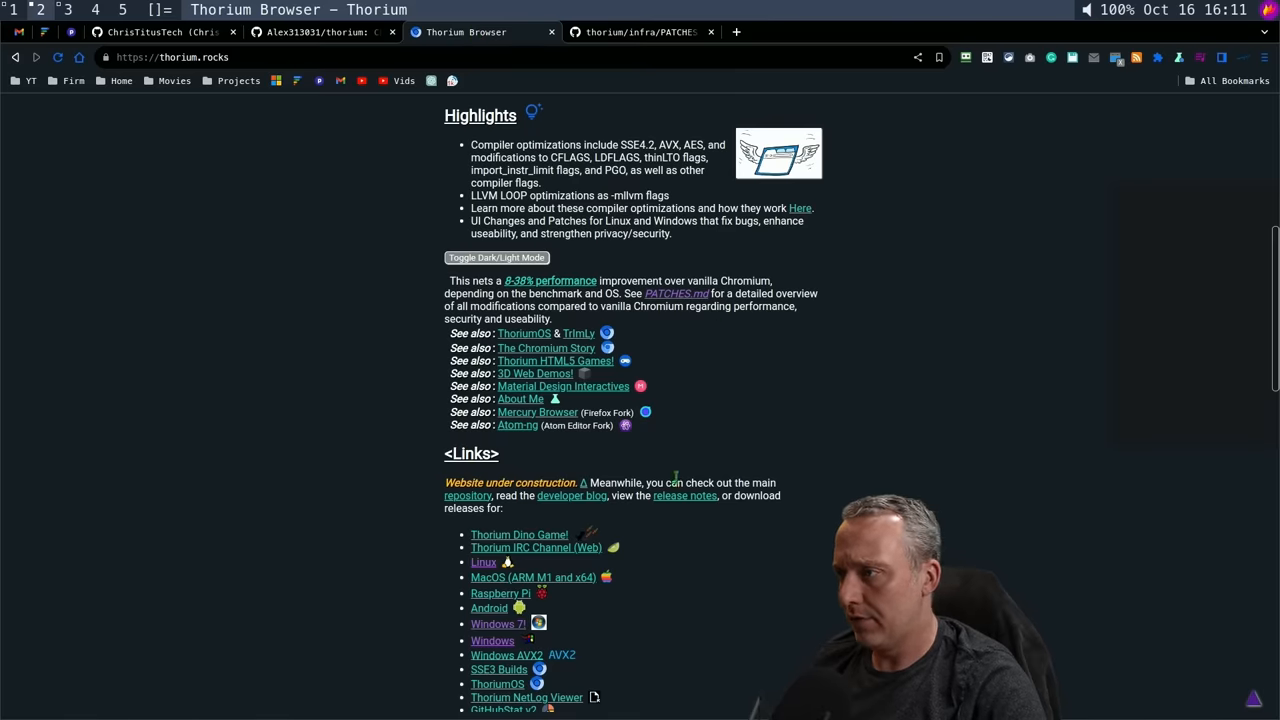
Browse the Chrome Extensions list on thorium.rocks, then return to the PATCHES.md tab
{"action": "scroll", "scroll_direction": "down", "scroll_amount": 3}
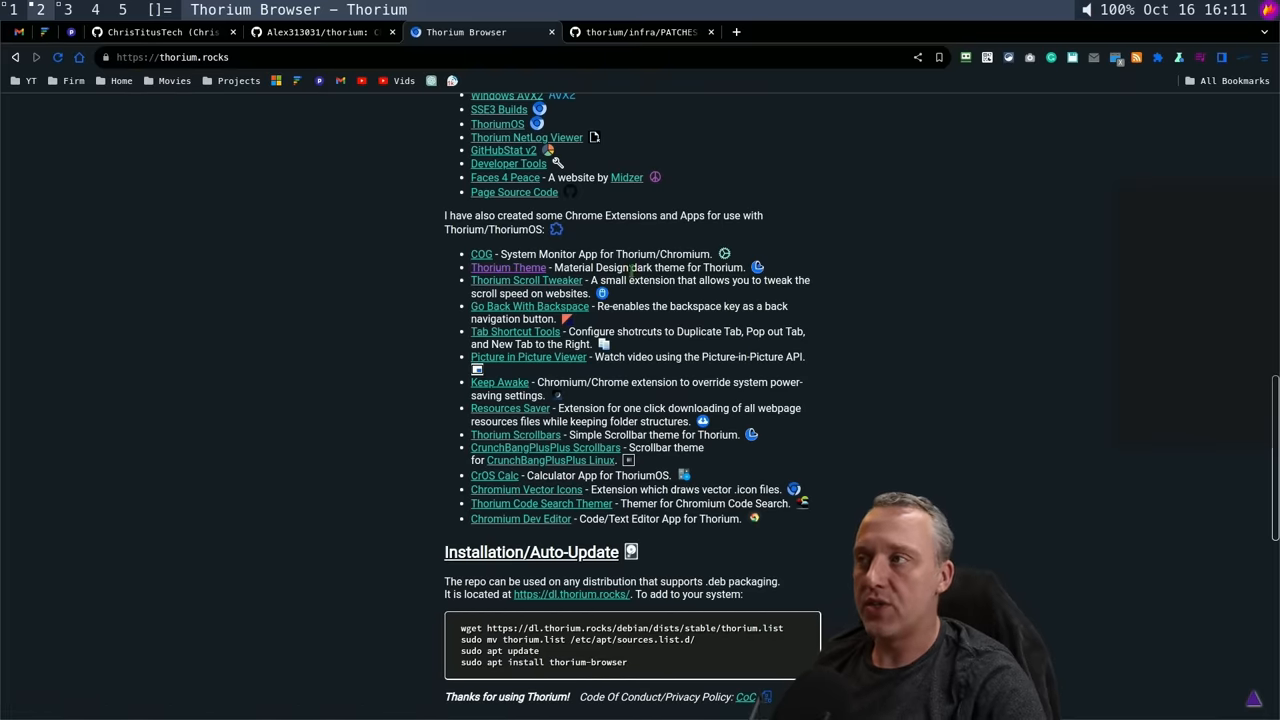
{"action": "scroll", "scroll_direction": "up", "scroll_amount": 3}
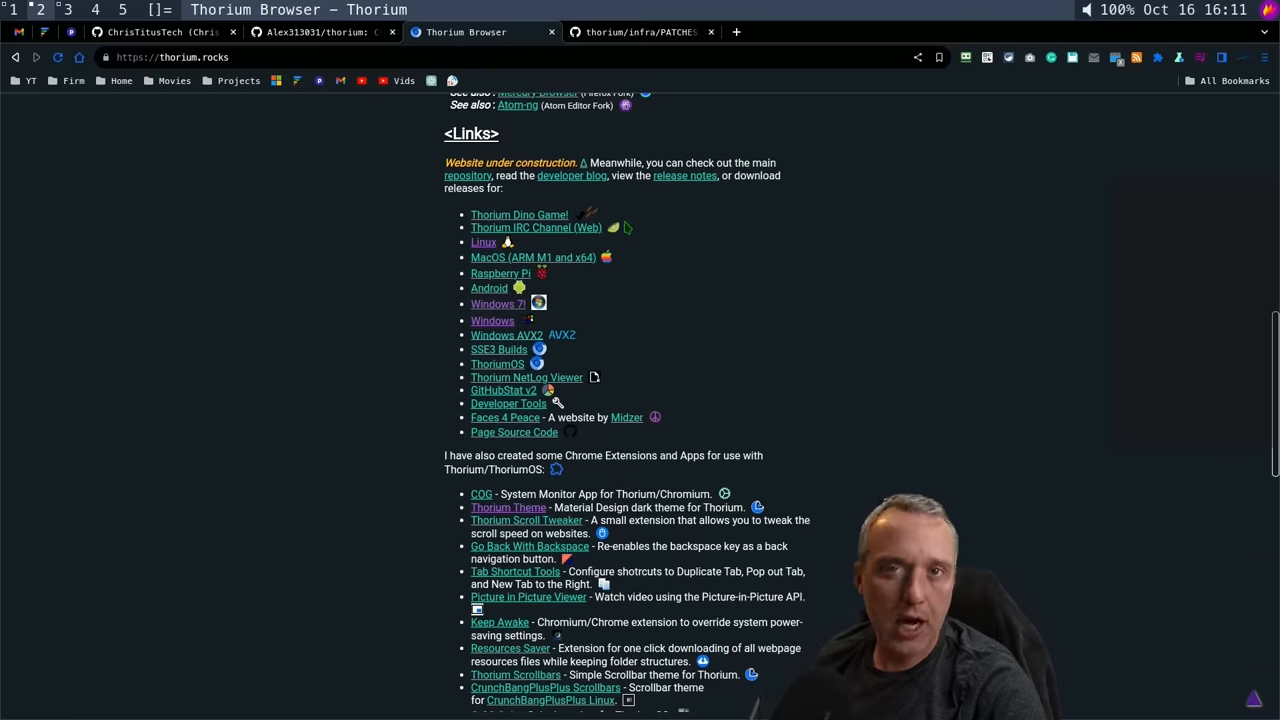
{"action": "mouse_move", "coordinate": [573, 288]}
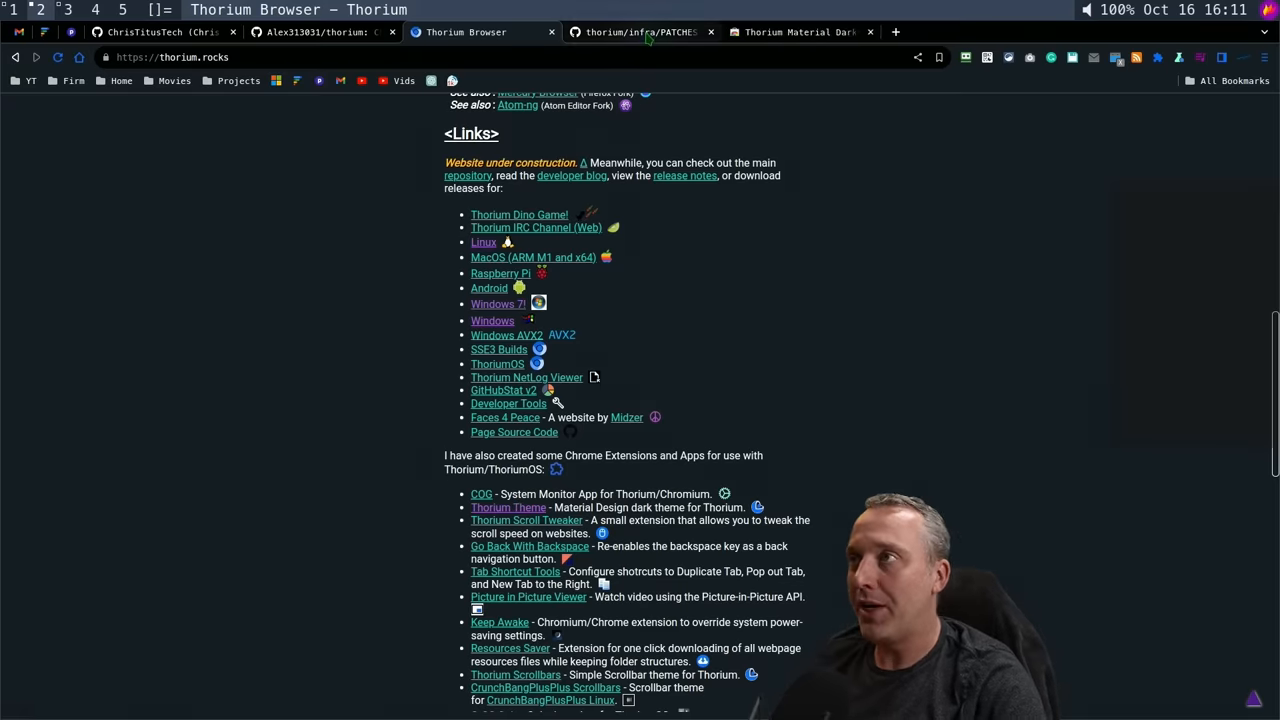
{"action": "left_click", "coordinate": [800, 32]}
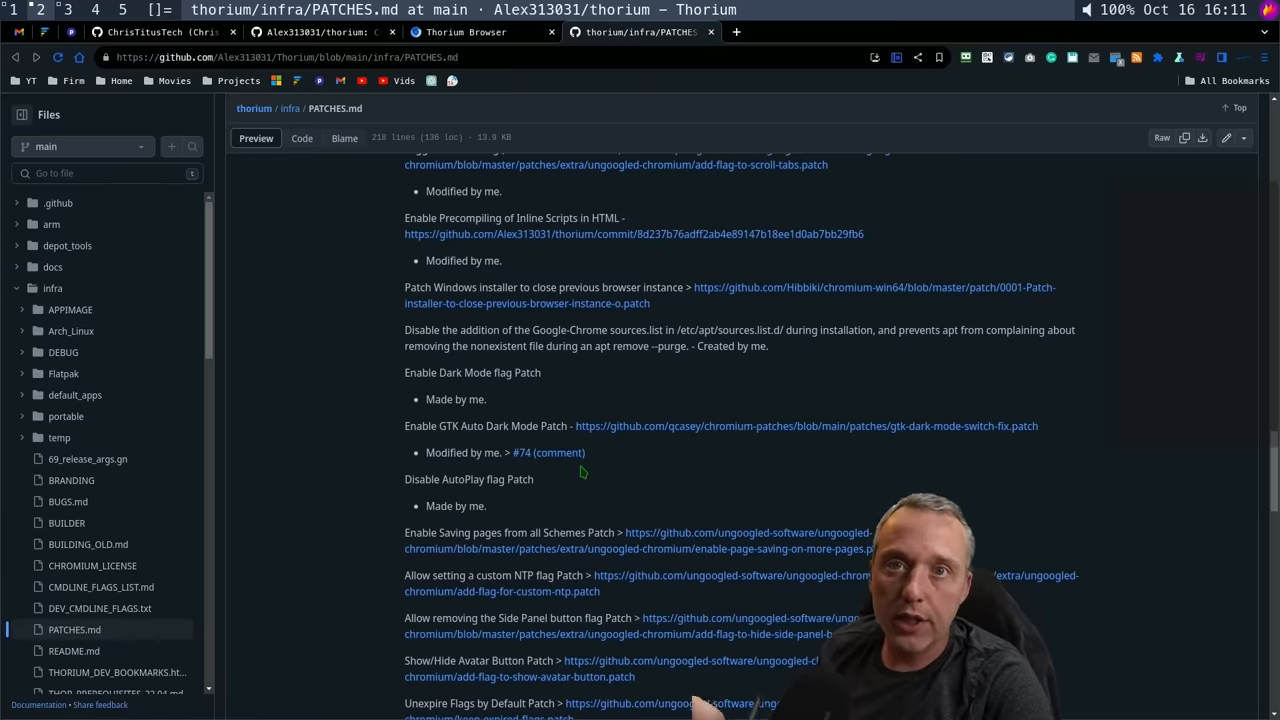
{"action": "mouse_move", "coordinate": [627, 452]}
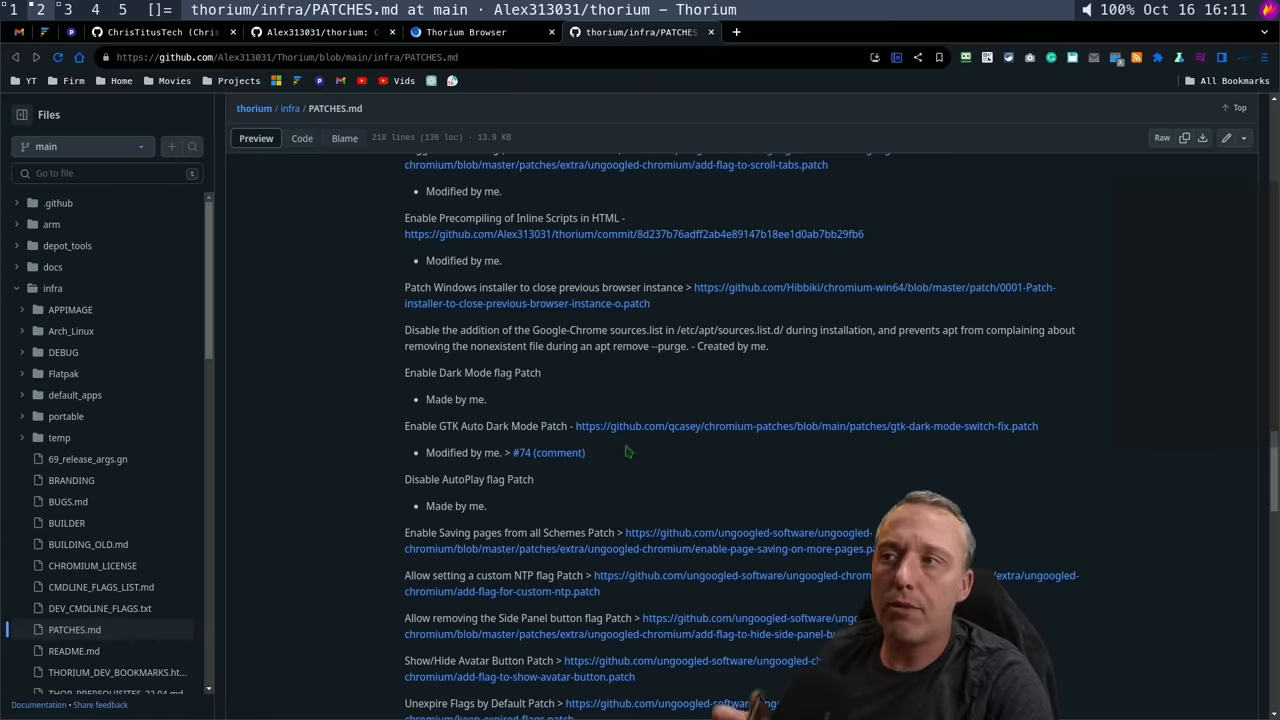
{"action": "mouse_move", "coordinate": [602, 367]}
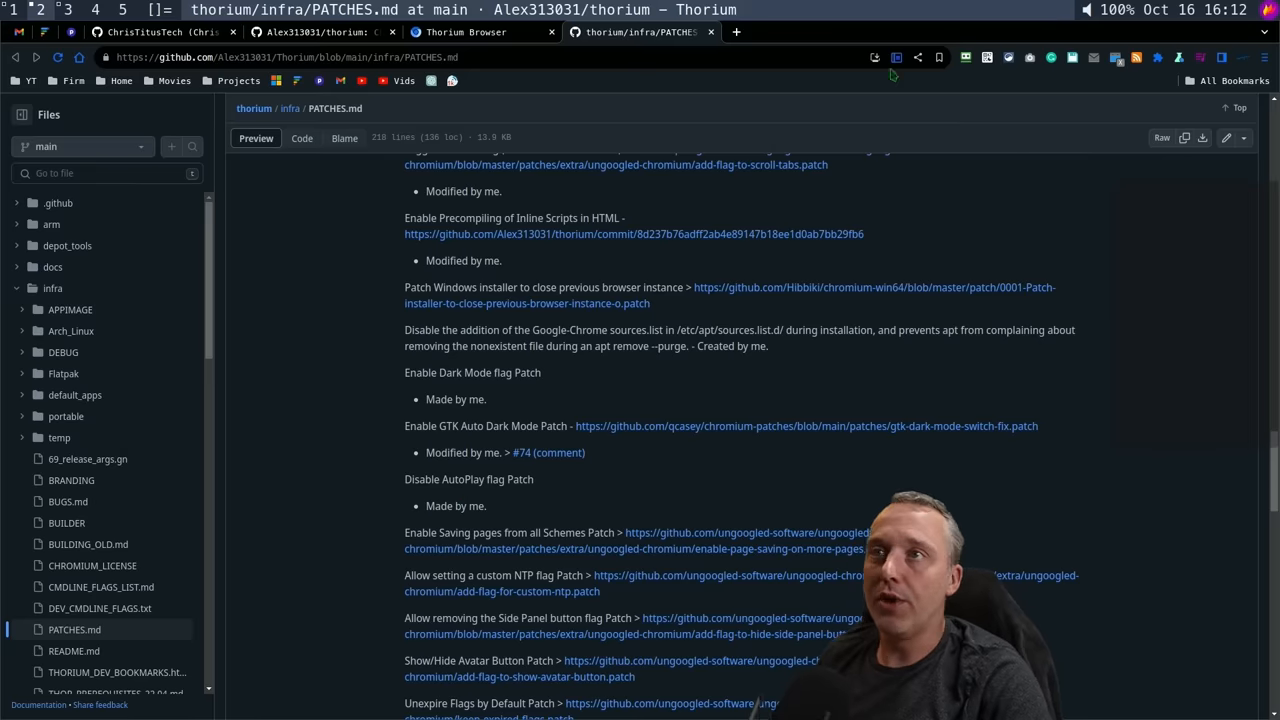
{"action": "left_click", "coordinate": [1008, 57]}
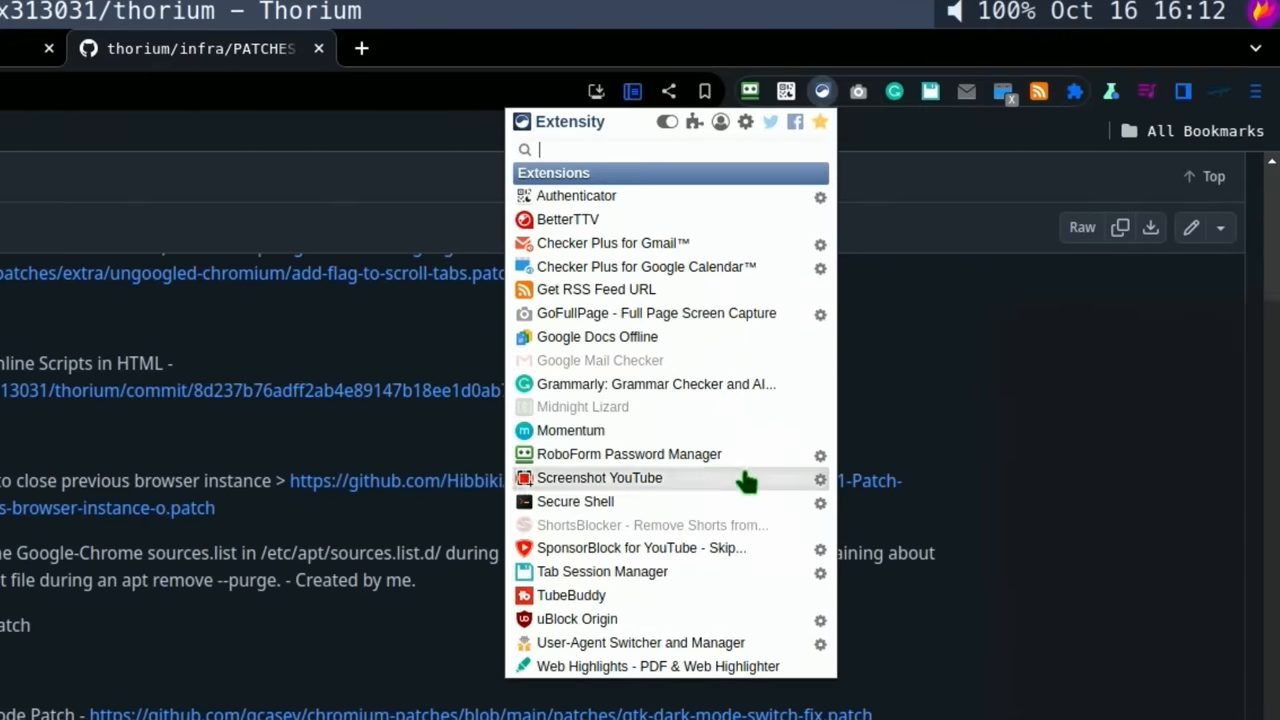
{"action": "mouse_move", "coordinate": [698, 578]}
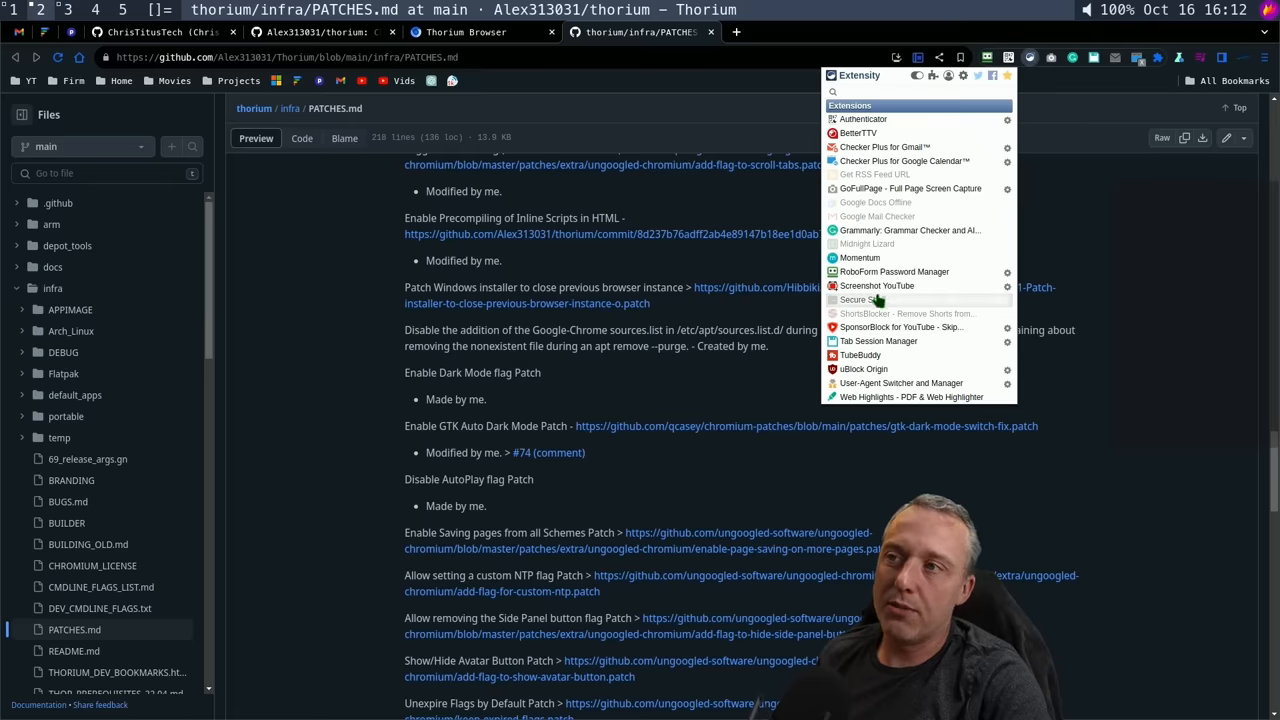
{"action": "mouse_move", "coordinate": [900, 313]}
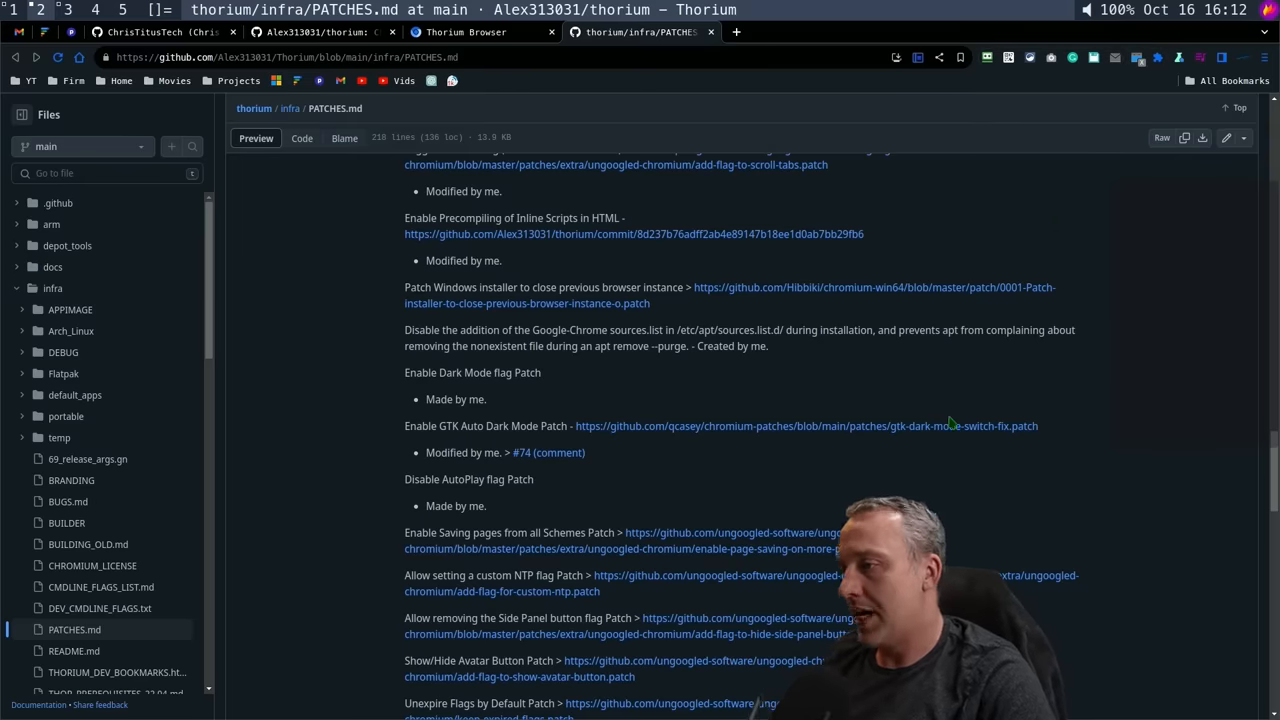
Read PATCHES.md down to the portable and Android patches, flip through tabs, and land on the thorium repo
{"action": "scroll", "scroll_direction": "down", "scroll_amount": 3}
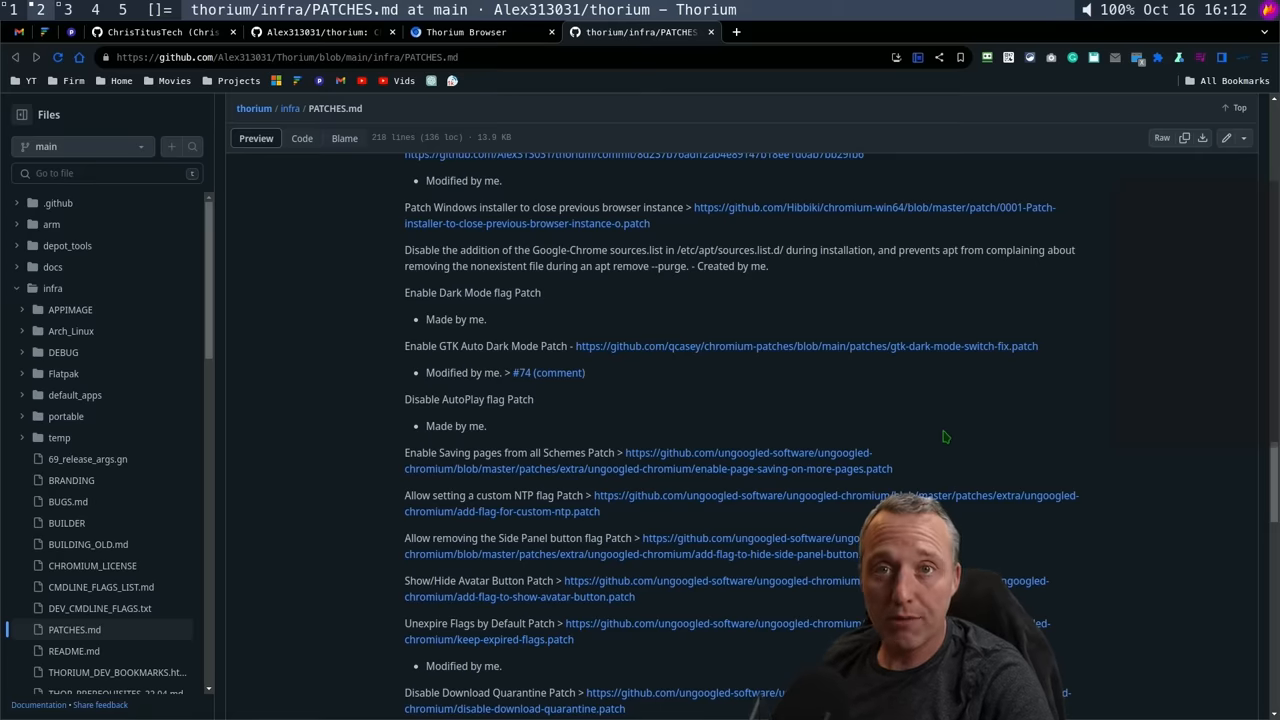
{"action": "mouse_move", "coordinate": [927, 430]}
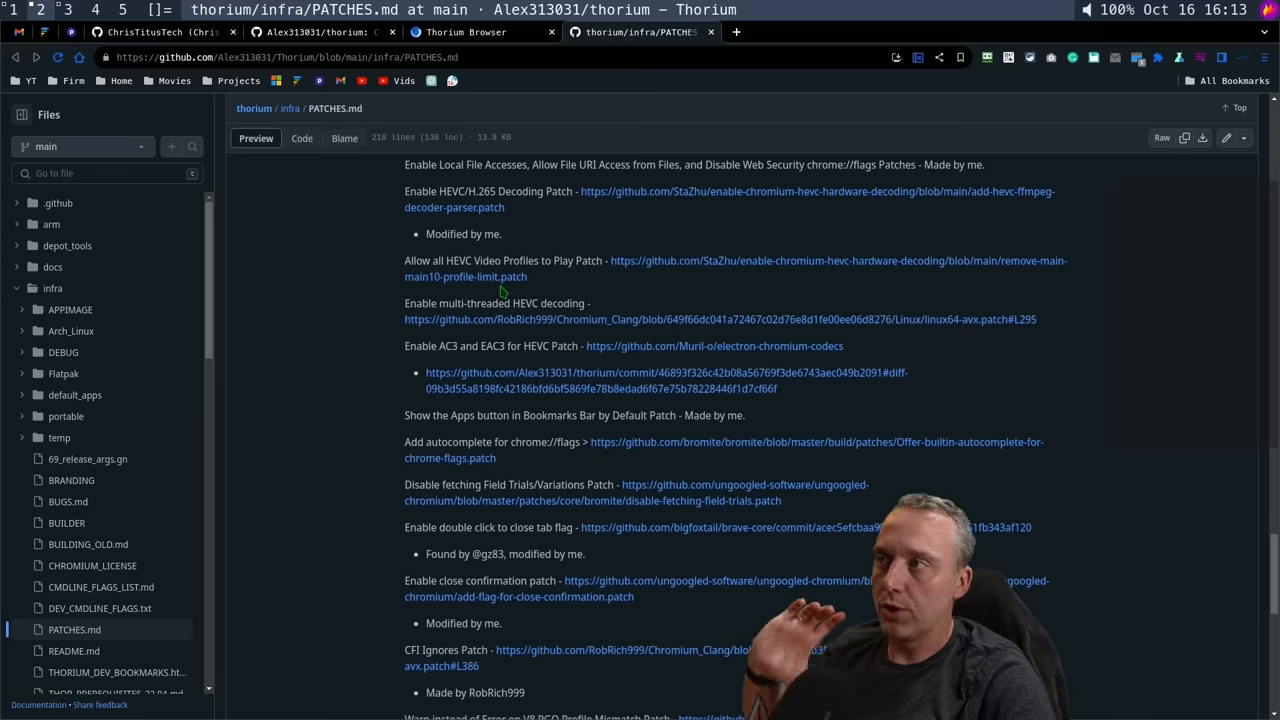
{"action": "mouse_move", "coordinate": [475, 207]}
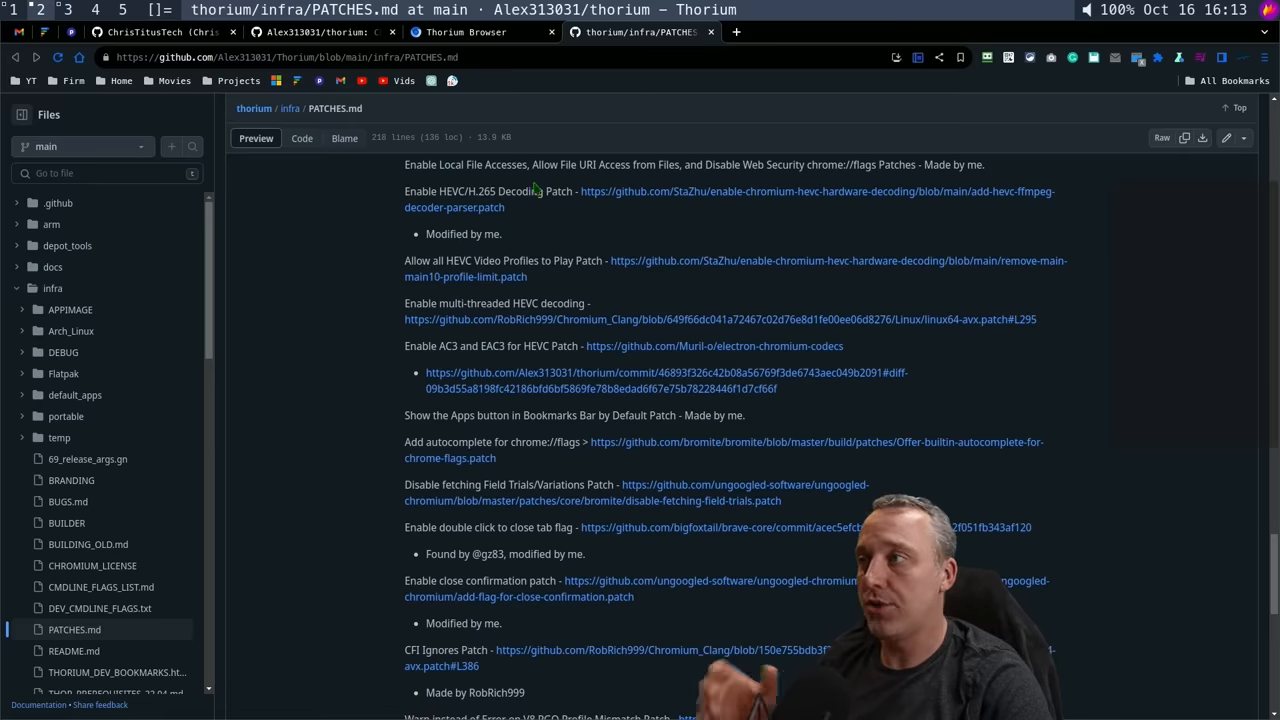
{"action": "mouse_move", "coordinate": [530, 190]}
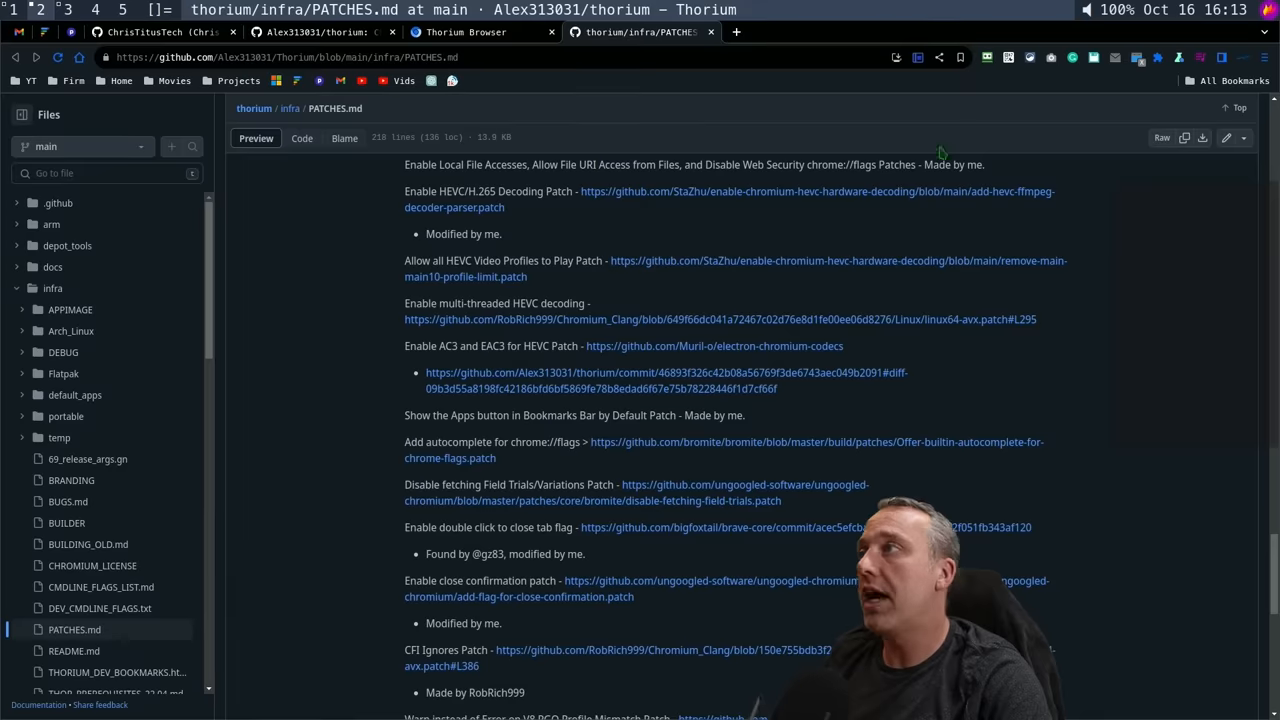
{"action": "left_click", "coordinate": [320, 31]}
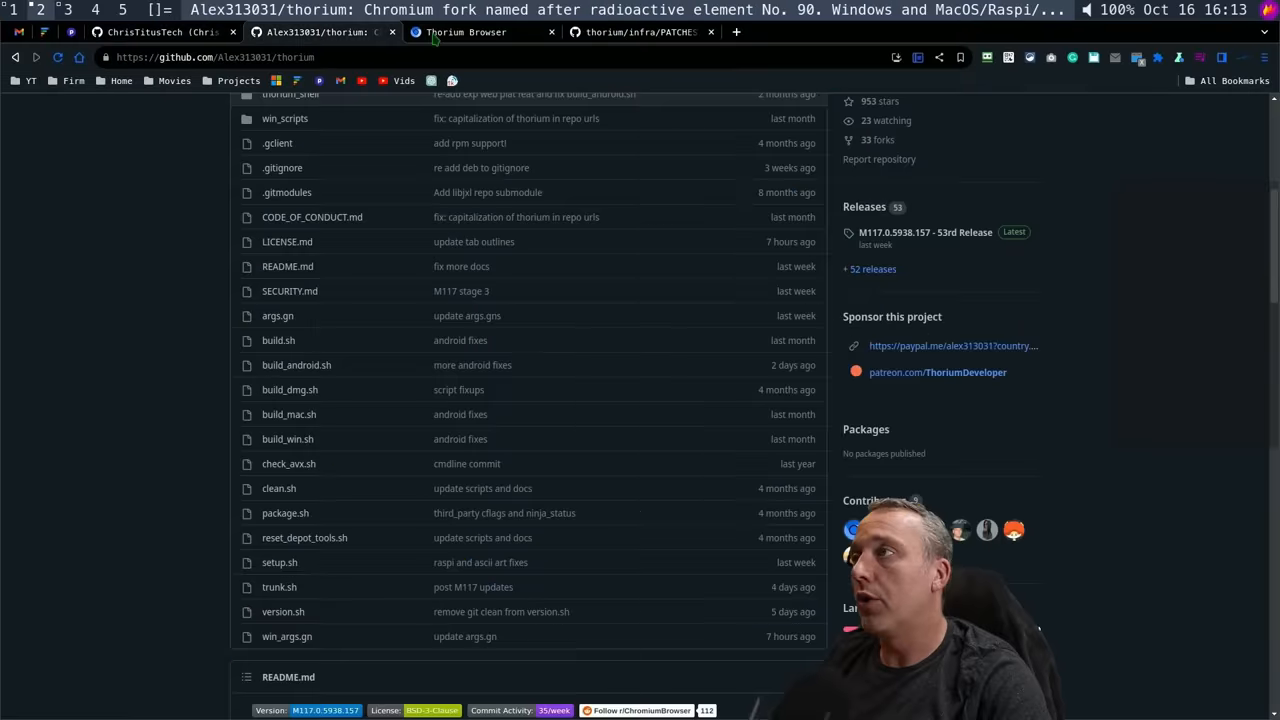
{"action": "left_click", "coordinate": [466, 31]}
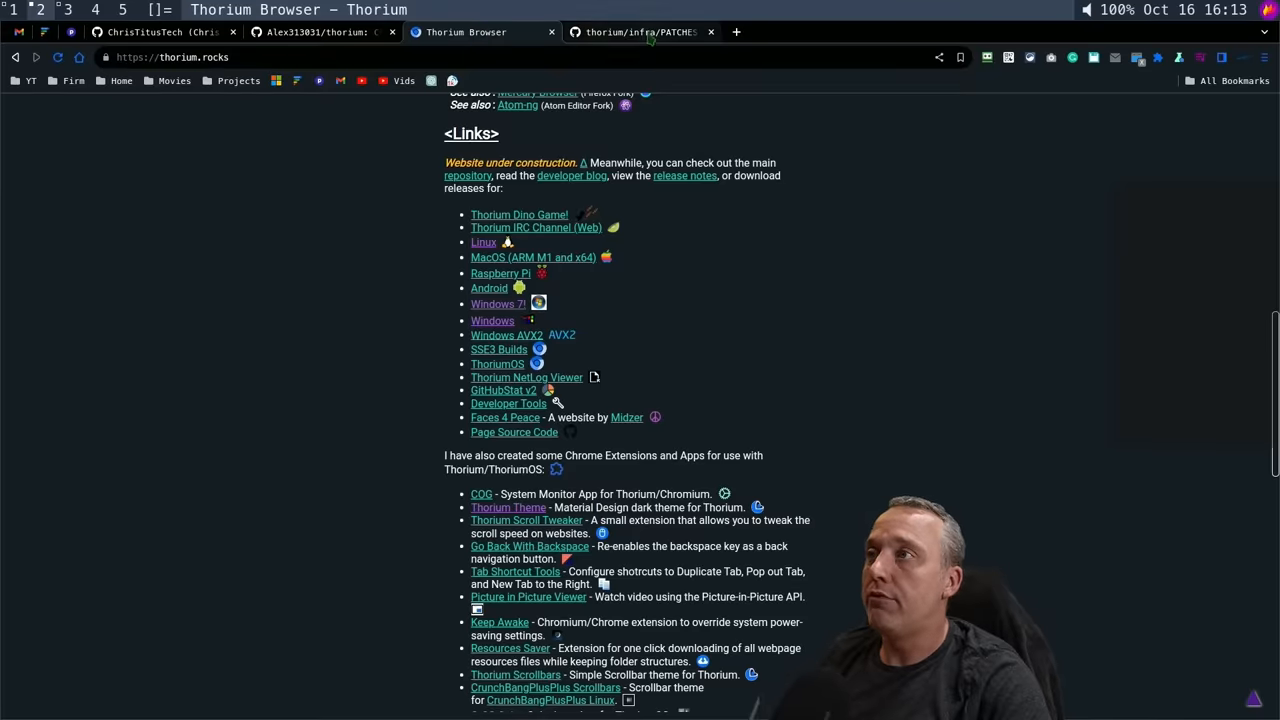
{"action": "left_click", "coordinate": [640, 32]}
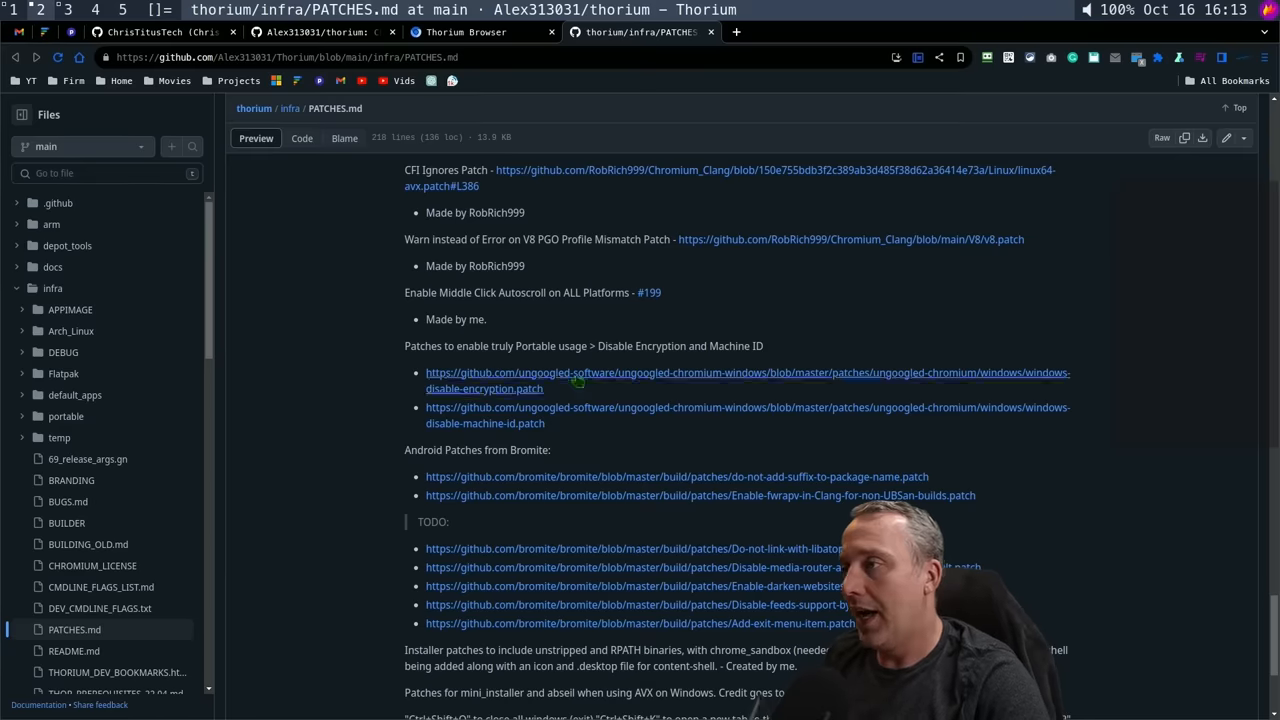
{"action": "mouse_move", "coordinate": [507, 461]}
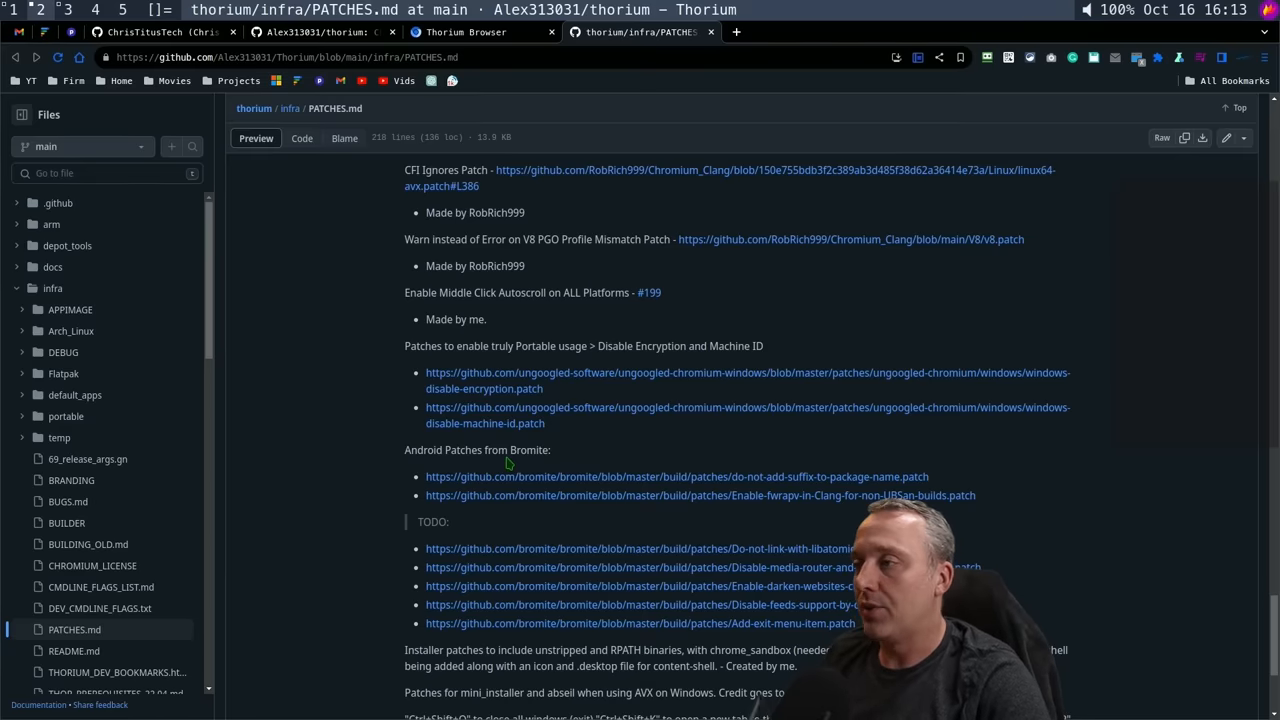
{"action": "mouse_move", "coordinate": [505, 463]}
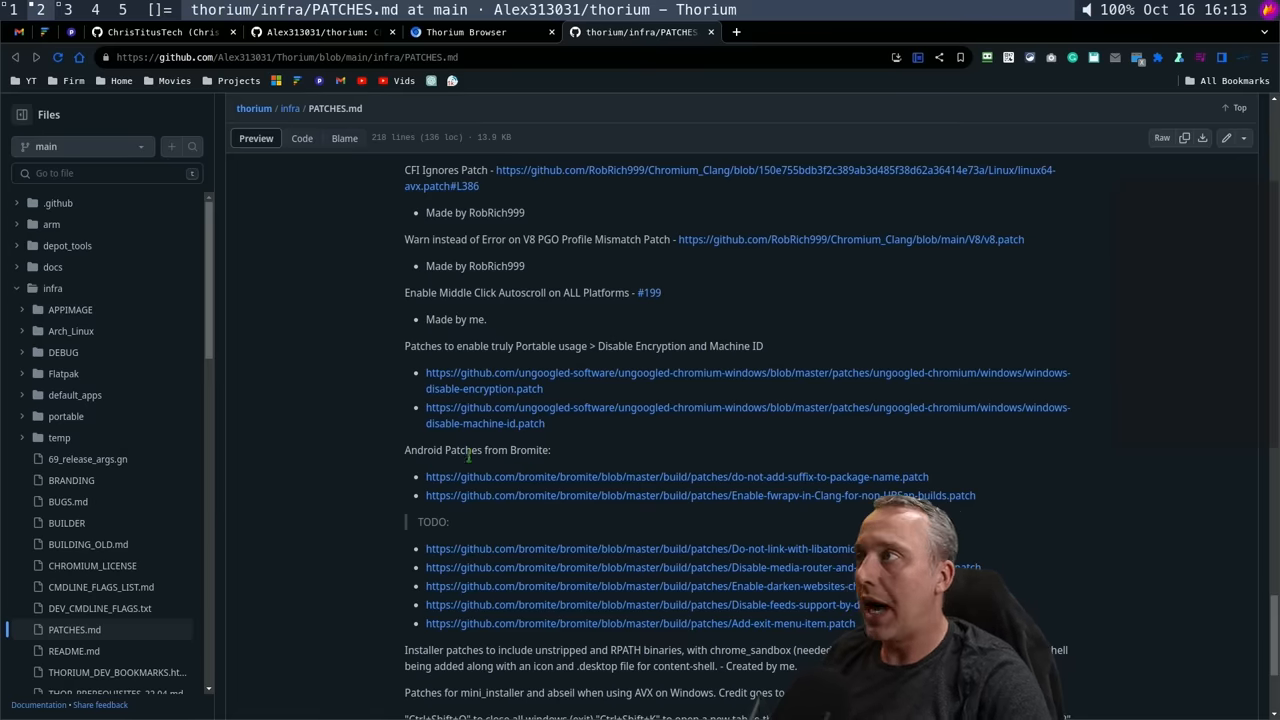
{"action": "left_click", "coordinate": [320, 31]}
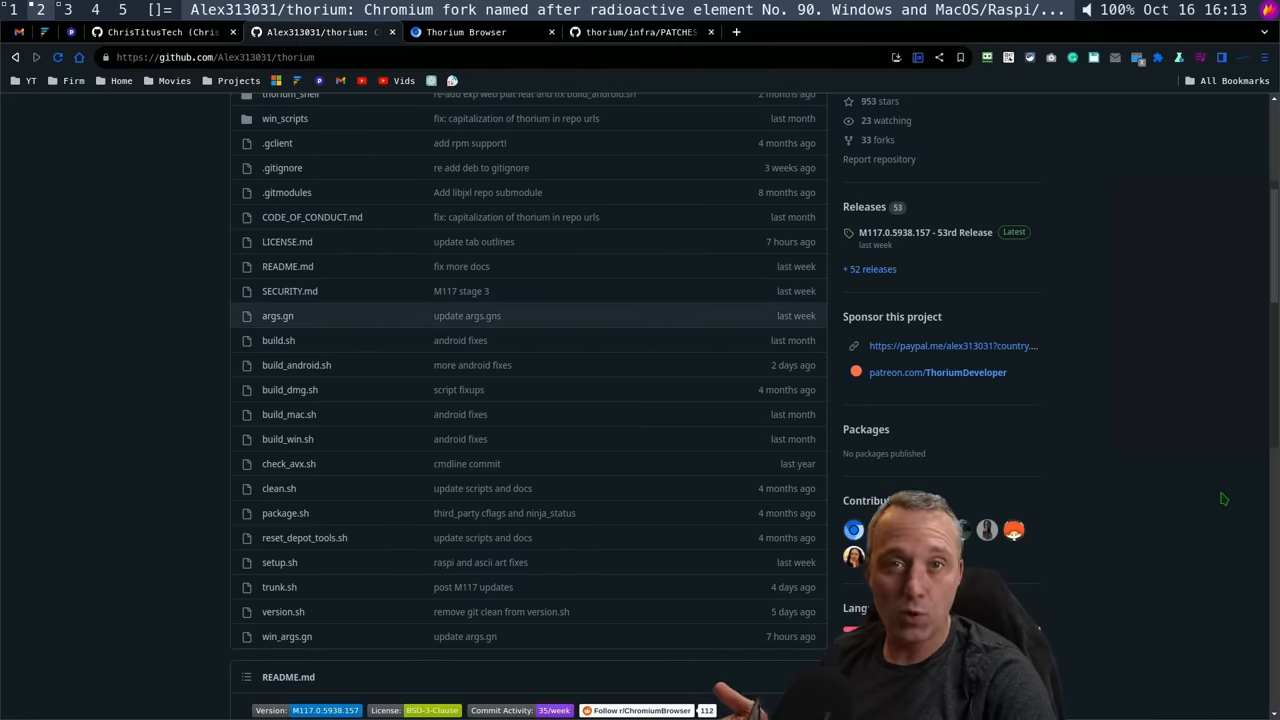
{"action": "scroll", "scroll_direction": "up", "scroll_amount": 3}
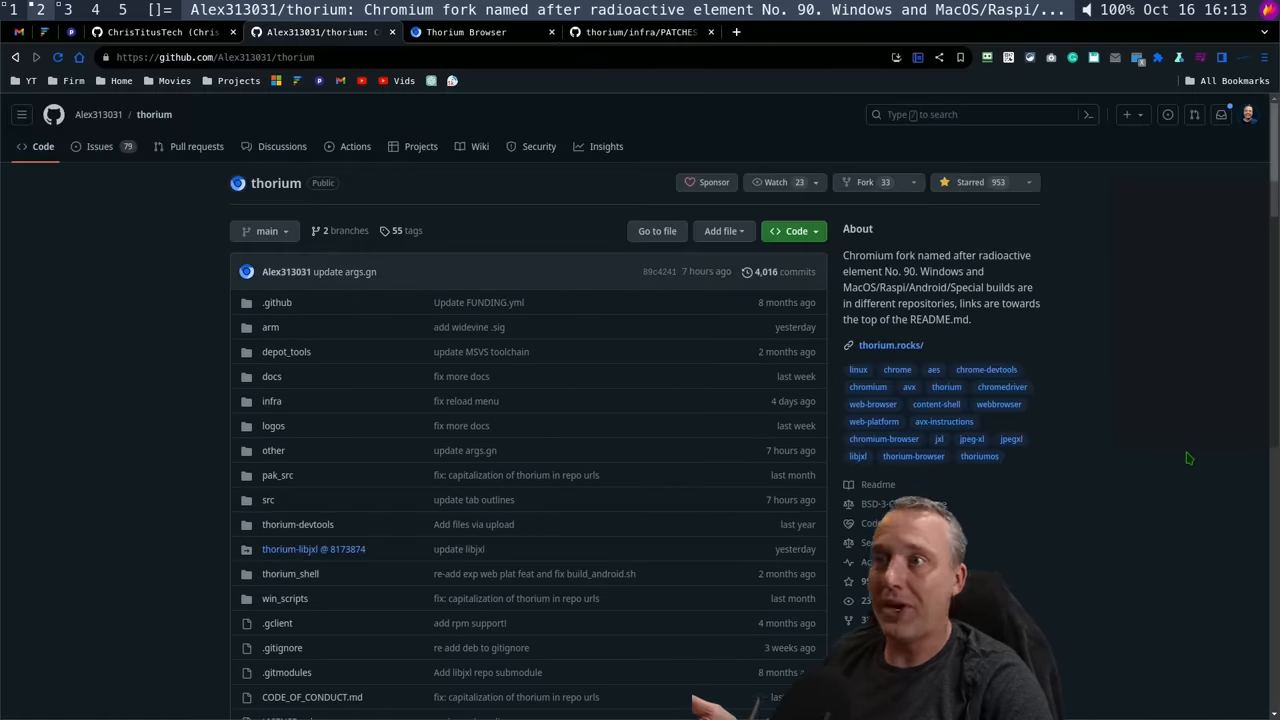
{"action": "mouse_move", "coordinate": [1189, 425]}
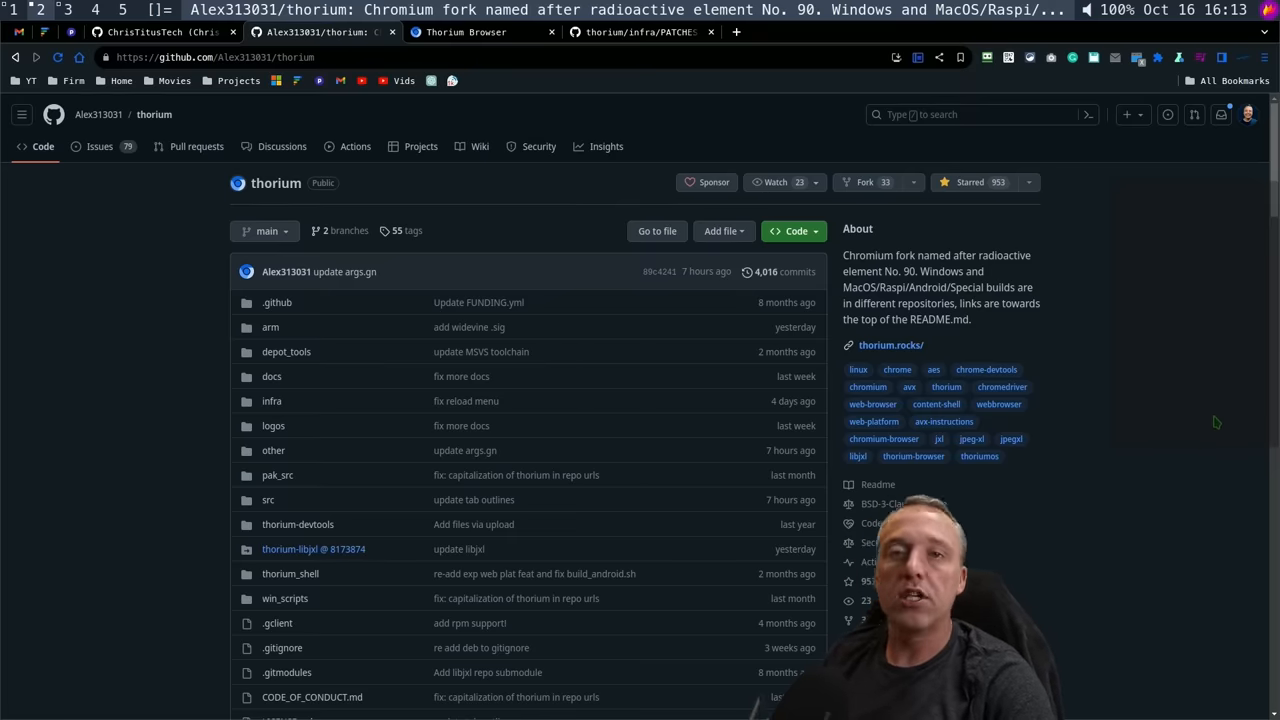
{"action": "scroll", "scroll_direction": "down", "scroll_amount": 3}
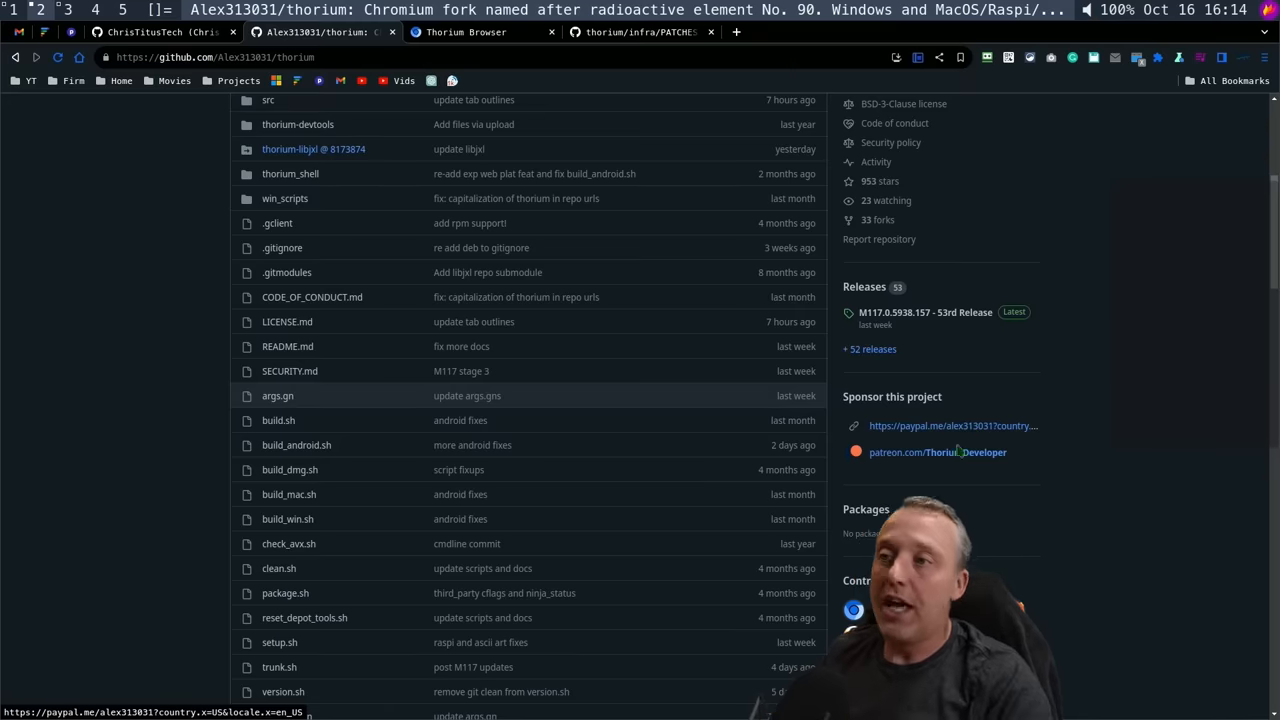
{"action": "mouse_move", "coordinate": [937, 452]}
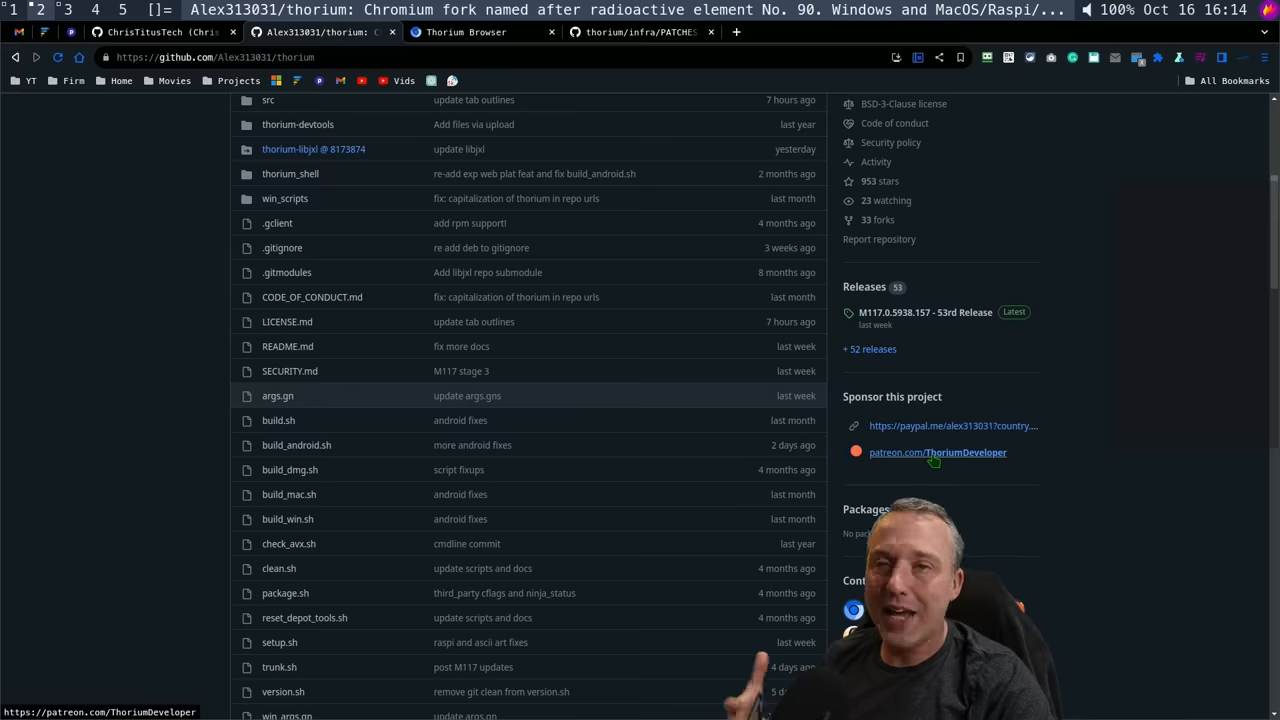
{"action": "mouse_move", "coordinate": [950, 425]}
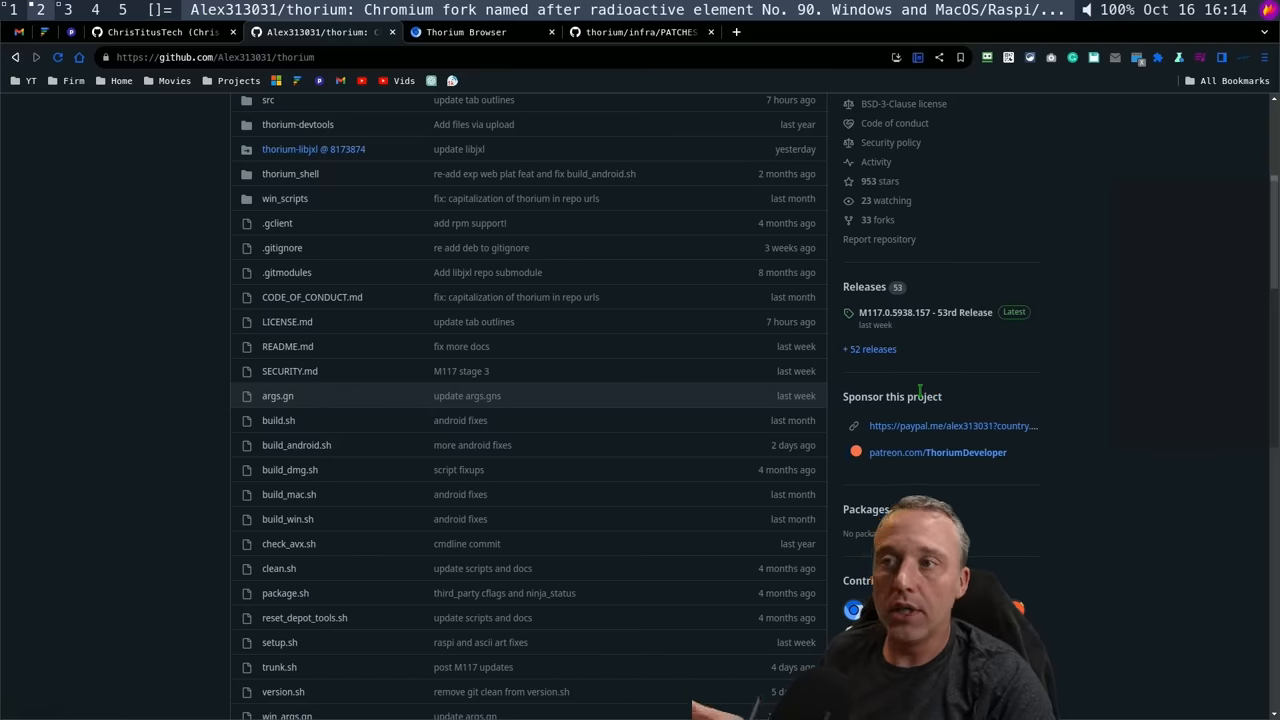
Switch to the ChrisTitusTech GitHub profile tab showing sponsors and projects
{"action": "left_click", "coordinate": [160, 31]}
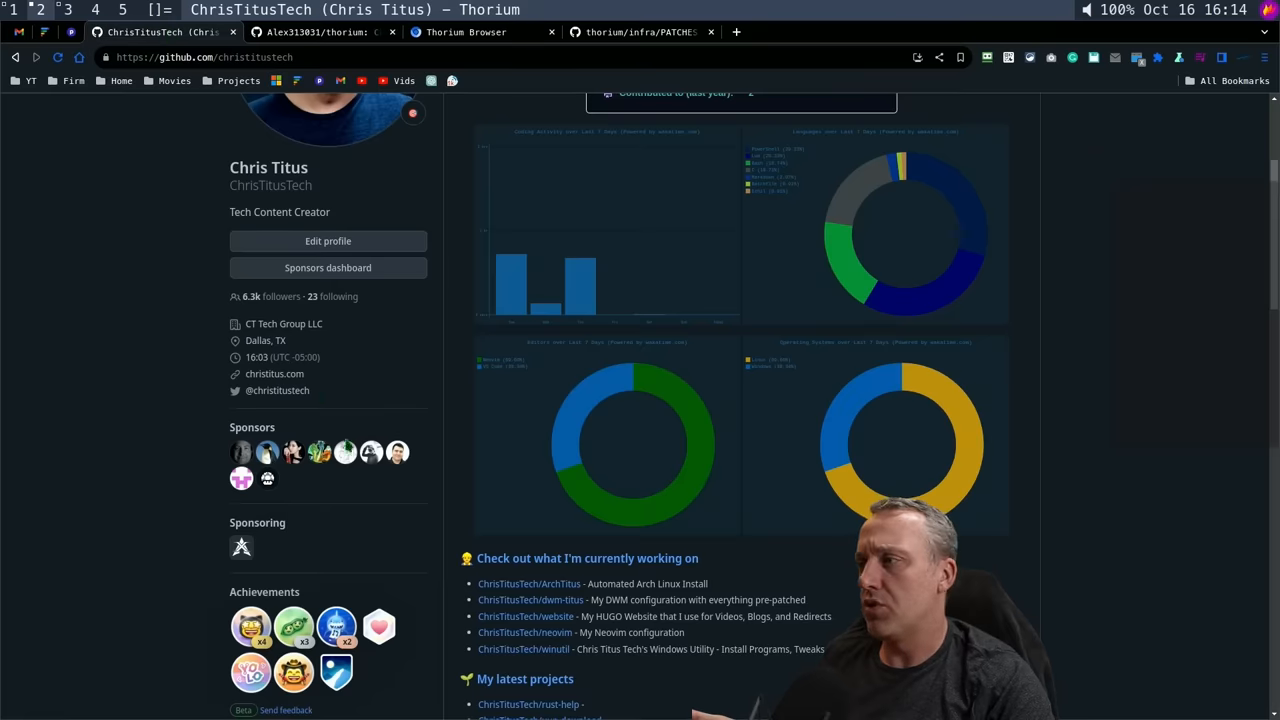
{"action": "mouse_move", "coordinate": [241, 547]}
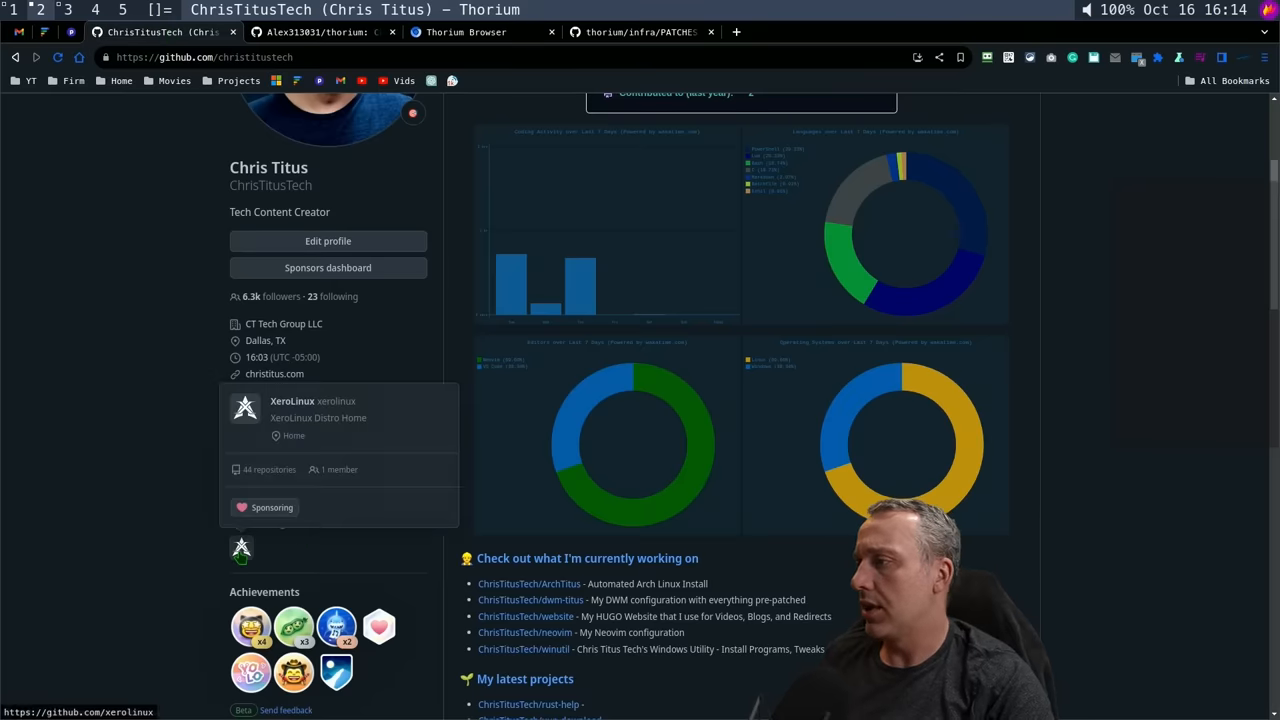
{"action": "mouse_move", "coordinate": [357, 533]}
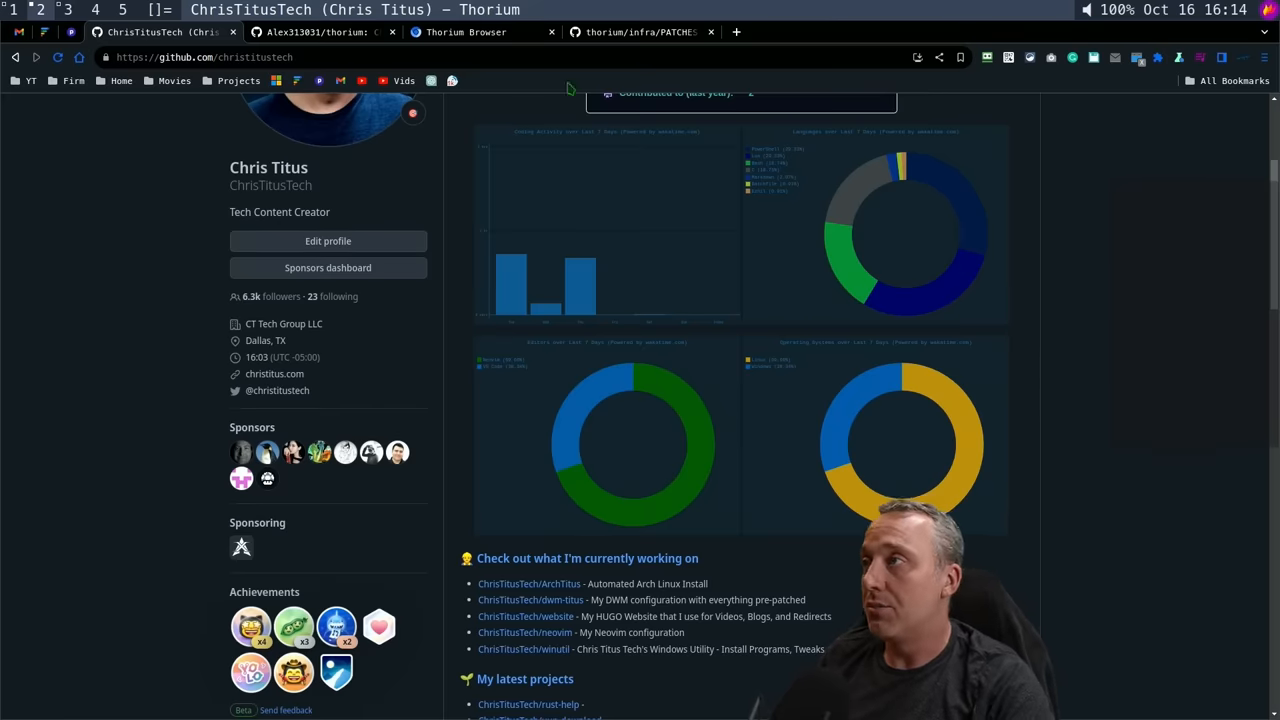
Return to the thorium repository tab and scroll down to its Sponsor this project section
{"action": "left_click", "coordinate": [320, 31]}
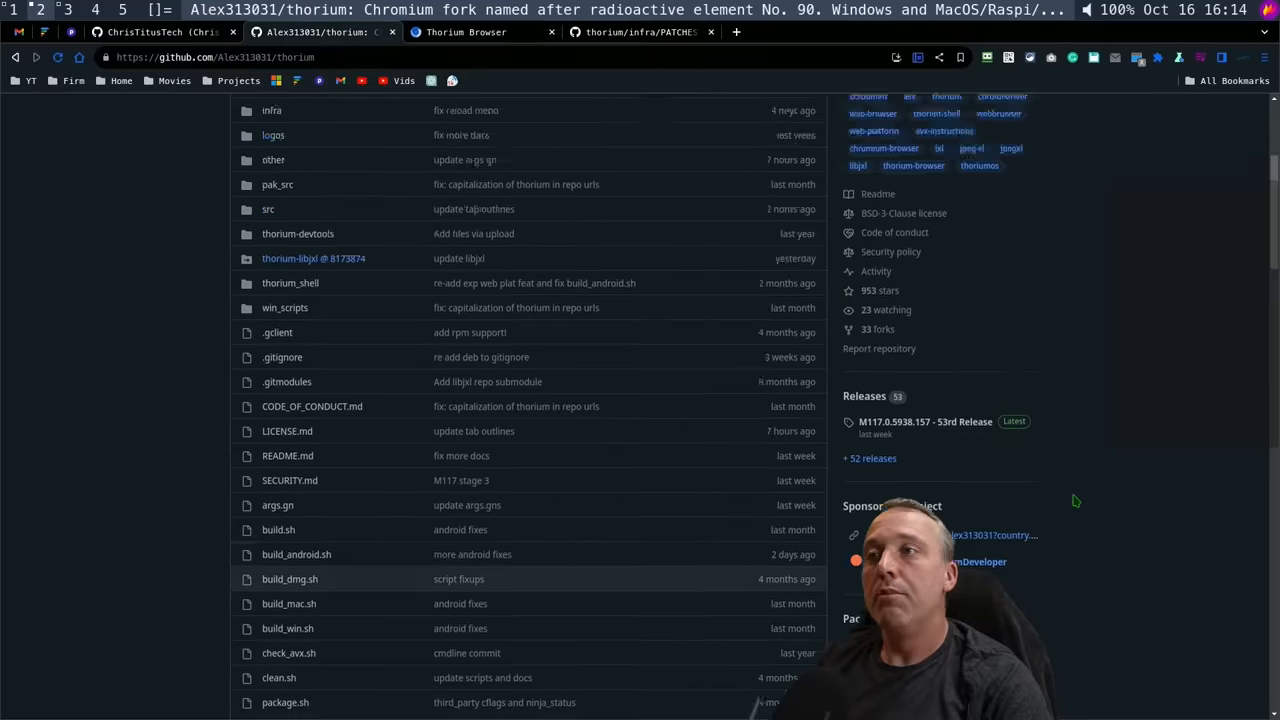
{"action": "scroll", "scroll_direction": "up", "scroll_amount": 3}
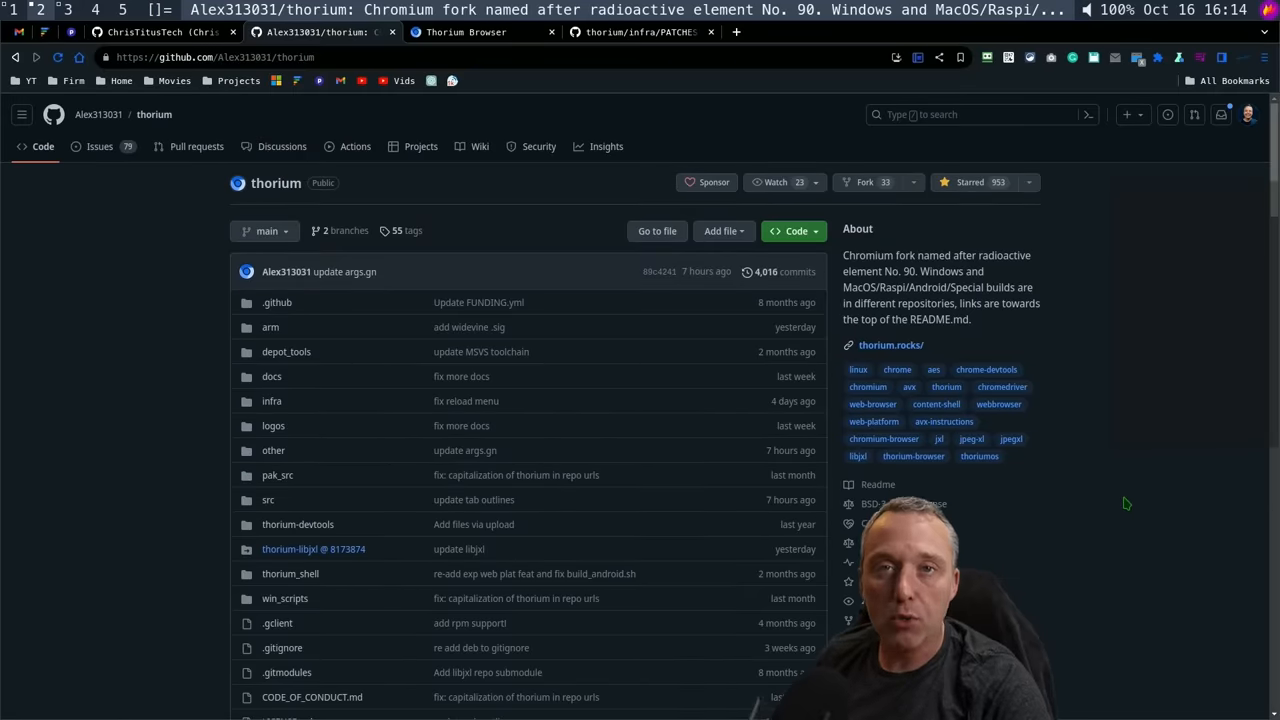
{"action": "mouse_move", "coordinate": [1100, 512]}
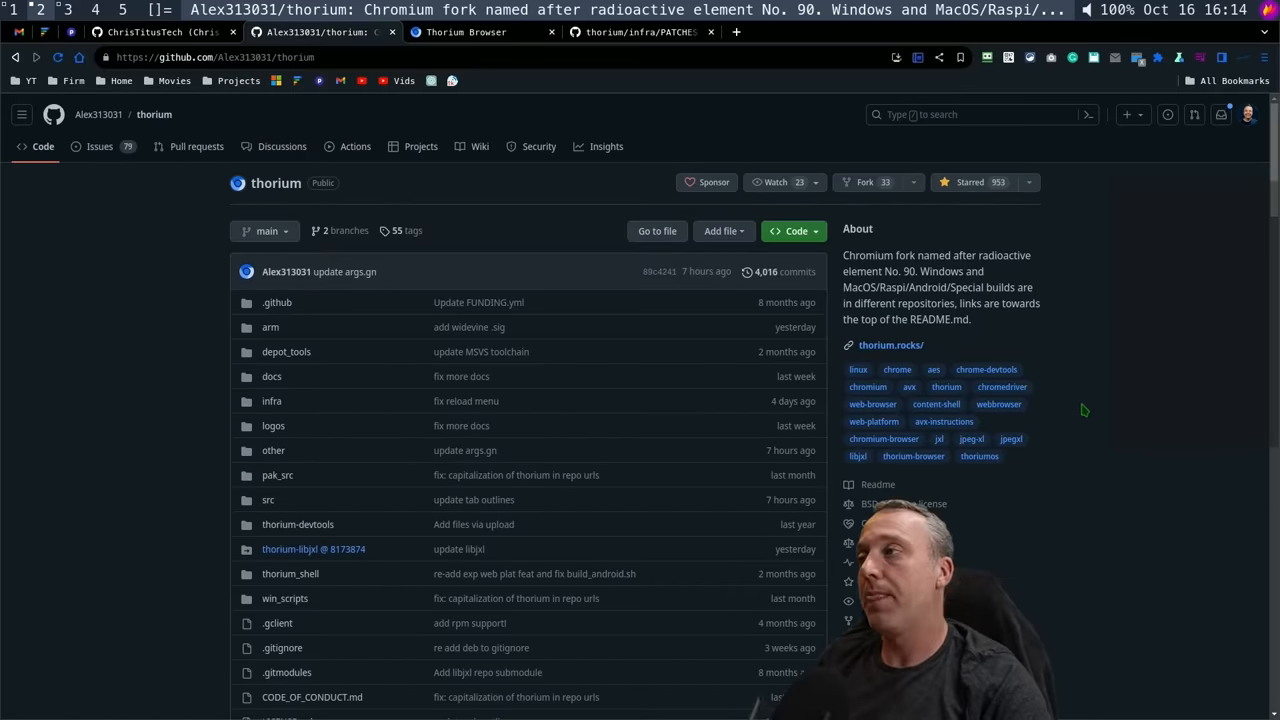
{"action": "scroll", "scroll_direction": "down", "scroll_amount": 3}
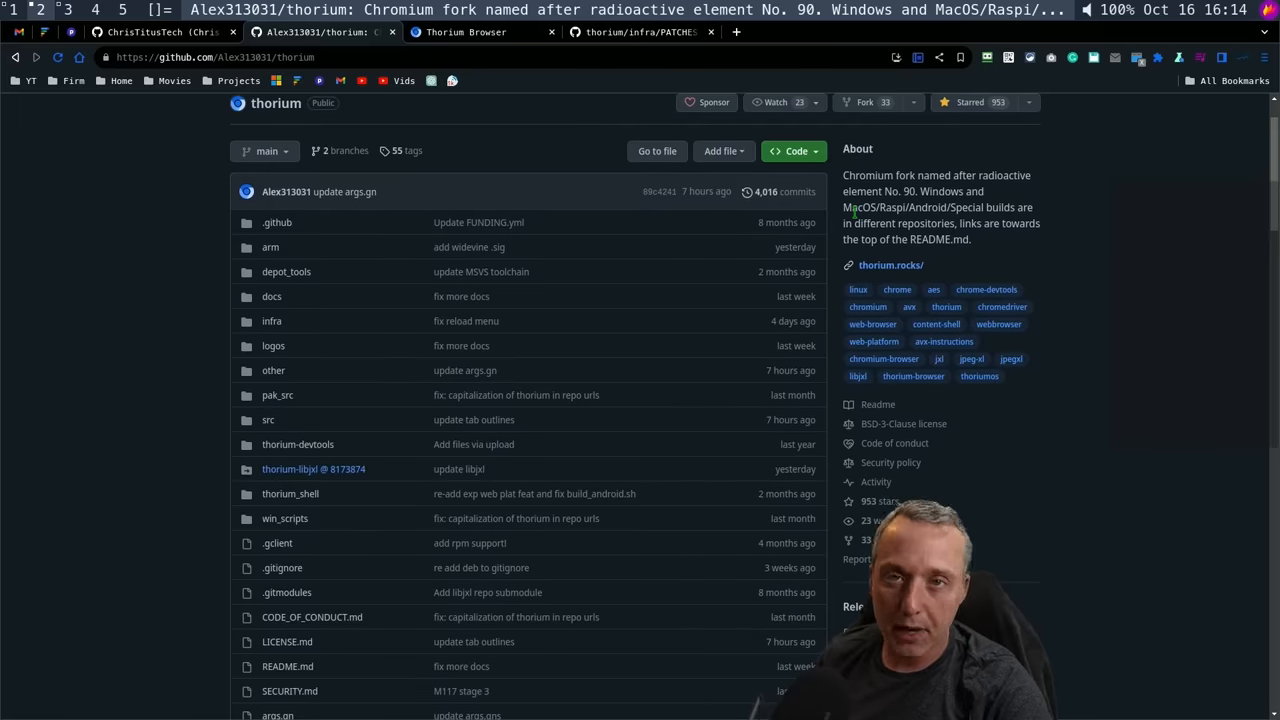
{"action": "scroll", "scroll_direction": "up", "scroll_amount": 3}
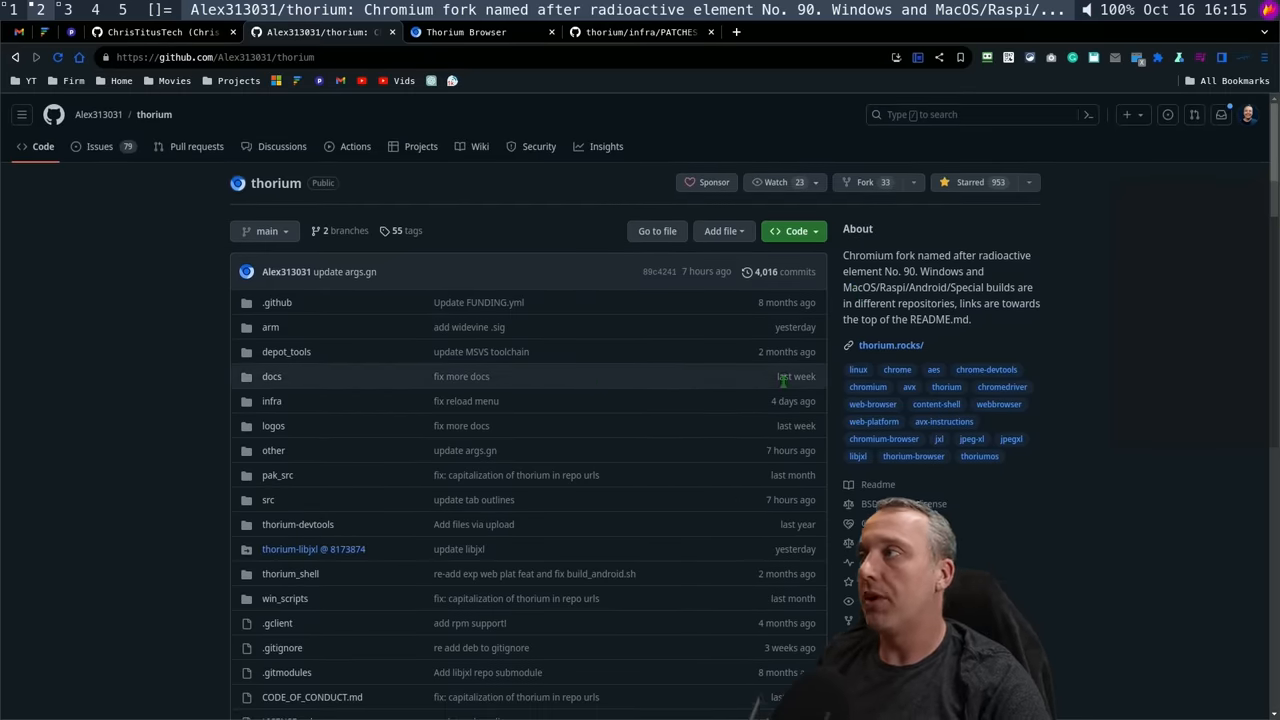
{"action": "scroll", "scroll_direction": "down", "scroll_amount": 3}
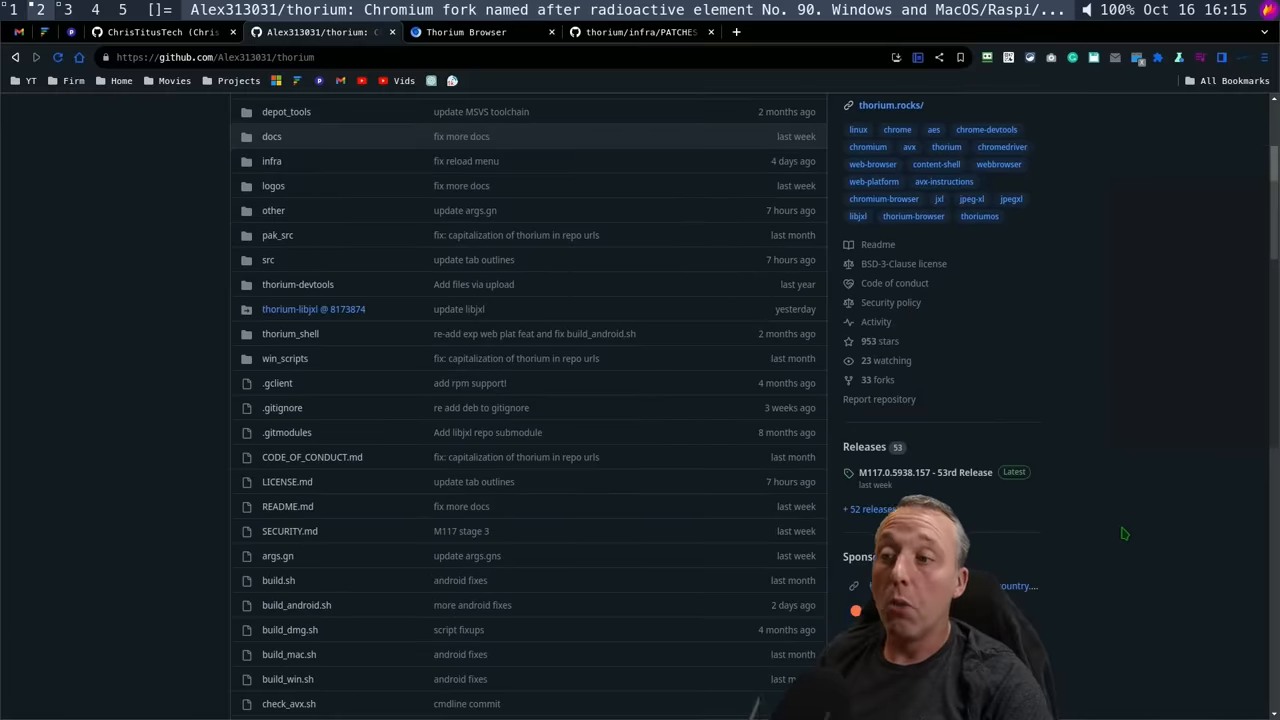
{"action": "scroll", "scroll_direction": "down", "scroll_amount": 3}
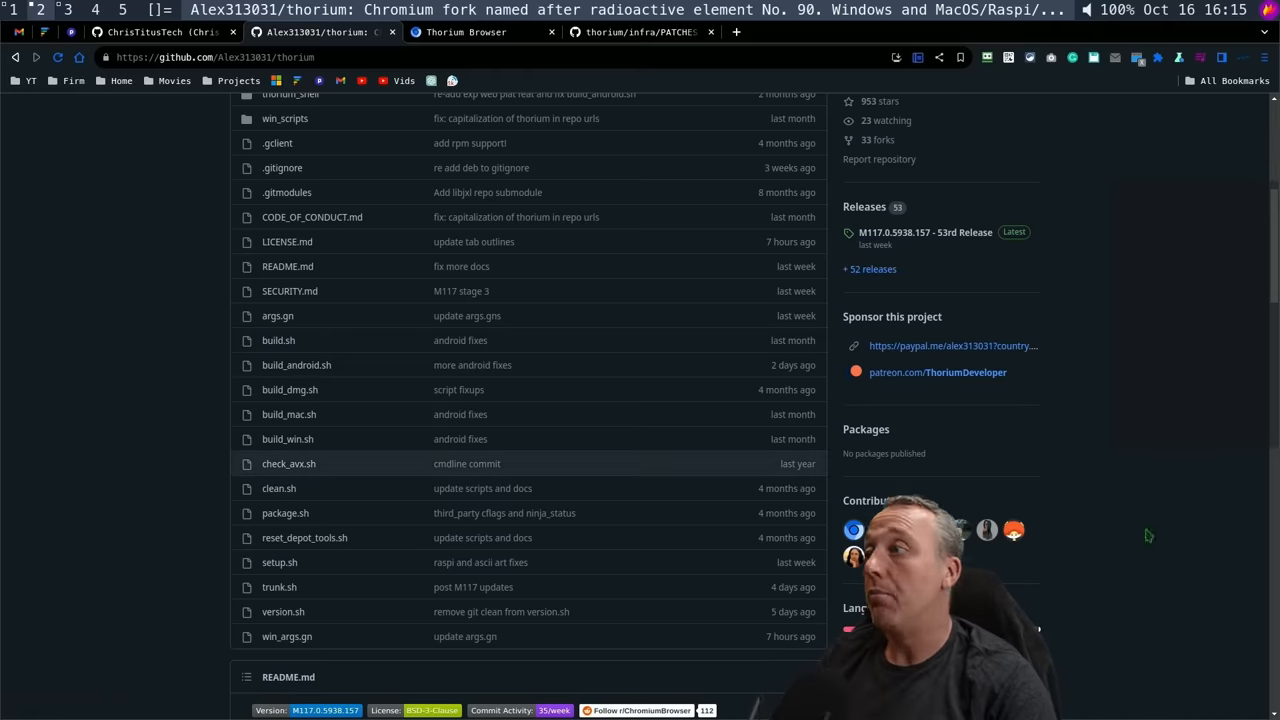
{"action": "mouse_move", "coordinate": [1114, 406]}
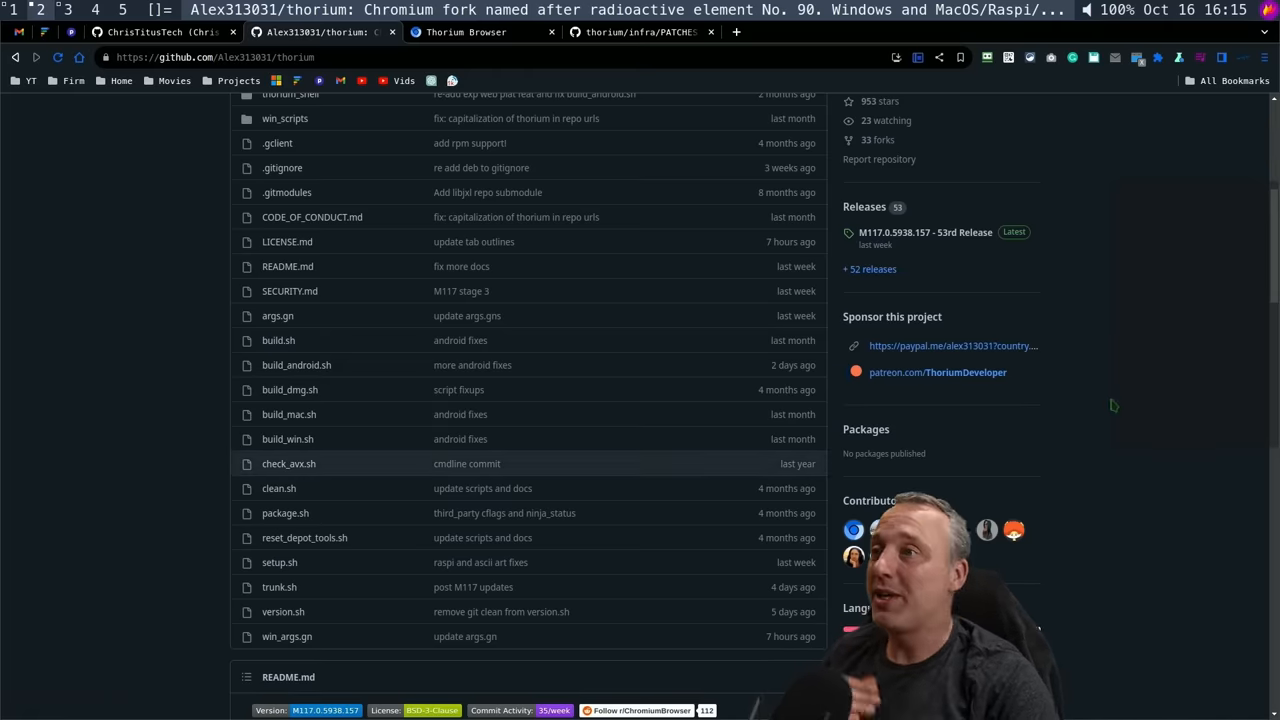